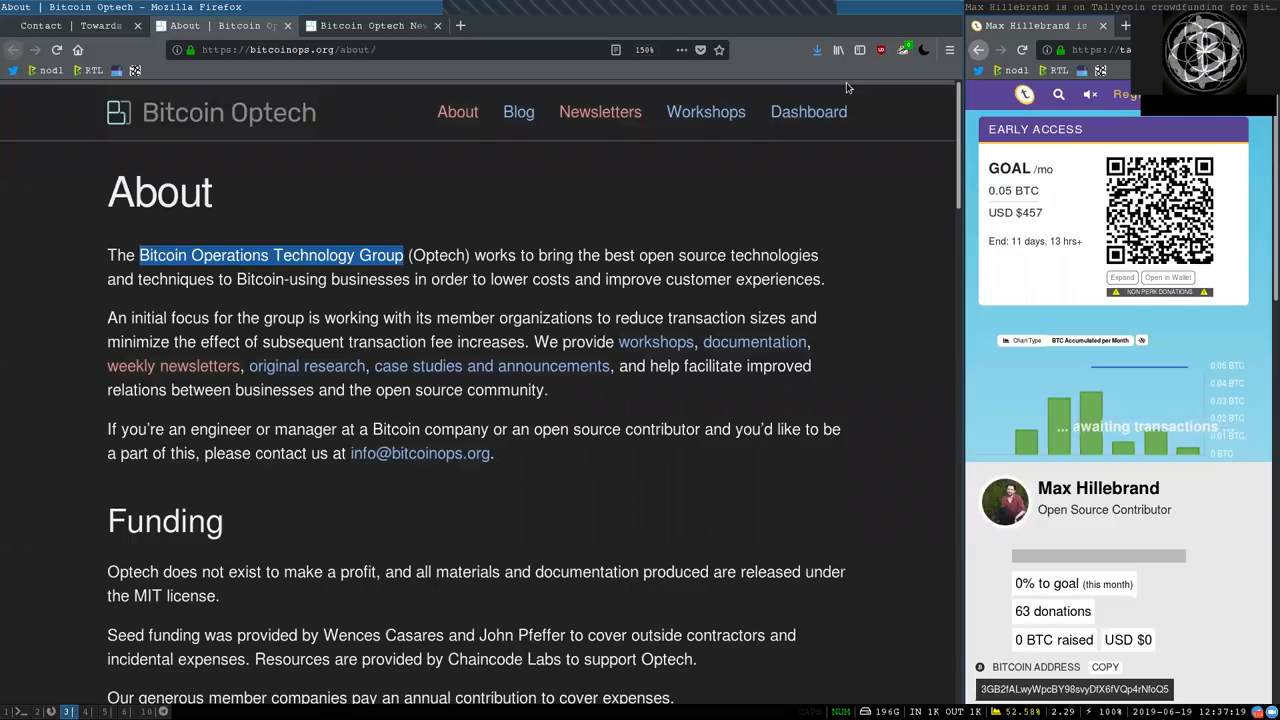
{"action": "mouse_move", "coordinate": [856, 216]}
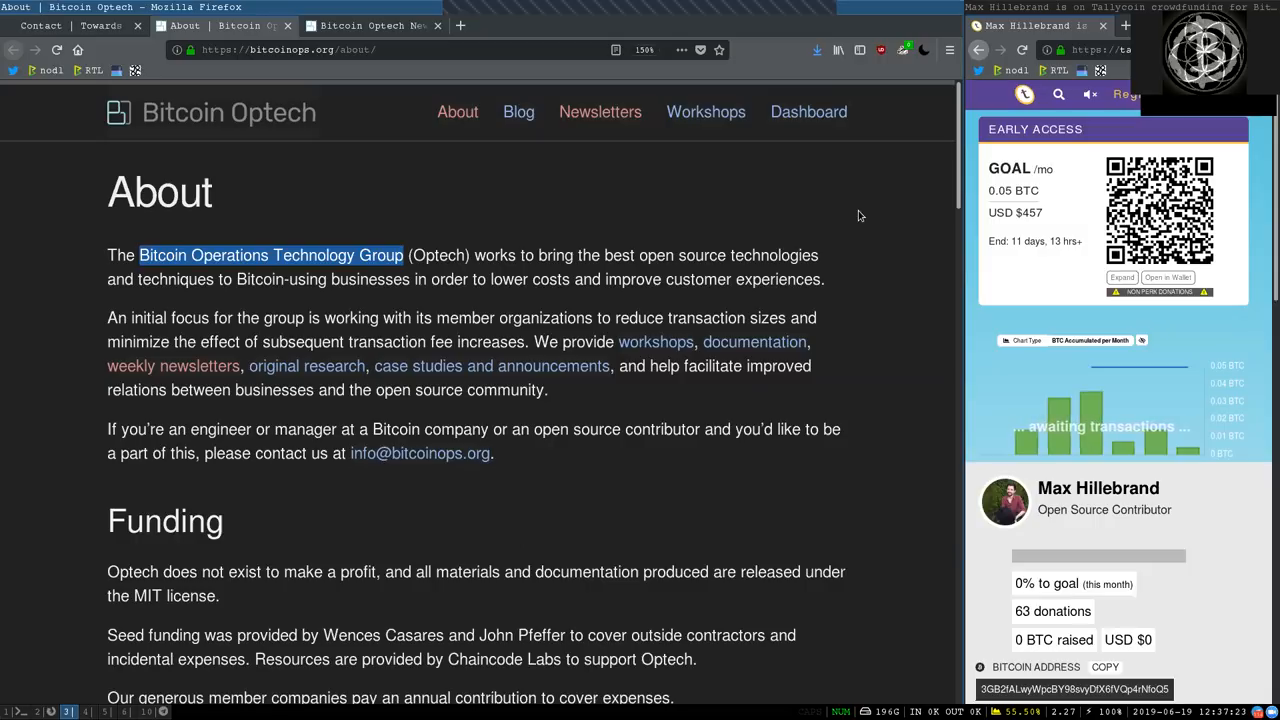
Scroll the About page past Principles and Associates down to the Founding Sponsors section.
{"action": "scroll", "scroll_direction": "down", "scroll_amount": 3}
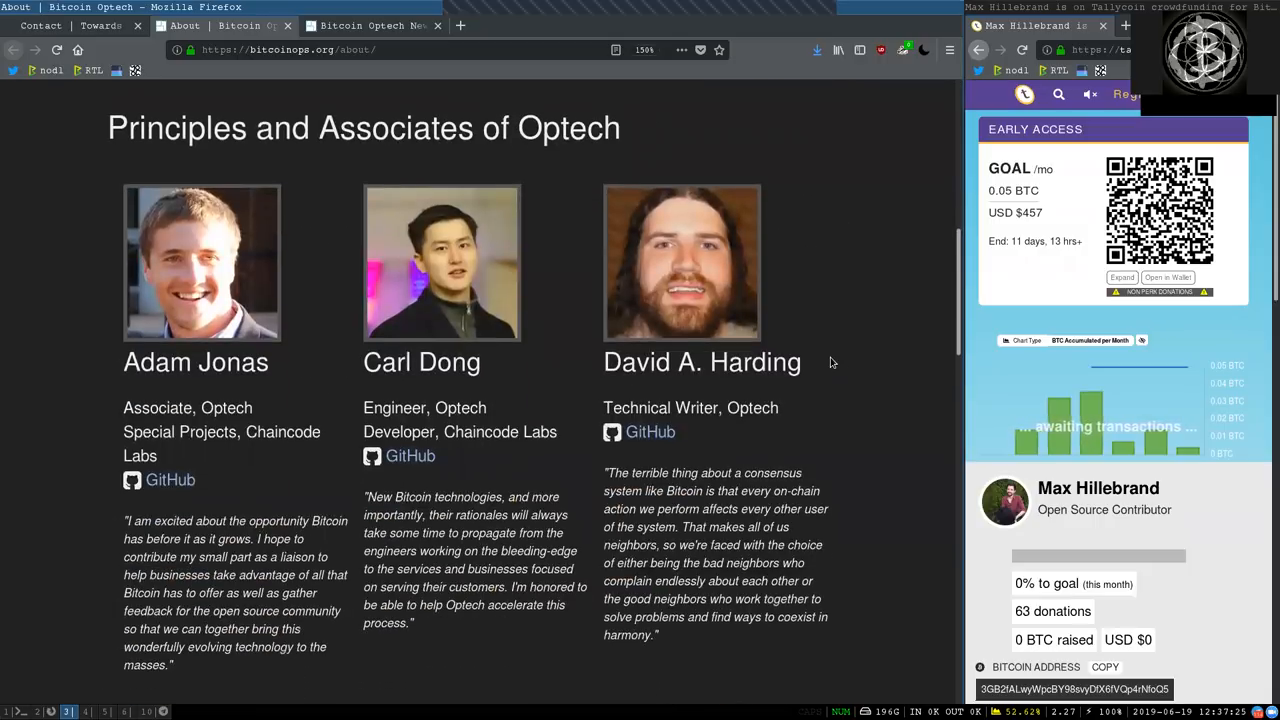
{"action": "scroll", "scroll_direction": "down", "scroll_amount": 3}
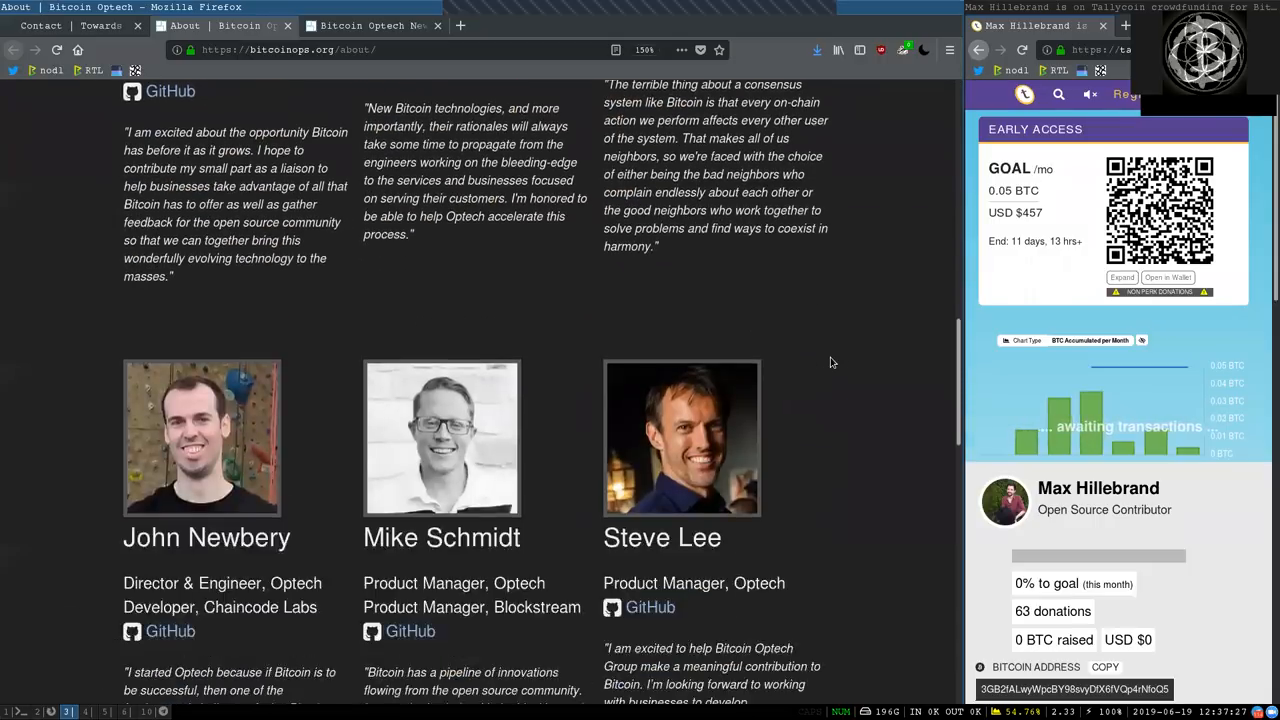
{"action": "scroll", "scroll_direction": "down", "scroll_amount": 3}
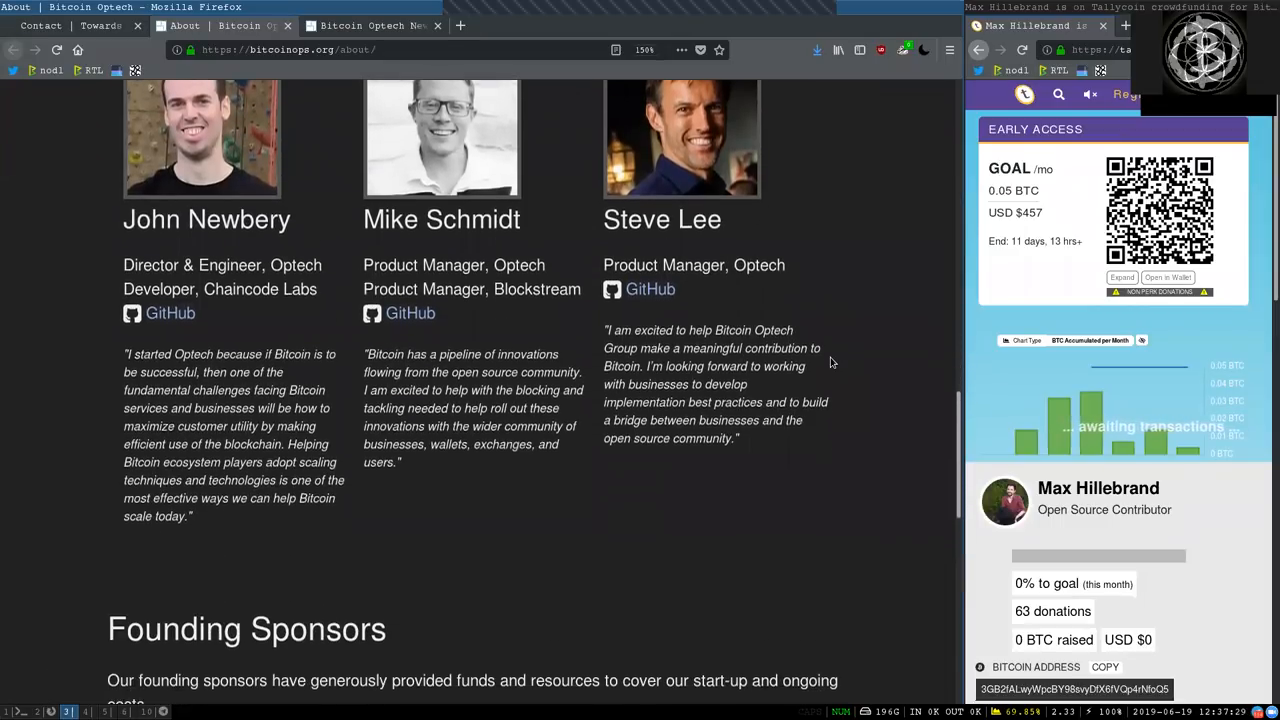
{"action": "scroll", "scroll_direction": "down", "scroll_amount": 3}
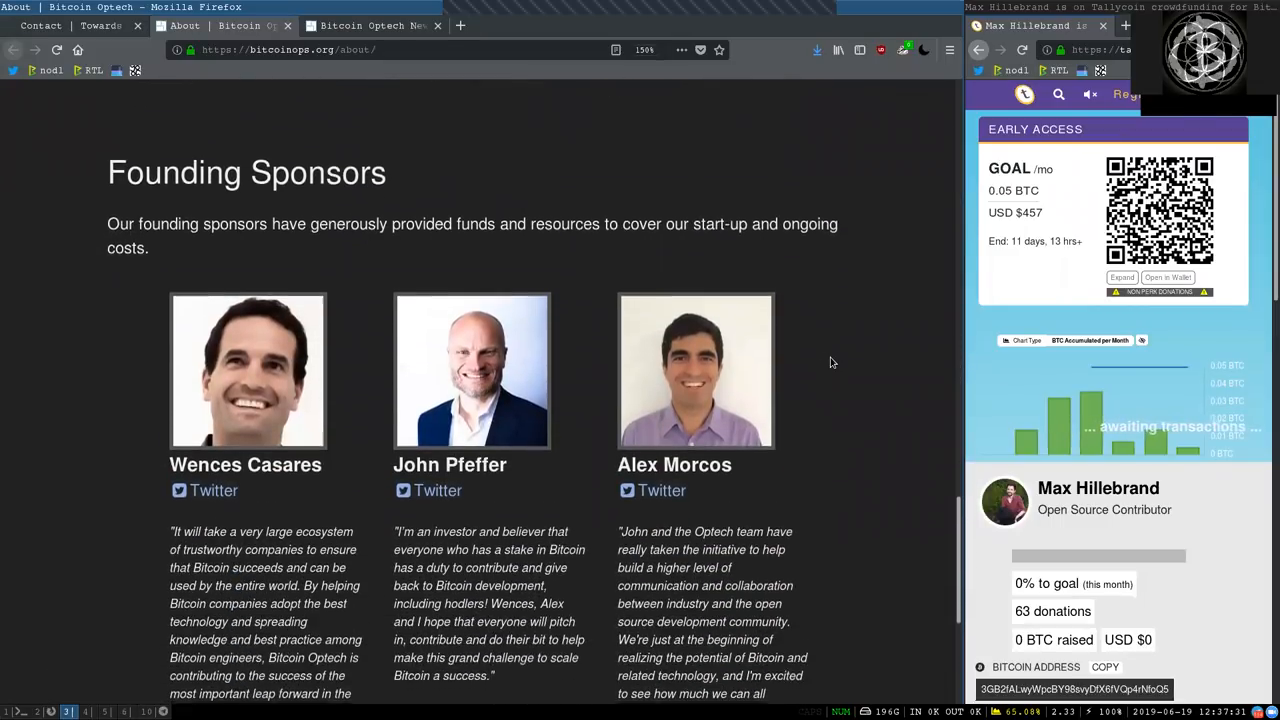
{"action": "scroll", "scroll_direction": "down", "scroll_amount": 3}
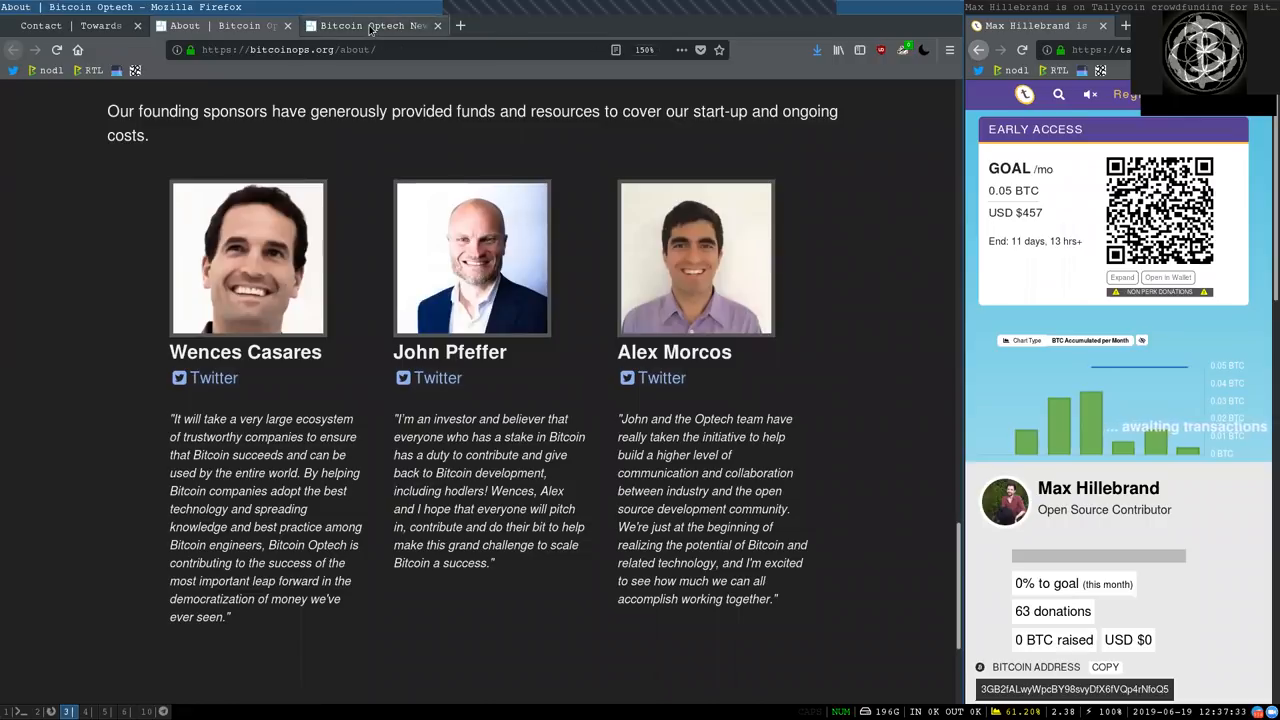
Switch to the Newsletter #47 tab and read its title and bip-anyprevout opening, marking words.
{"action": "left_click", "coordinate": [376, 24]}
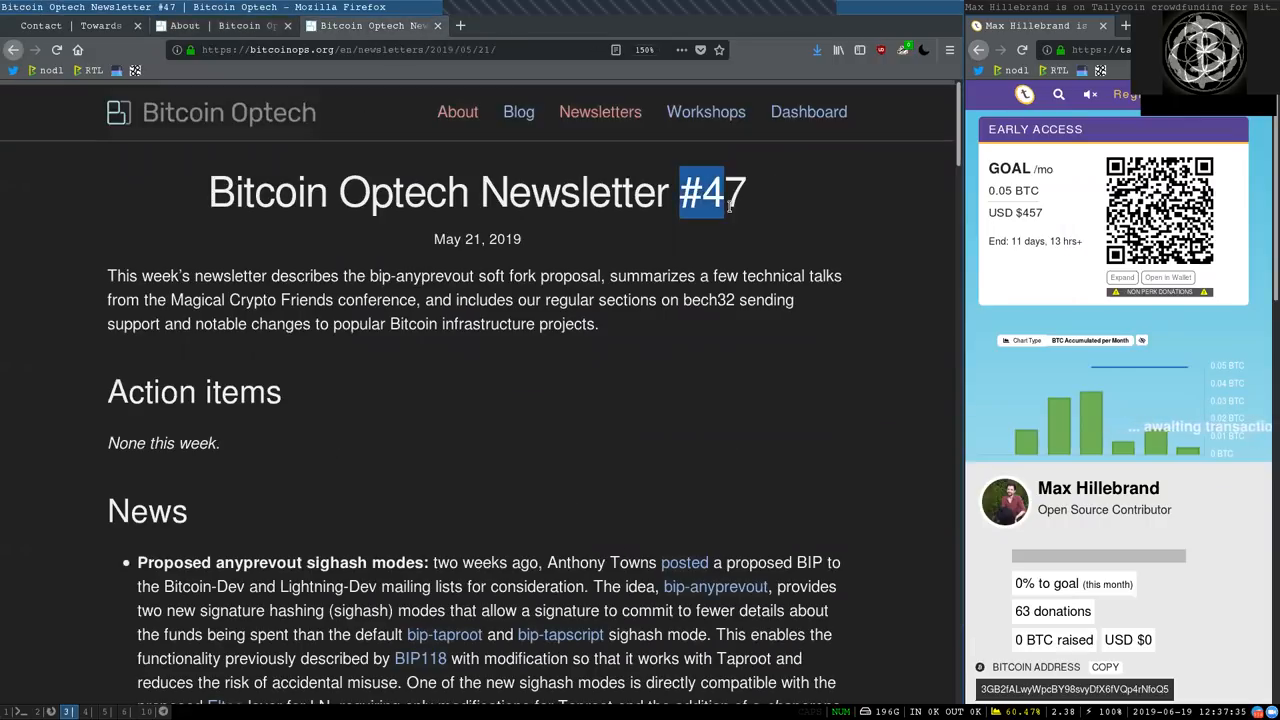
{"action": "double_click", "coordinate": [468, 238]}
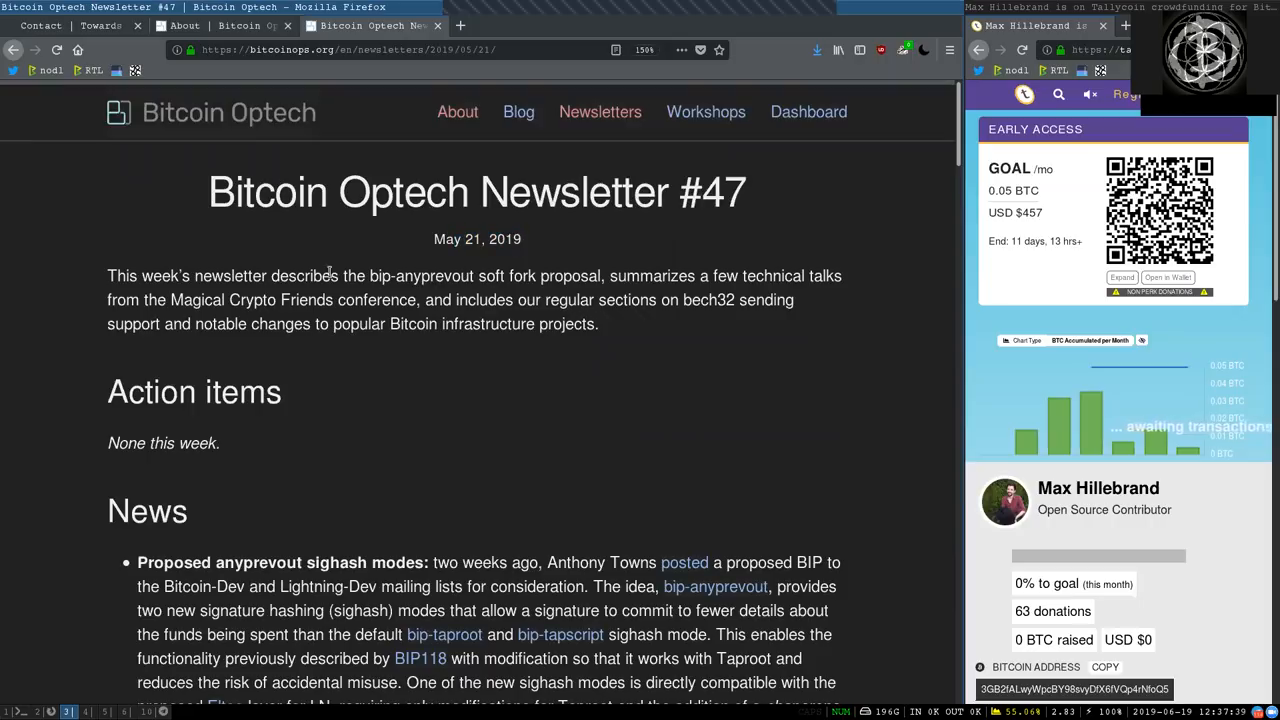
{"action": "double_click", "coordinate": [304, 276]}
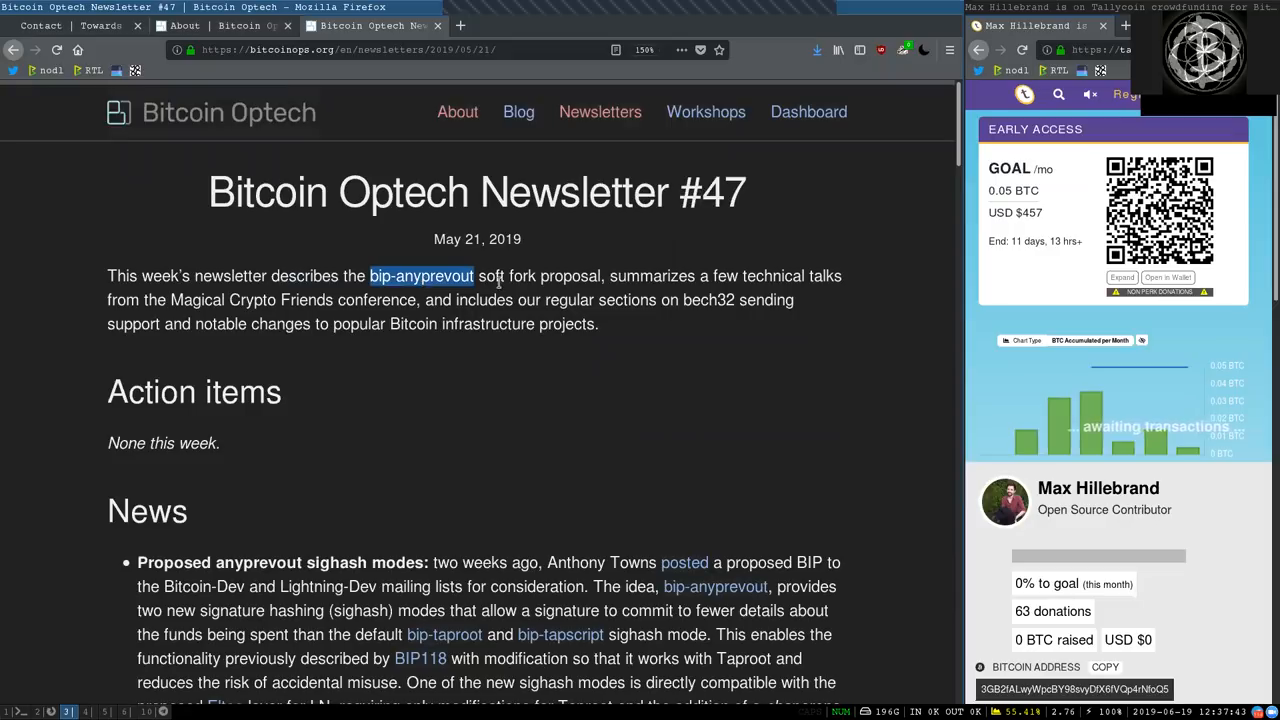
{"action": "double_click", "coordinate": [570, 276]}
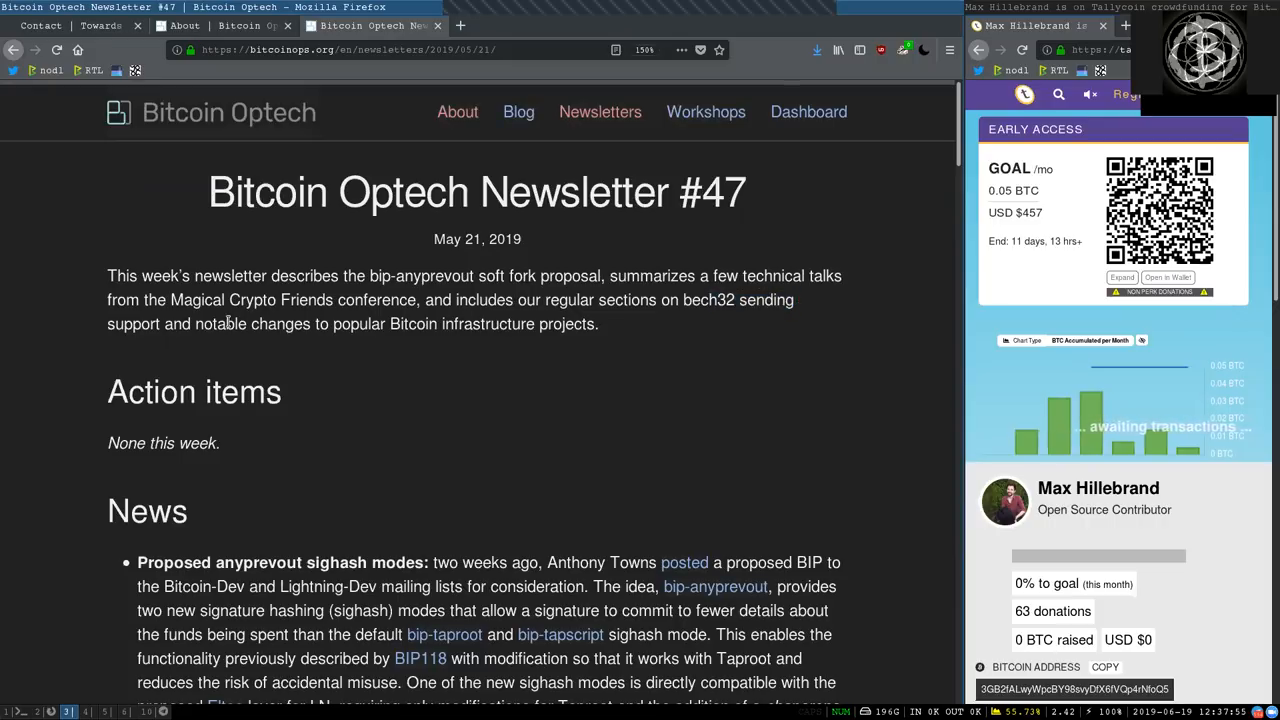
Read the introduction's phrase about changes to popular Bitcoin, marking and clearing highlights.
{"action": "left_click_drag", "start_coordinate": [226, 324], "coordinate": [440, 324]}
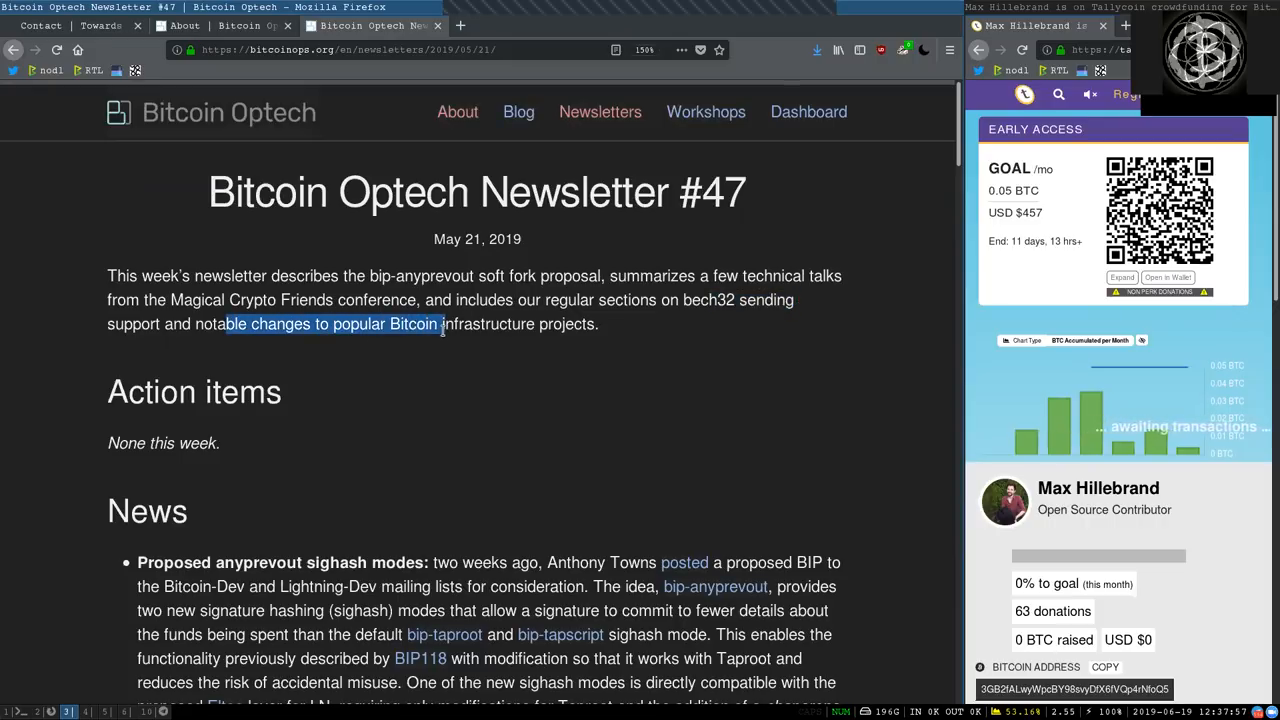
{"action": "left_click", "coordinate": [590, 332]}
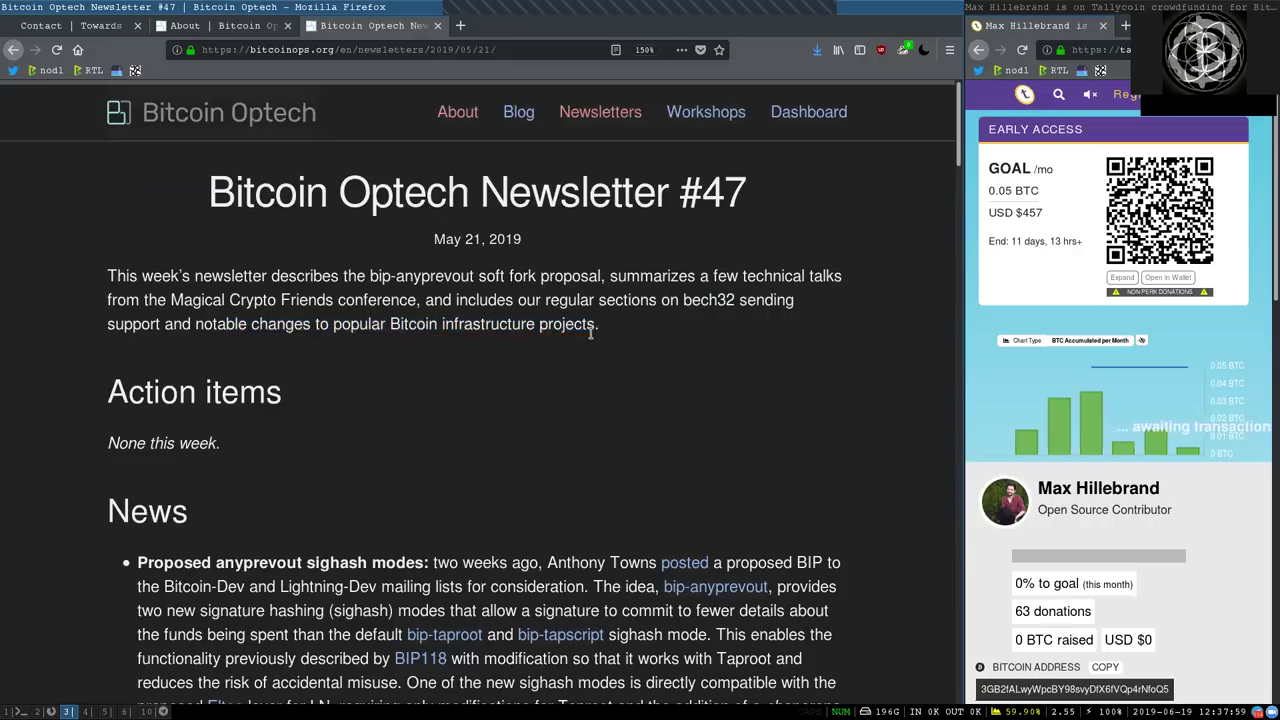
{"action": "double_click", "coordinate": [242, 390]}
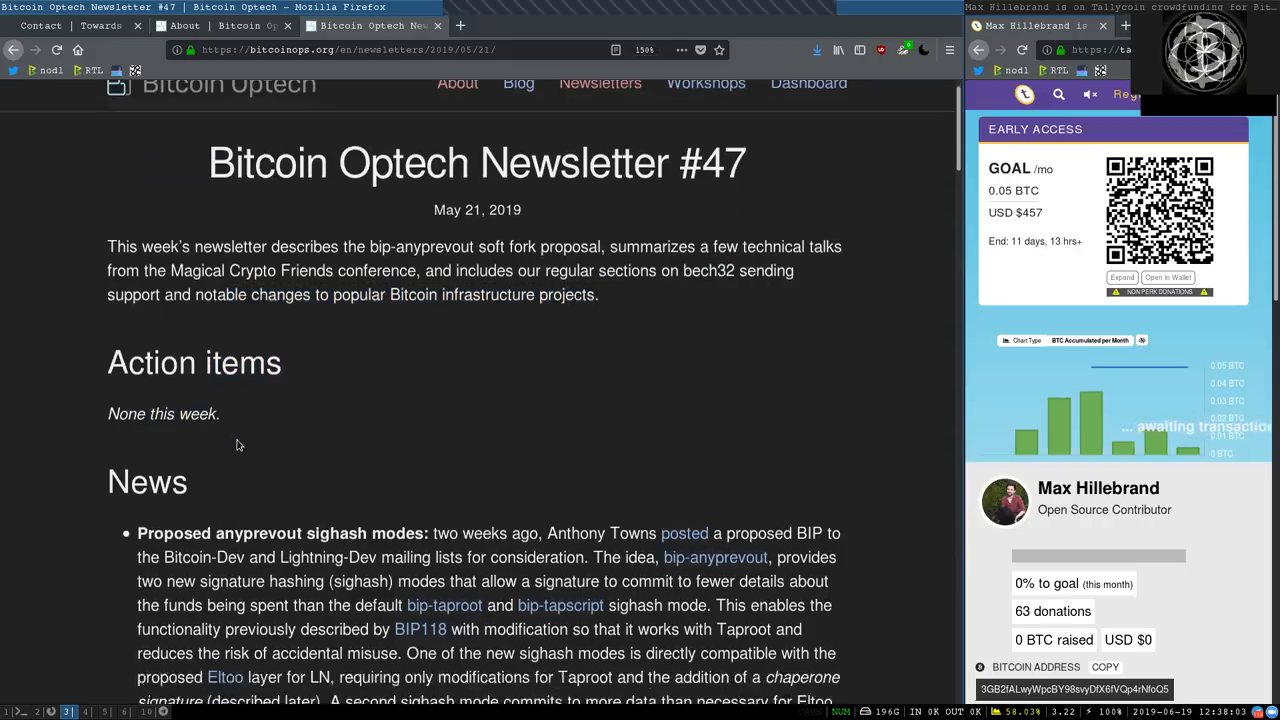
Read the anyprevout News item's opening on Lightning-Dev, BIP118 and Taproot, marking words.
{"action": "scroll", "scroll_direction": "down", "scroll_amount": 3}
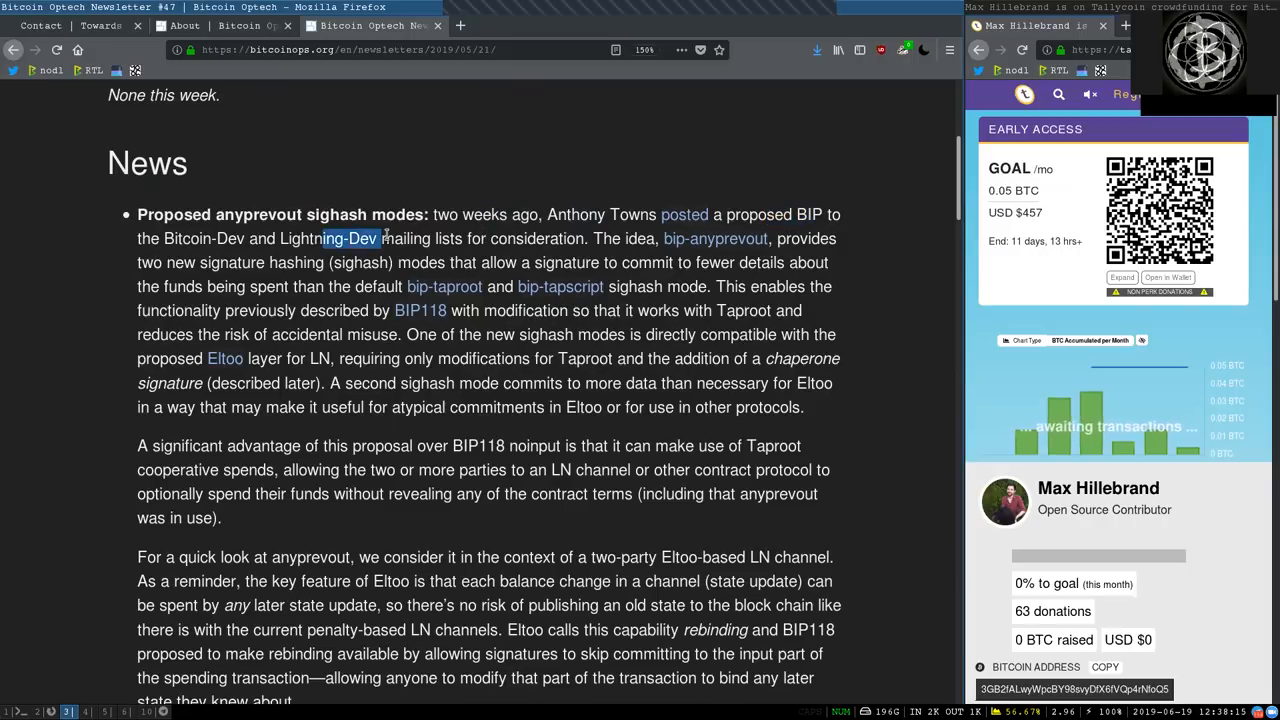
{"action": "double_click", "coordinate": [536, 238]}
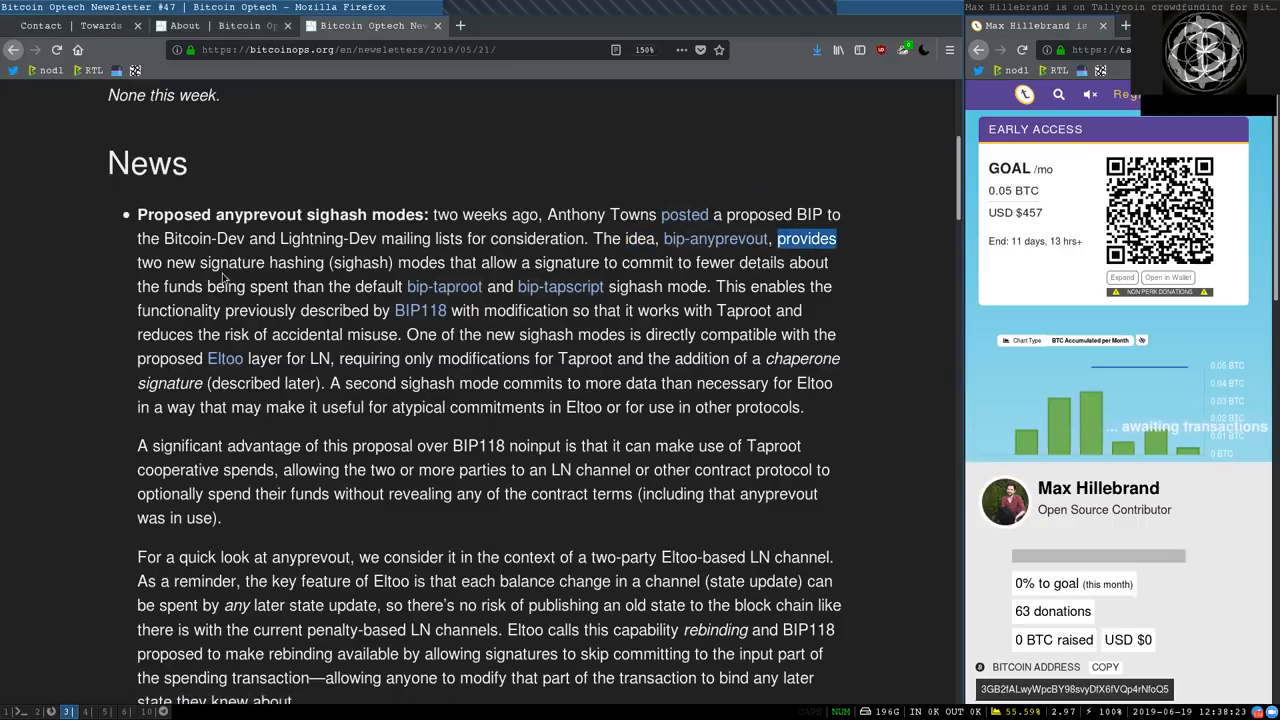
{"action": "double_click", "coordinate": [296, 262]}
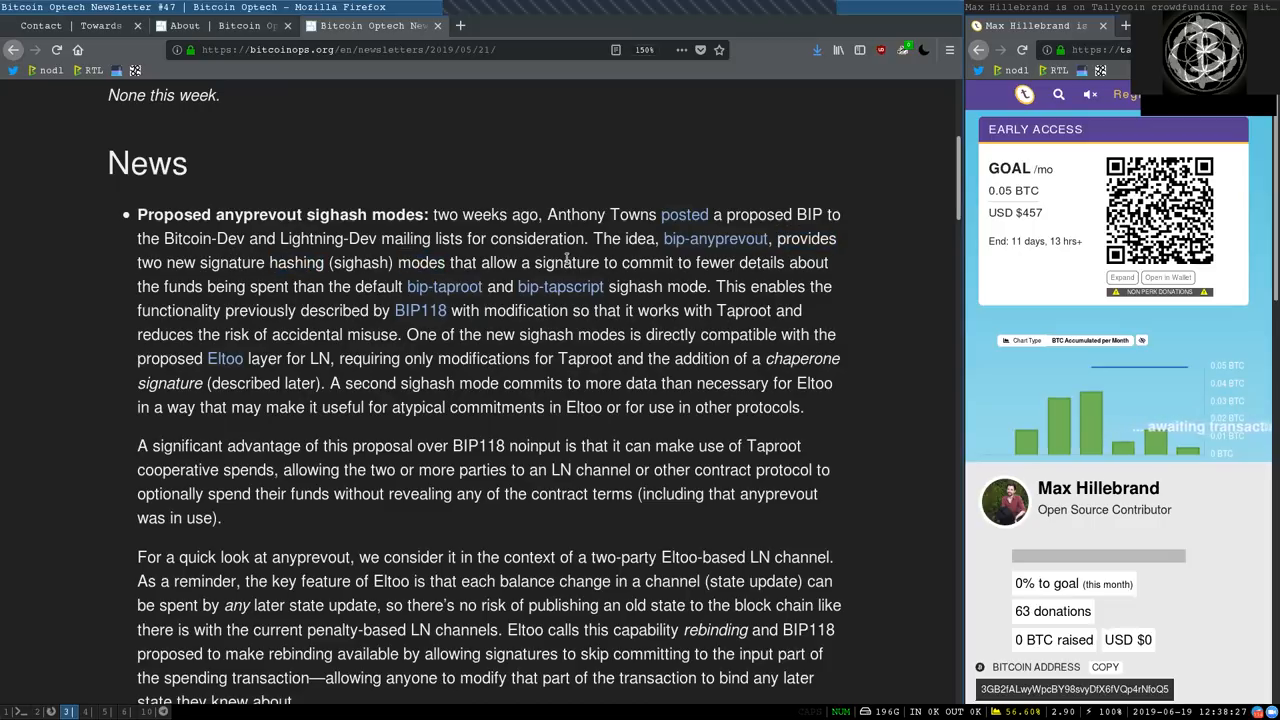
{"action": "double_click", "coordinate": [648, 262]}
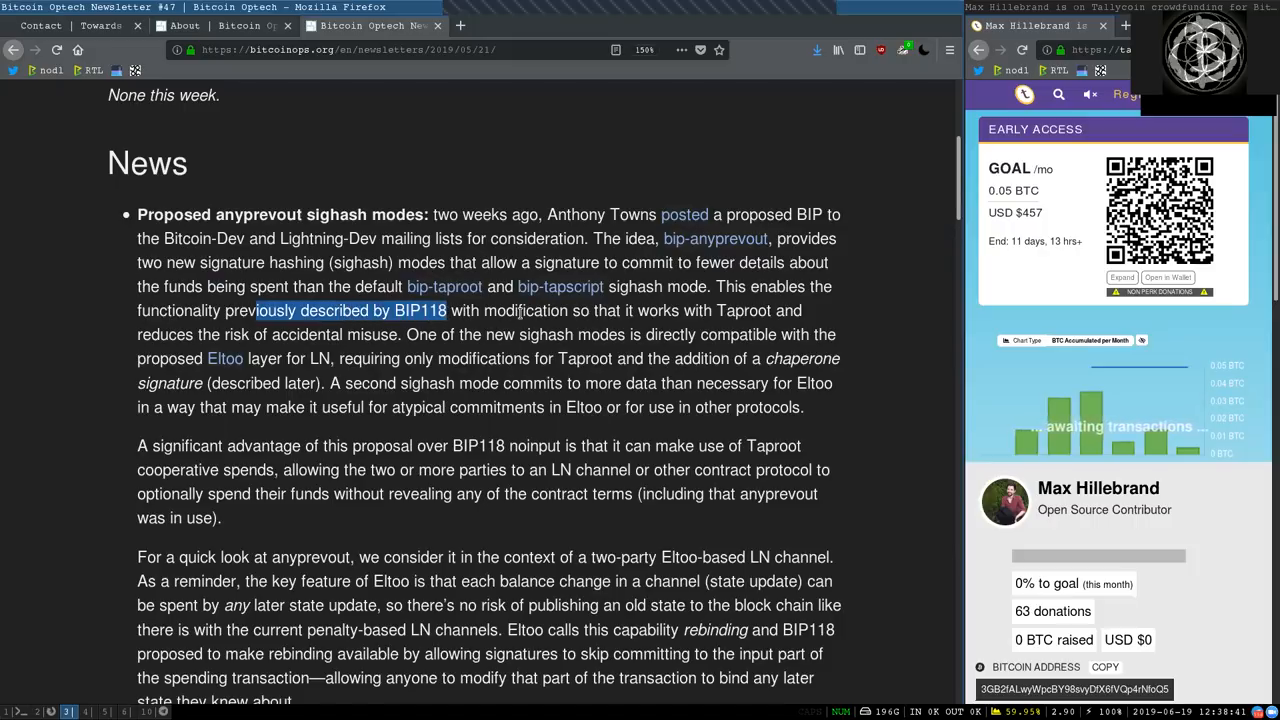
{"action": "double_click", "coordinate": [524, 310]}
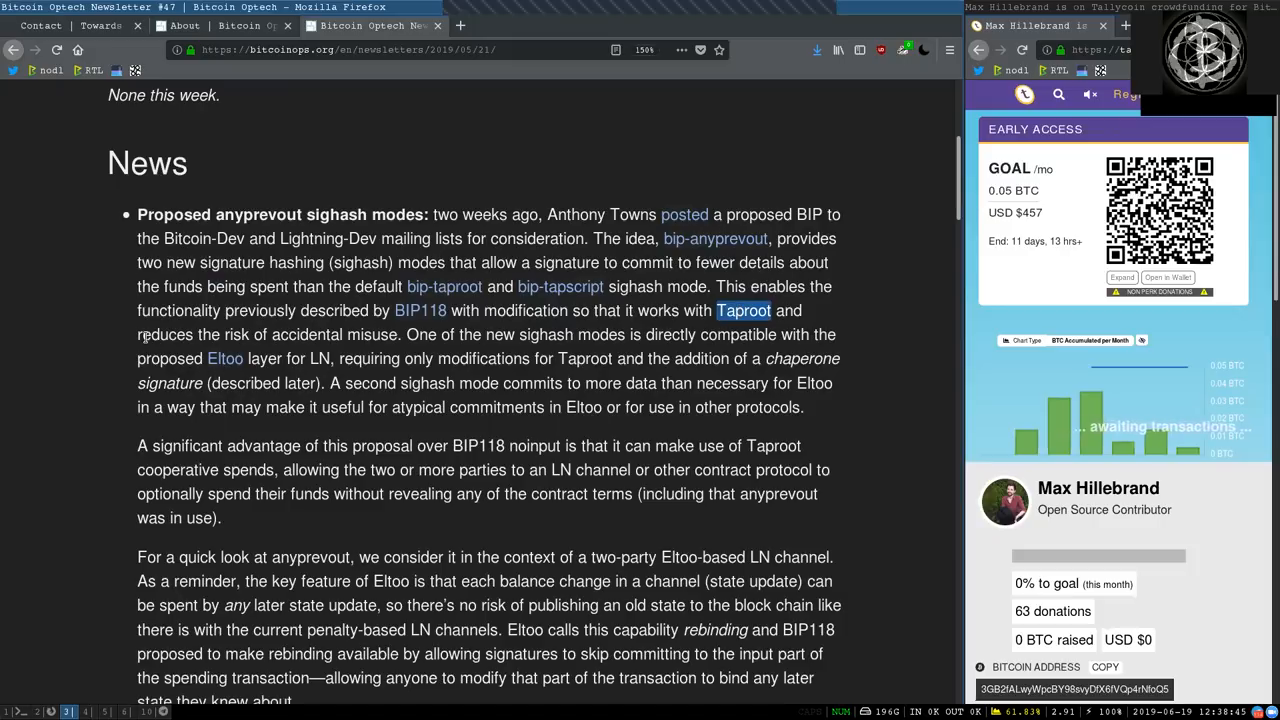
{"action": "double_click", "coordinate": [306, 334]}
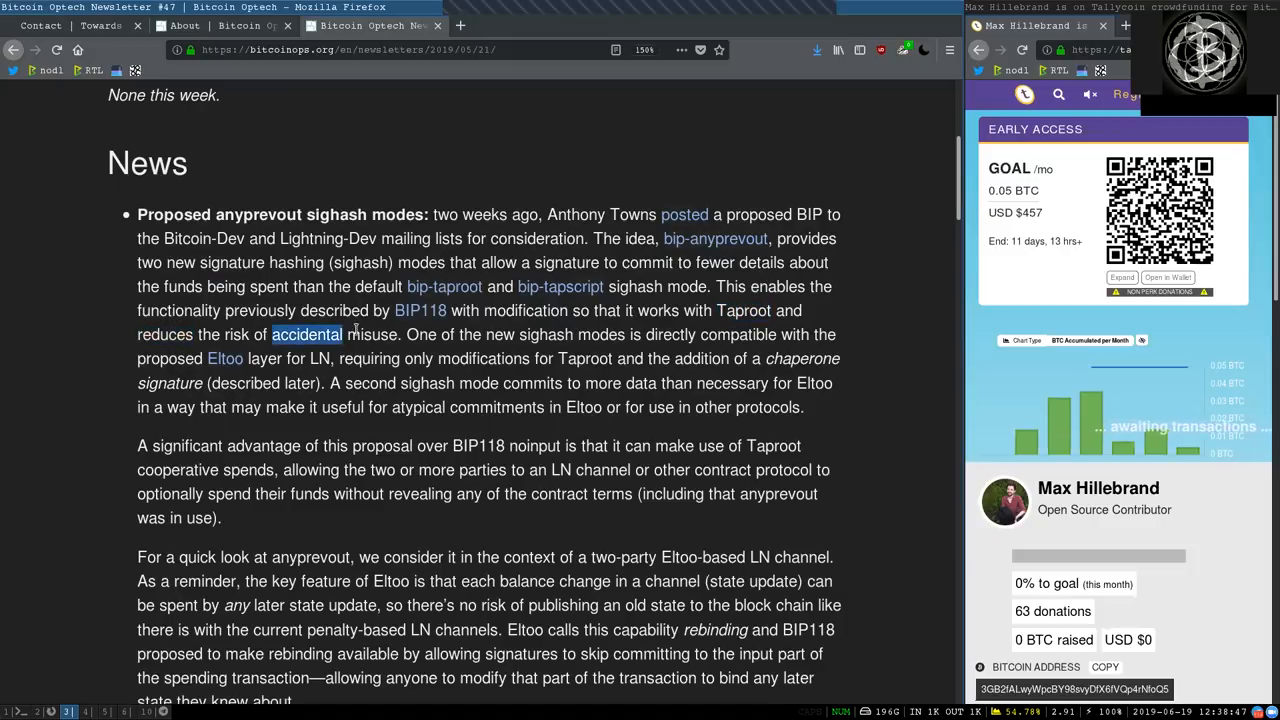
Read on through the accidental-reuse sentences to the sighash mode mention, marking words.
{"action": "left_click", "coordinate": [496, 336]}
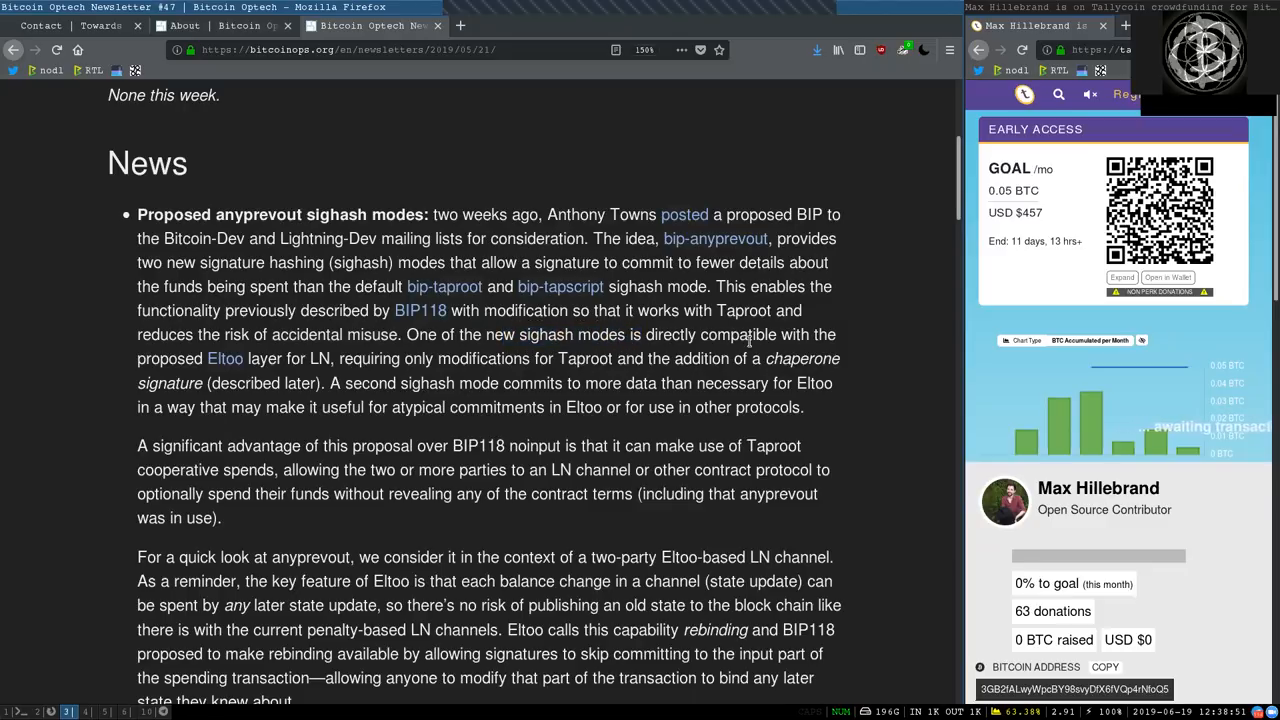
{"action": "left_click_drag", "start_coordinate": [744, 336], "coordinate": [232, 360]}
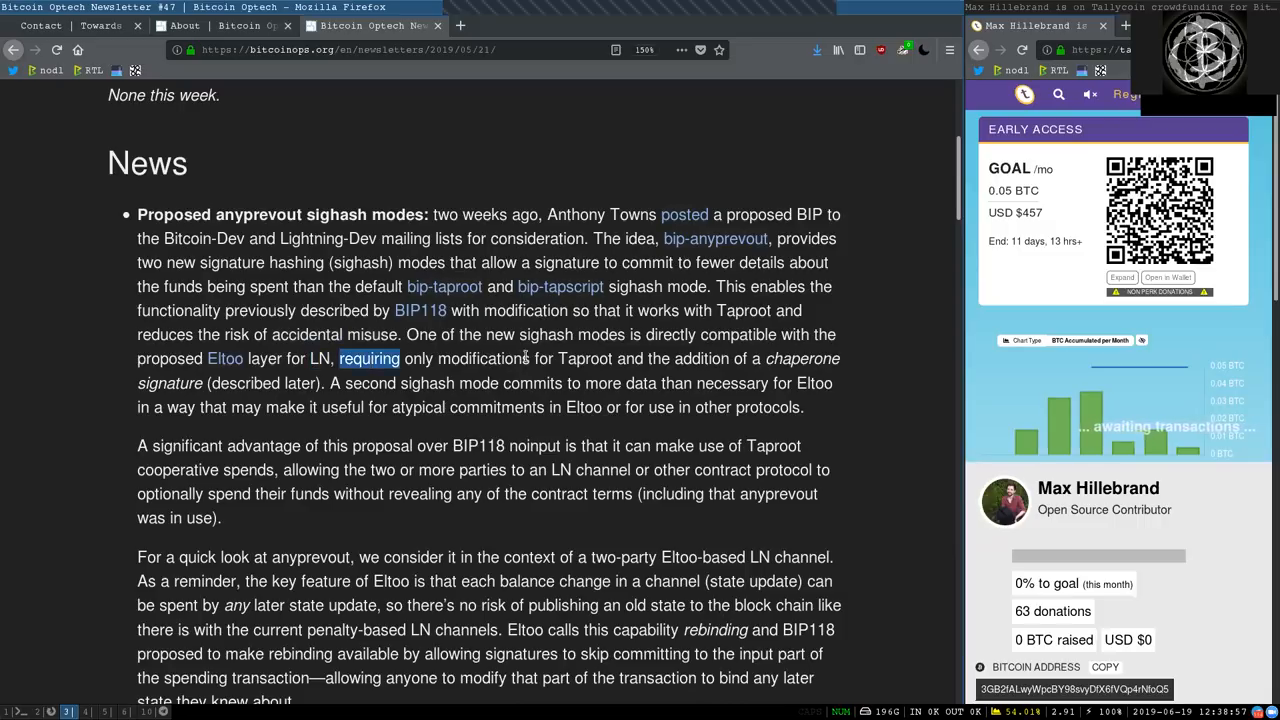
{"action": "double_click", "coordinate": [700, 358]}
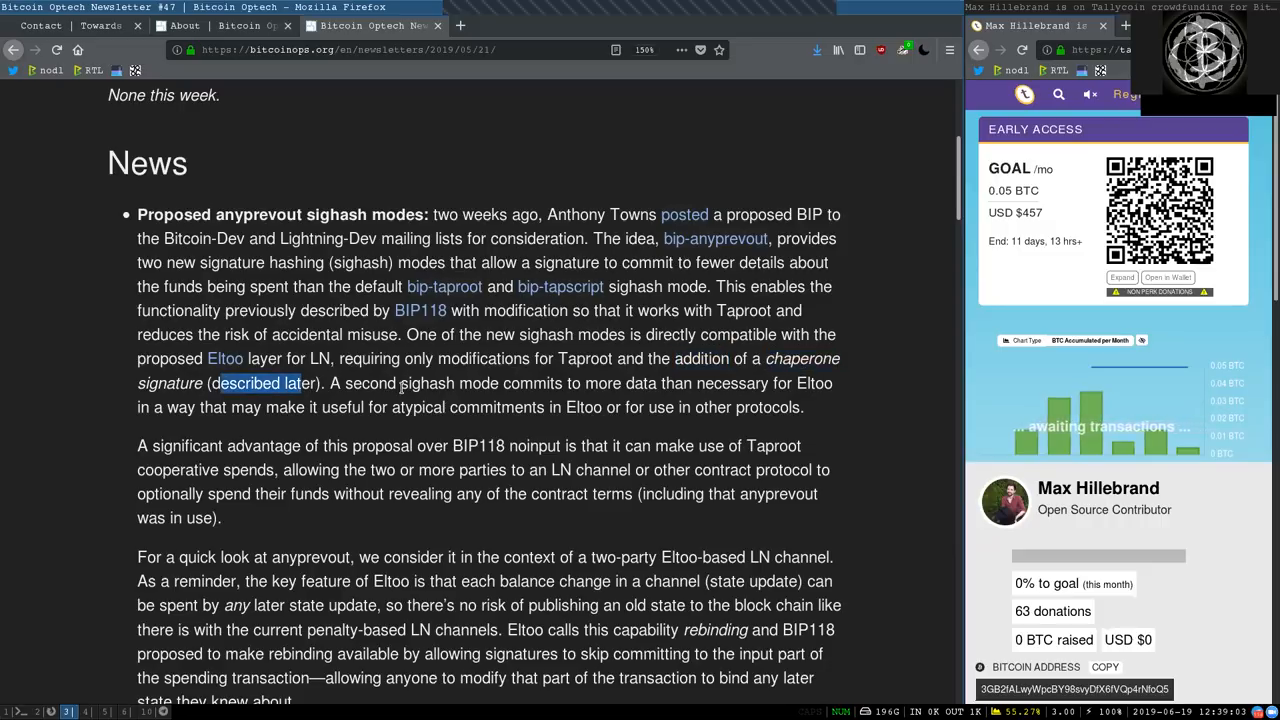
{"action": "double_click", "coordinate": [448, 384]}
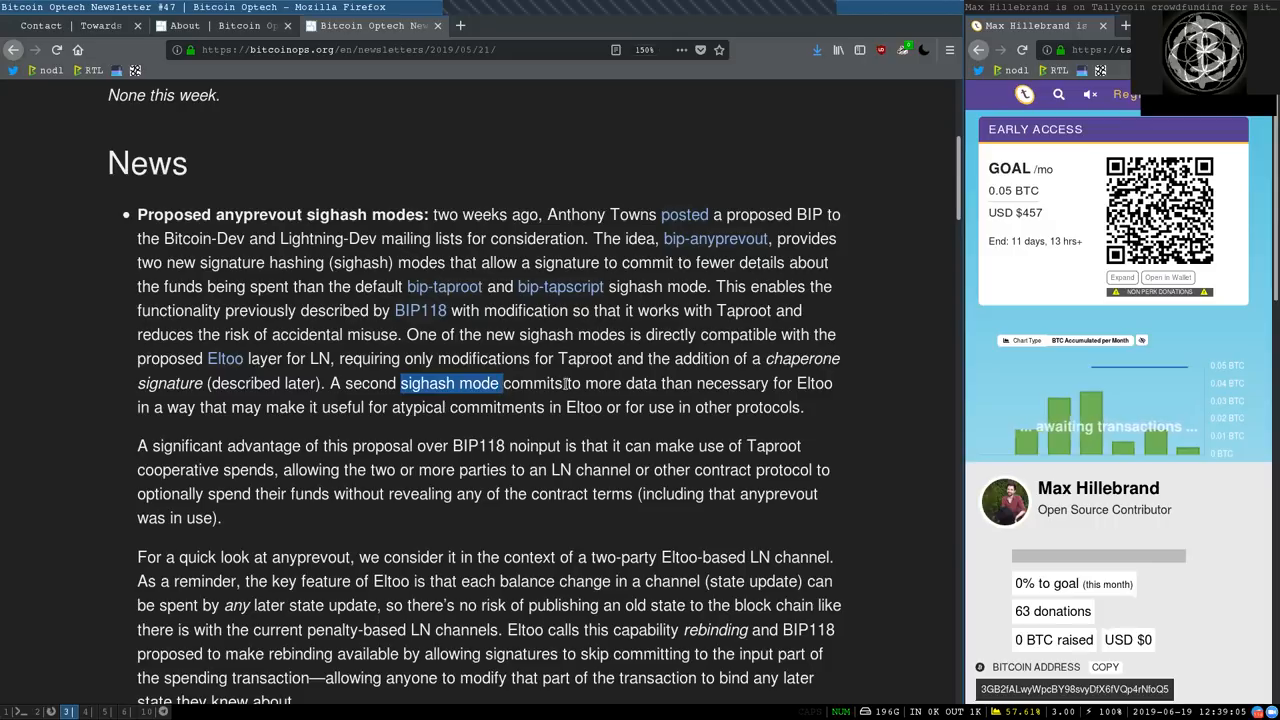
{"action": "left_click", "coordinate": [742, 390]}
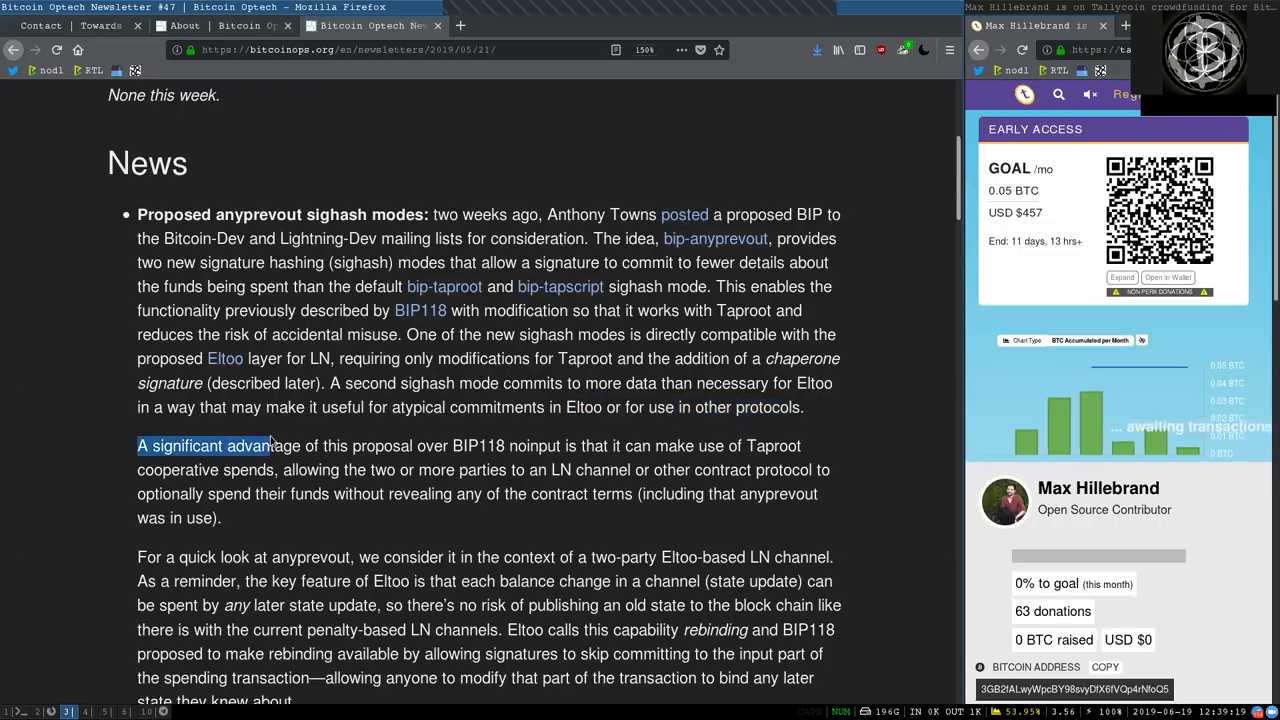
{"action": "double_click", "coordinate": [478, 444]}
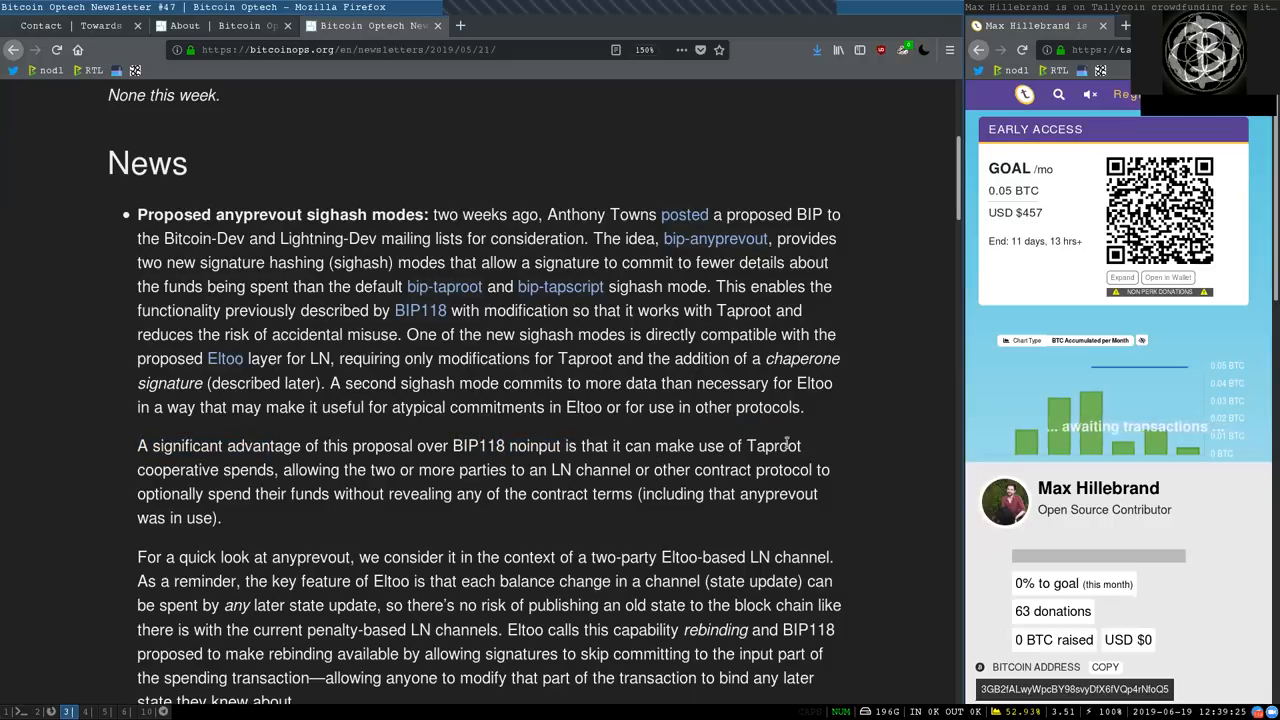
{"action": "double_click", "coordinate": [772, 444]}
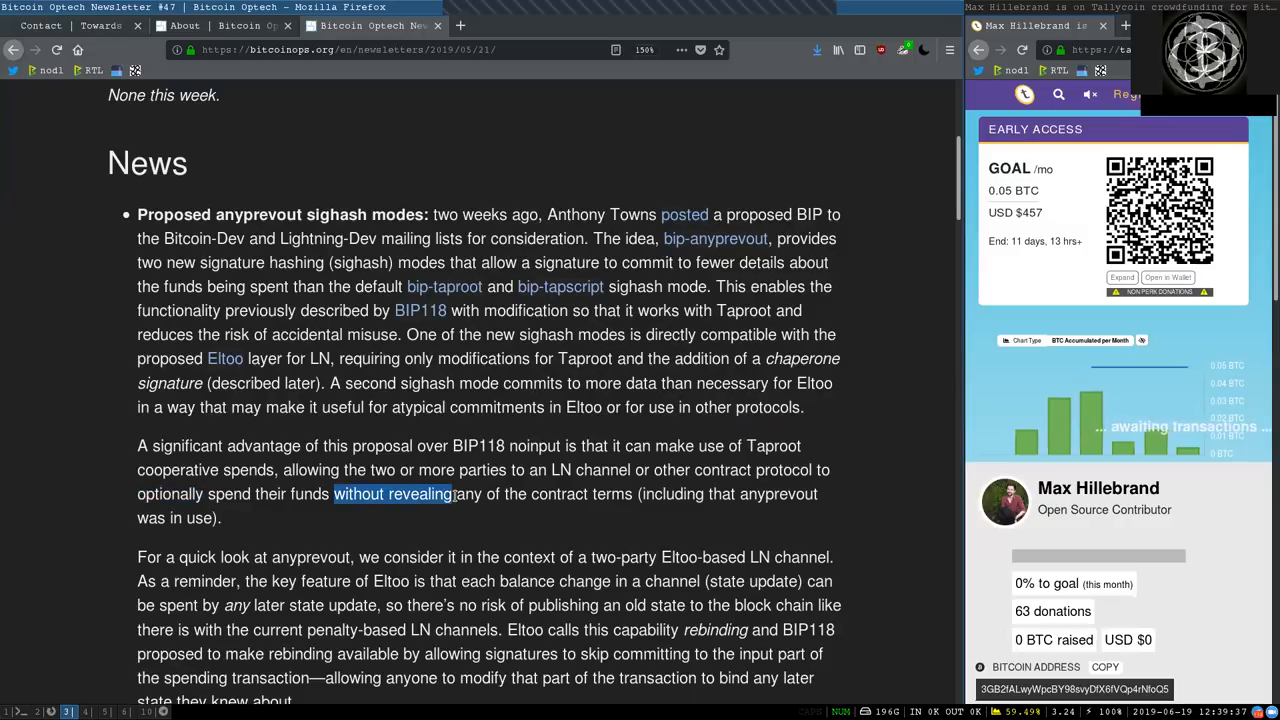
{"action": "double_click", "coordinate": [584, 492]}
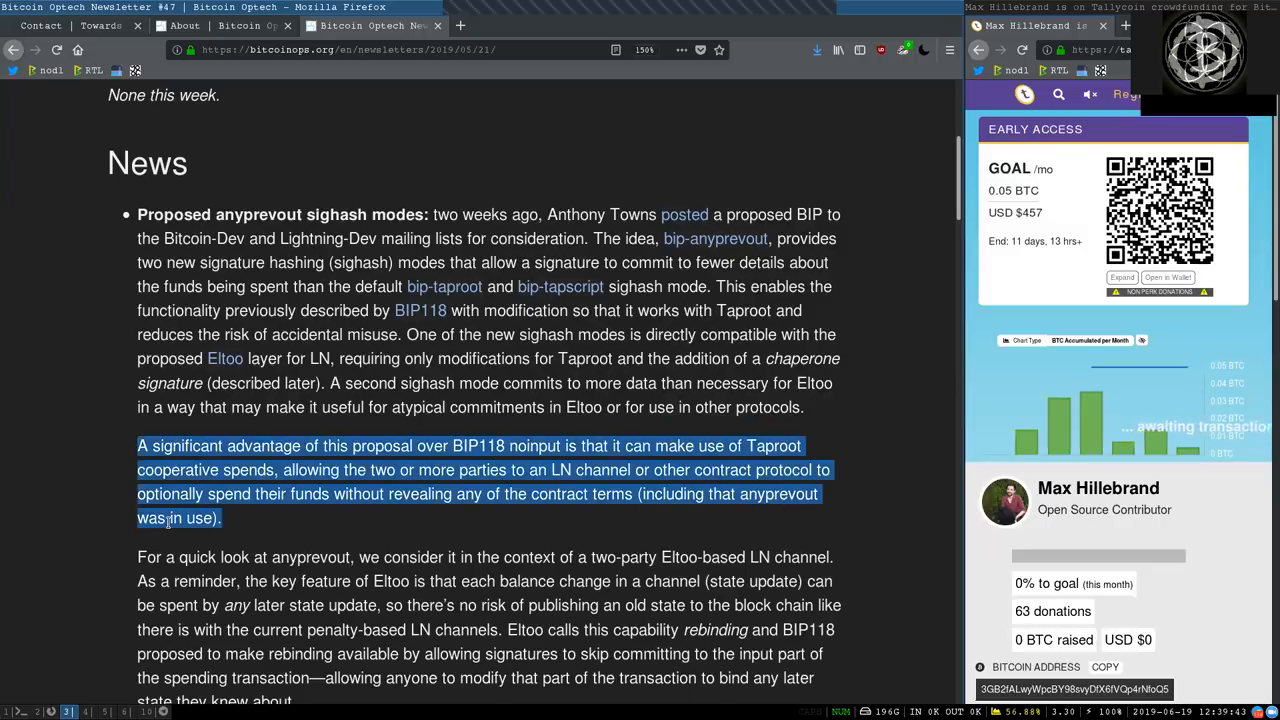
{"action": "scroll", "scroll_direction": "down", "scroll_amount": 3}
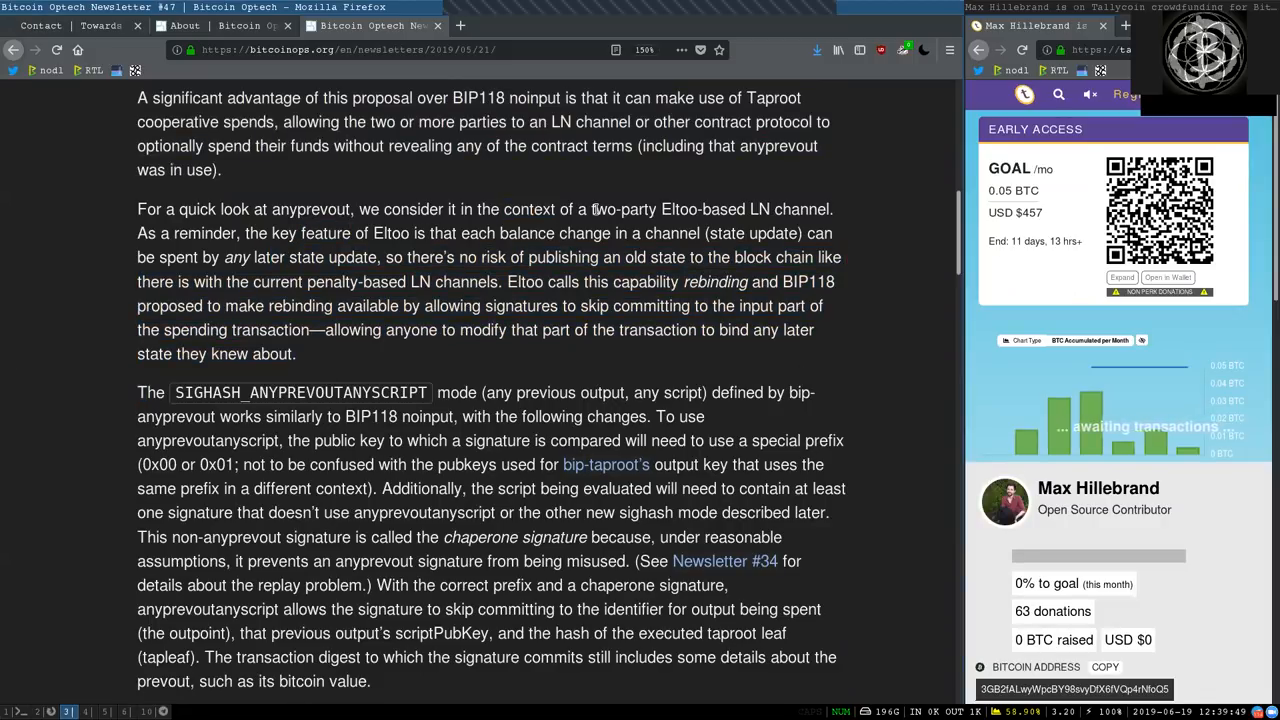
{"action": "left_click_drag", "start_coordinate": [596, 210], "coordinate": [818, 210]}
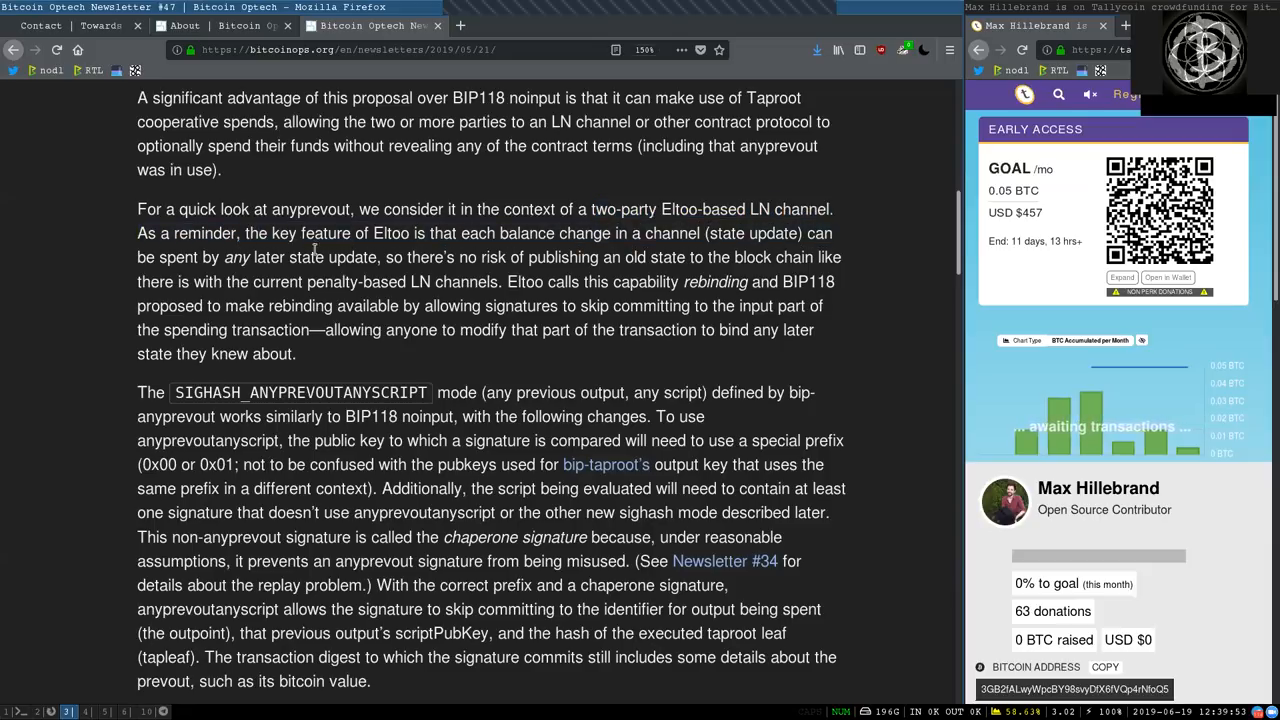
{"action": "double_click", "coordinate": [324, 232]}
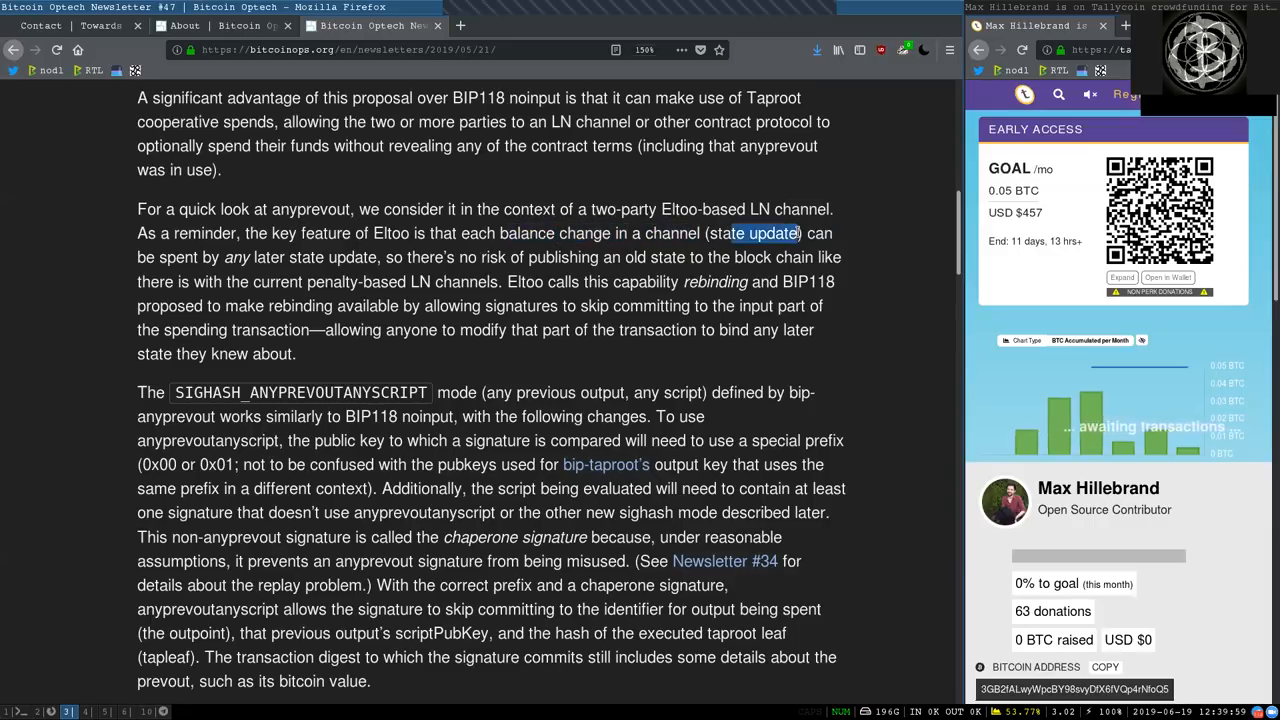
{"action": "double_click", "coordinate": [178, 256]}
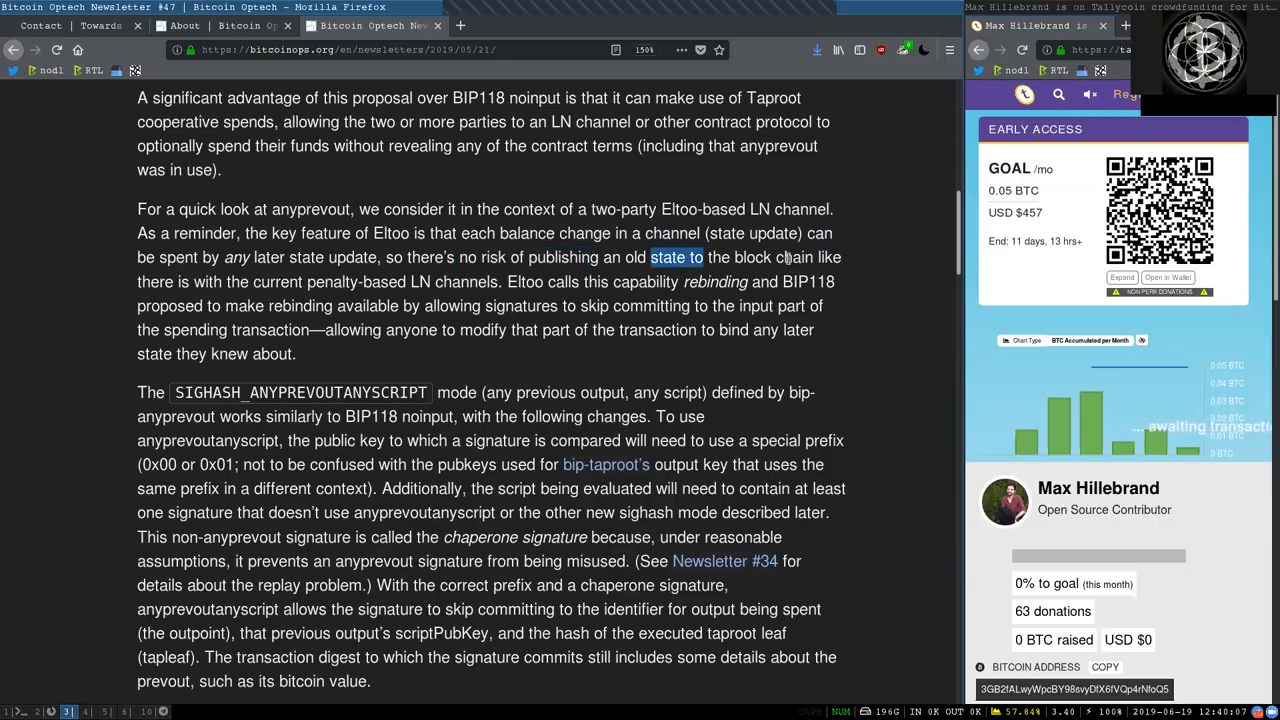
{"action": "double_click", "coordinate": [276, 280]}
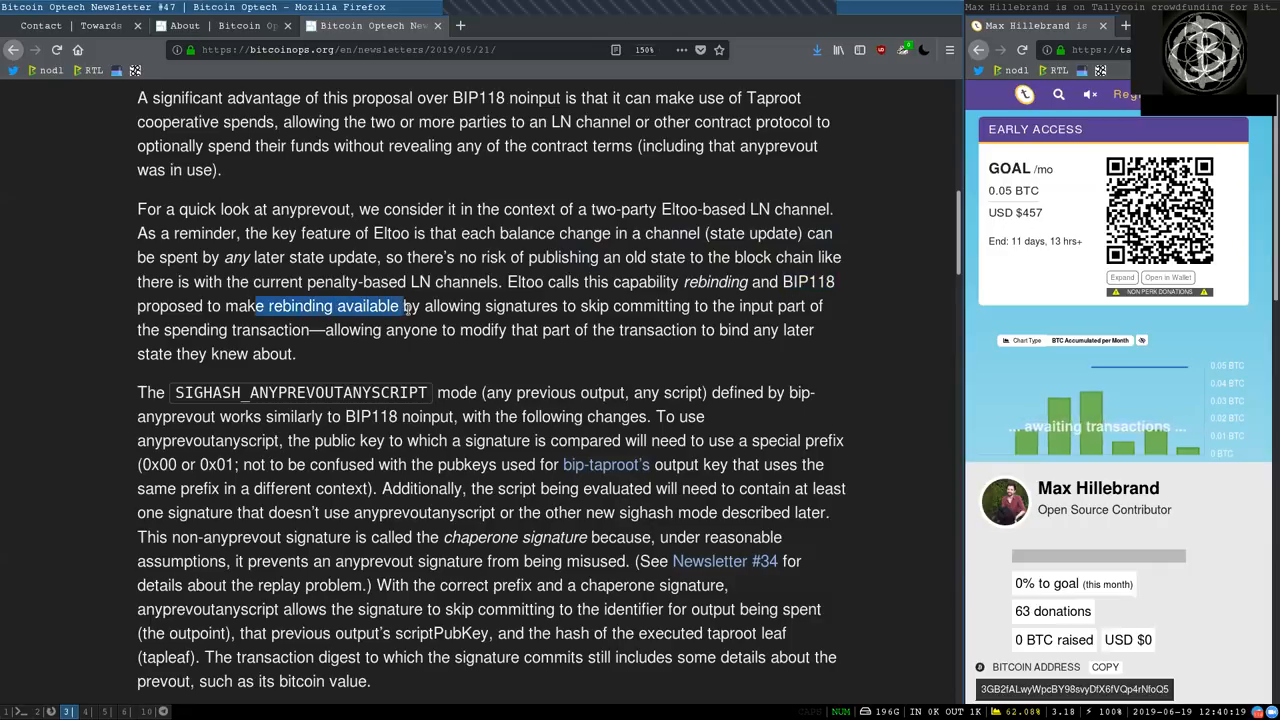
{"action": "left_click", "coordinate": [464, 308]}
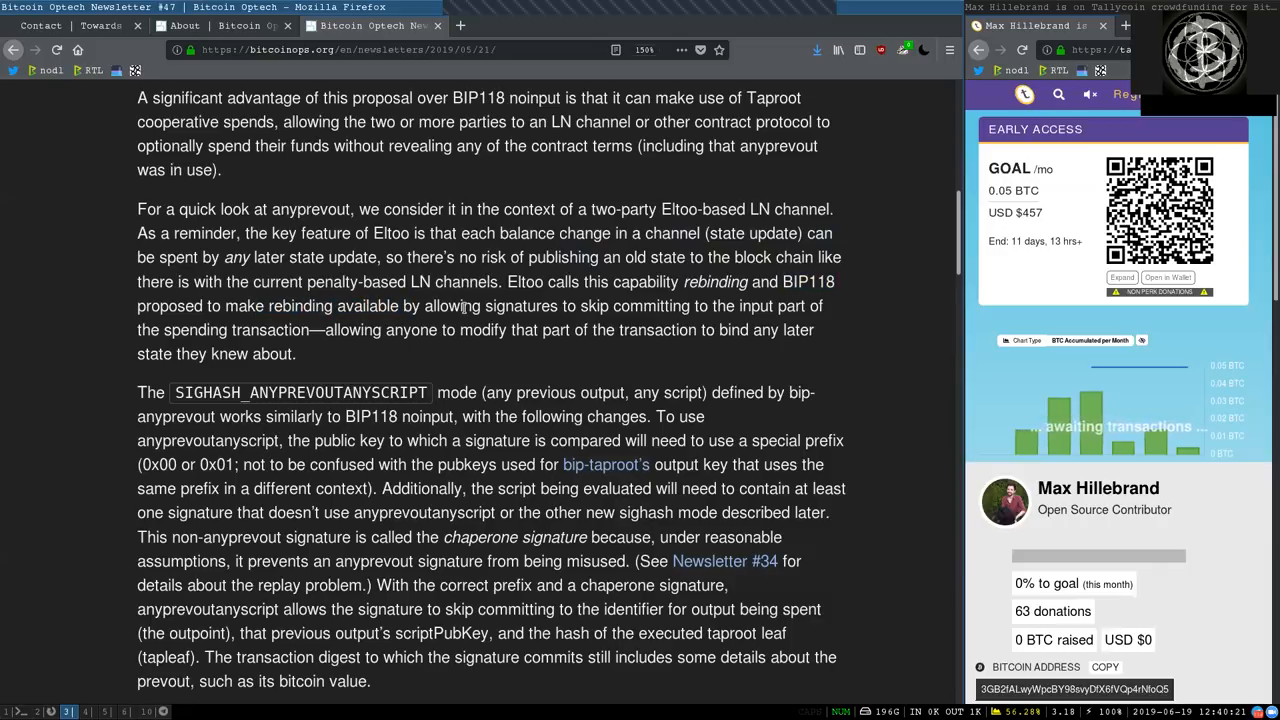
{"action": "double_click", "coordinate": [650, 306]}
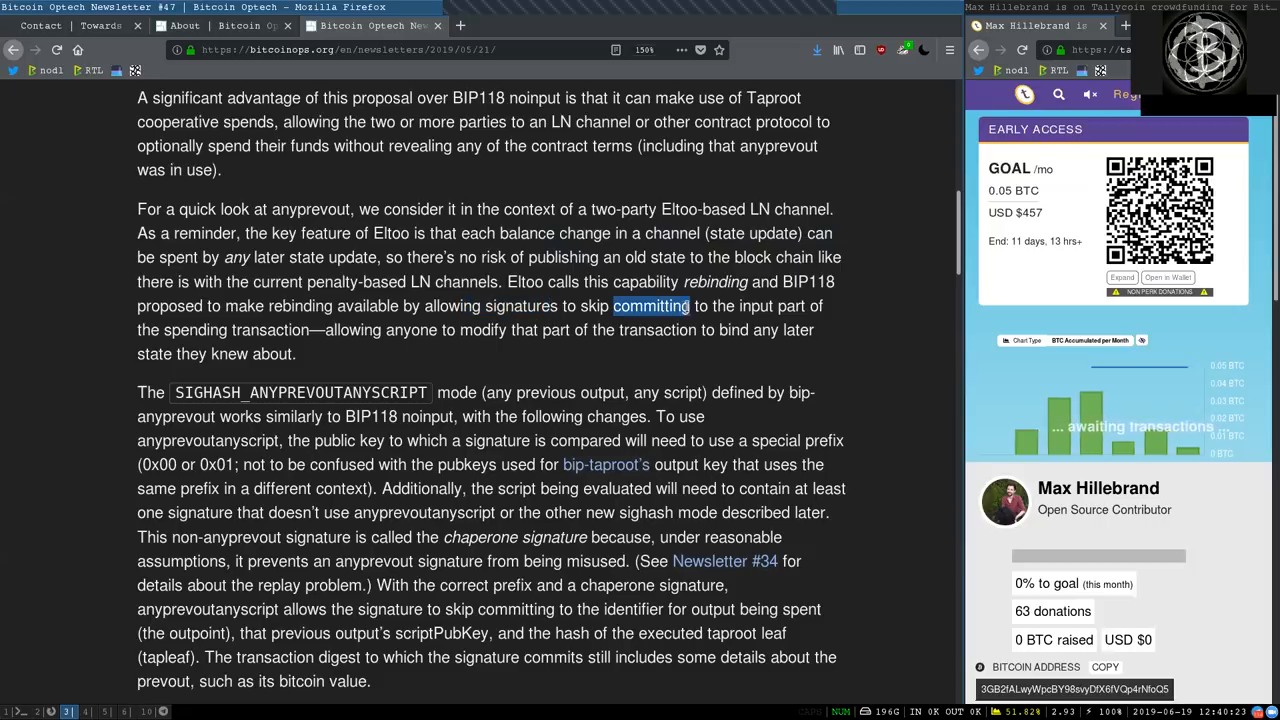
{"action": "left_click", "coordinate": [208, 324]}
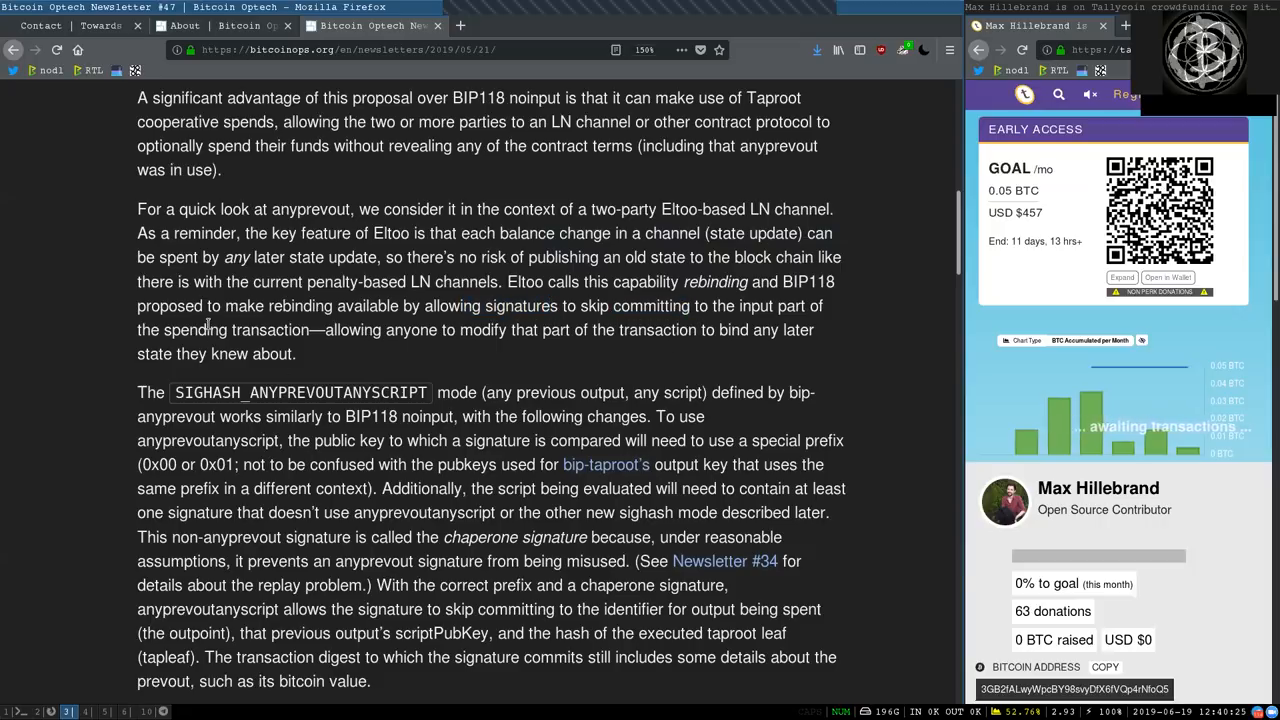
{"action": "double_click", "coordinate": [410, 330]}
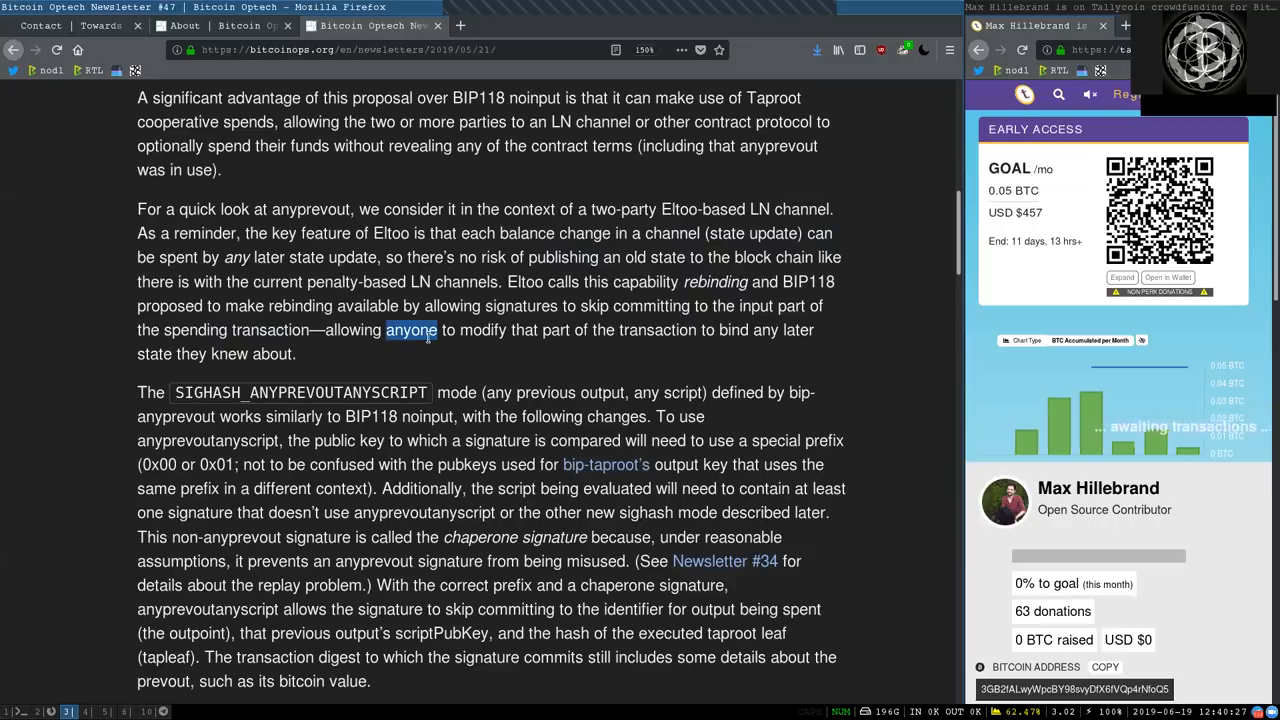
{"action": "double_click", "coordinate": [656, 330]}
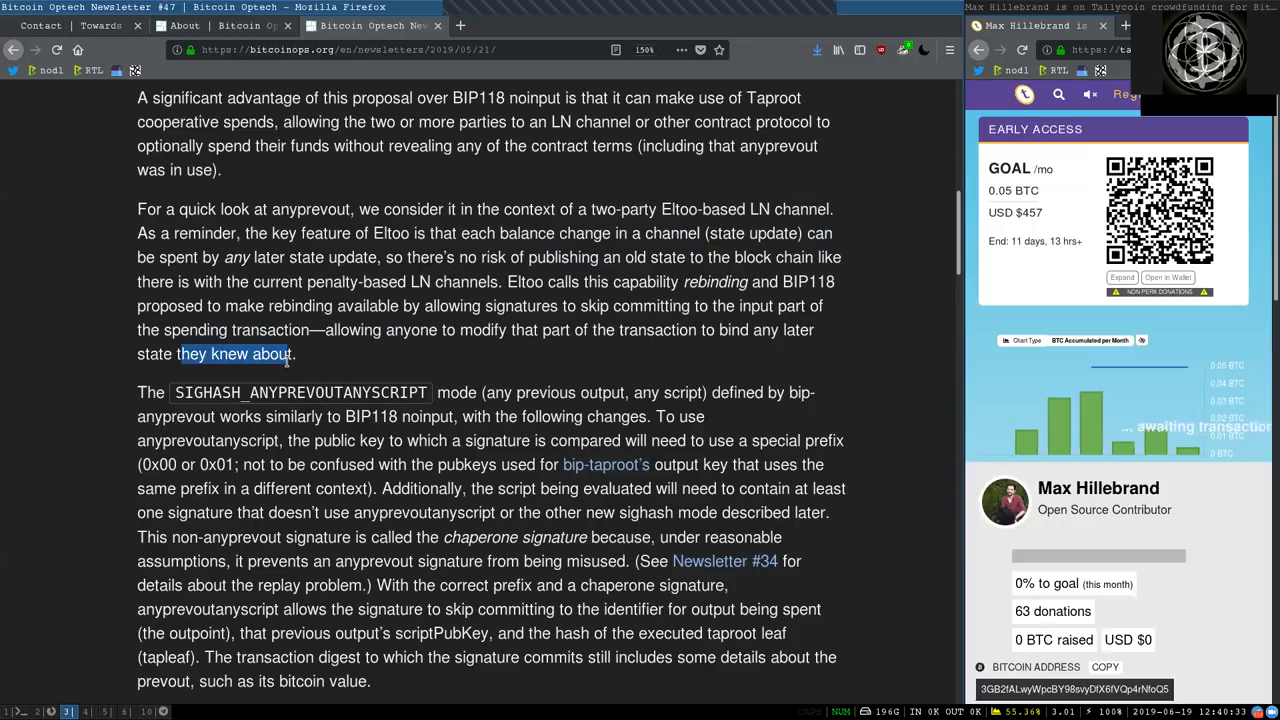
{"action": "double_click", "coordinate": [300, 392]}
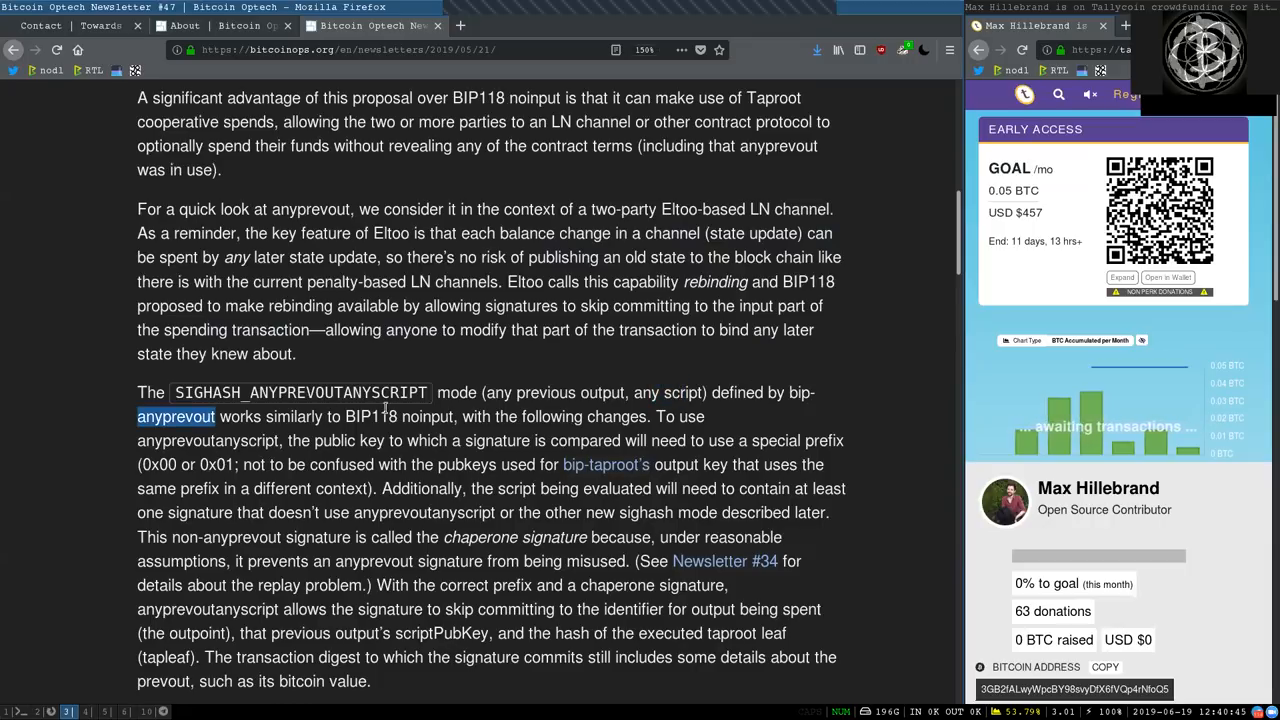
{"action": "double_click", "coordinate": [412, 416]}
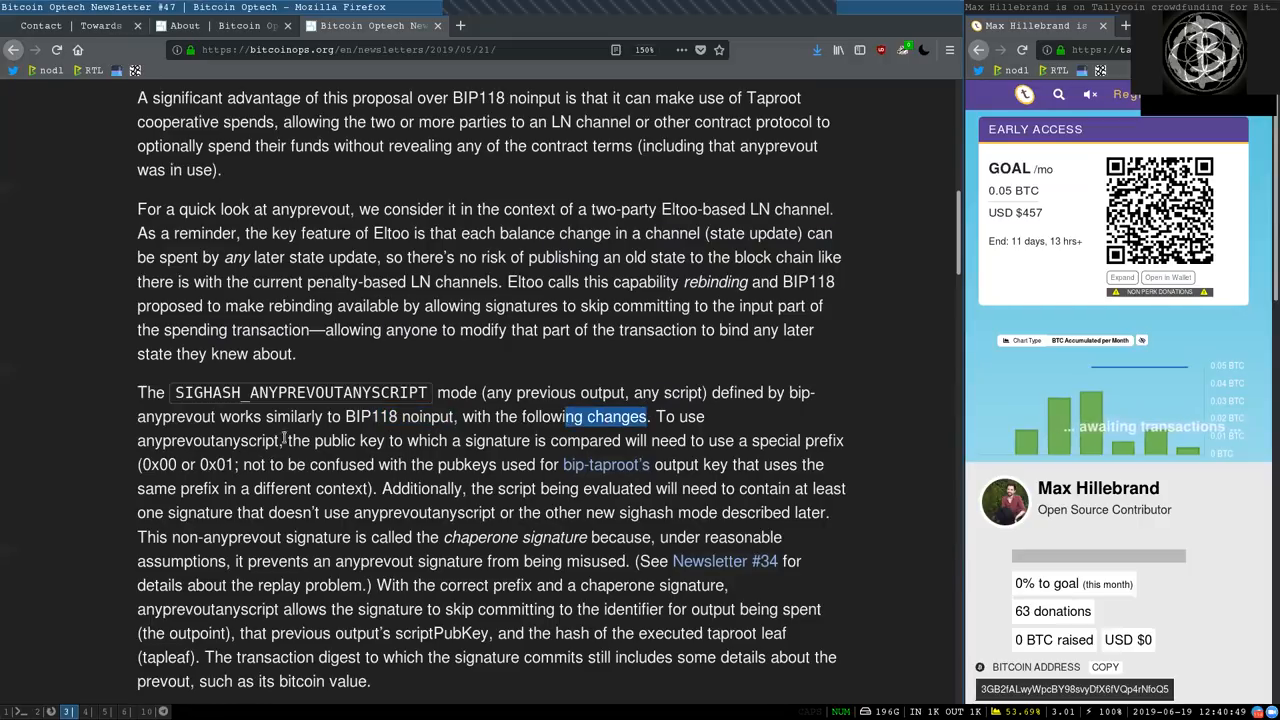
{"action": "double_click", "coordinate": [208, 440]}
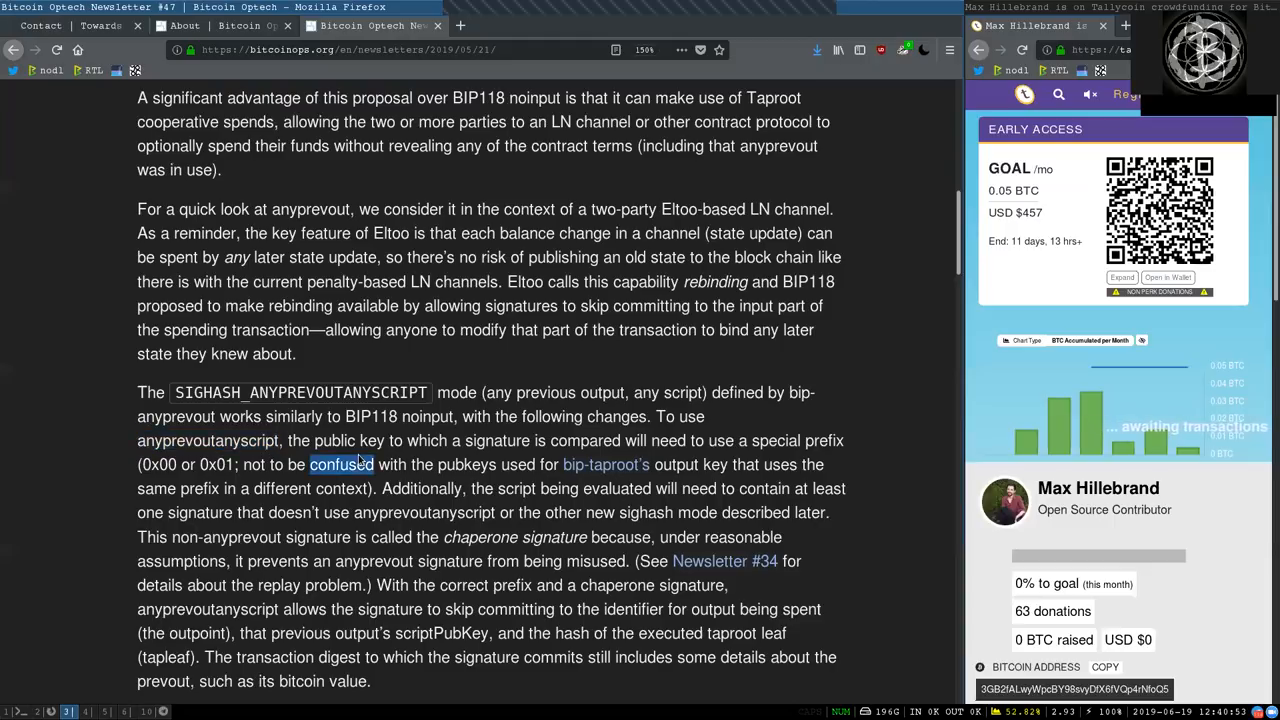
{"action": "double_click", "coordinate": [584, 440]}
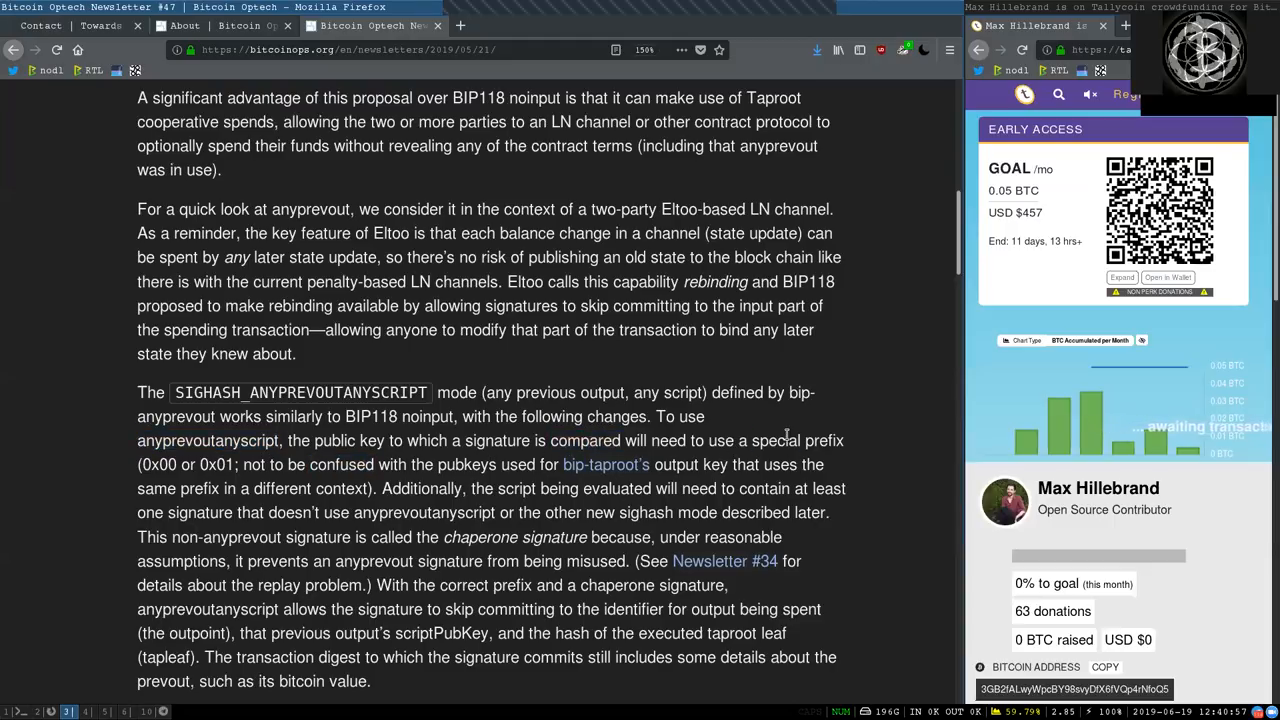
{"action": "double_click", "coordinate": [156, 464]}
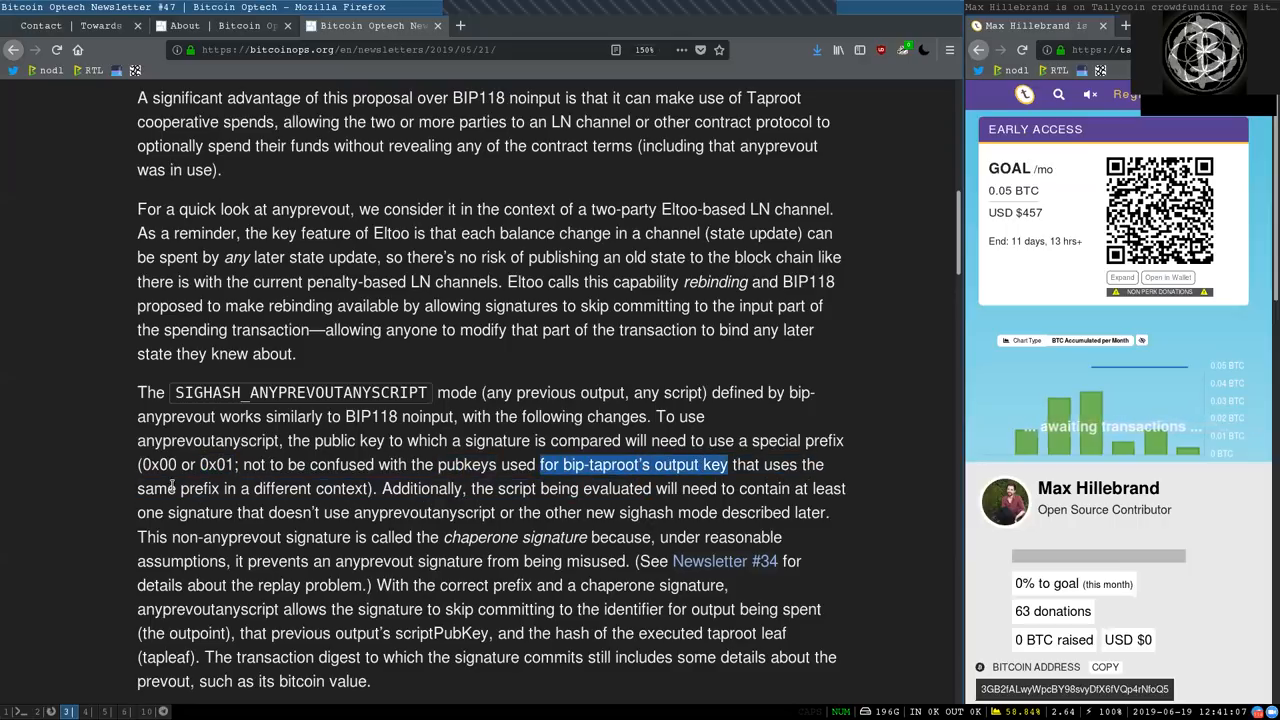
{"action": "left_click_drag", "start_coordinate": [564, 464], "coordinate": [312, 512]}
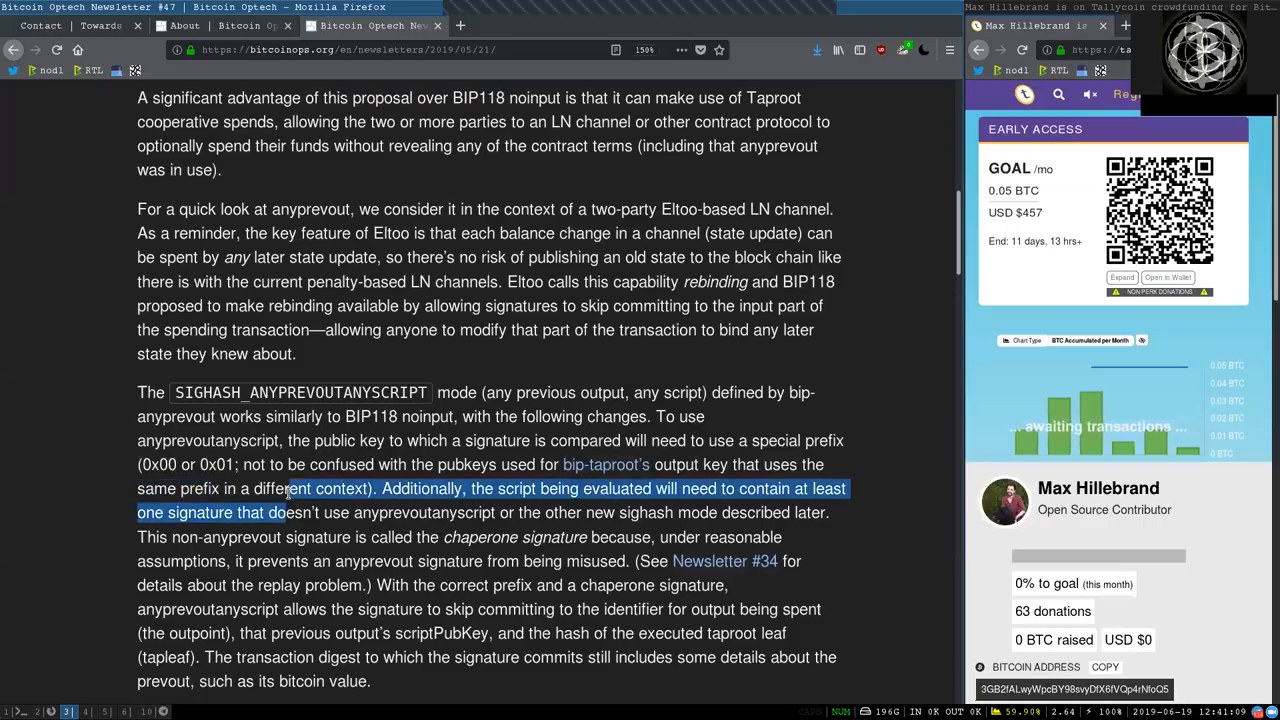
{"action": "left_click", "coordinate": [432, 500]}
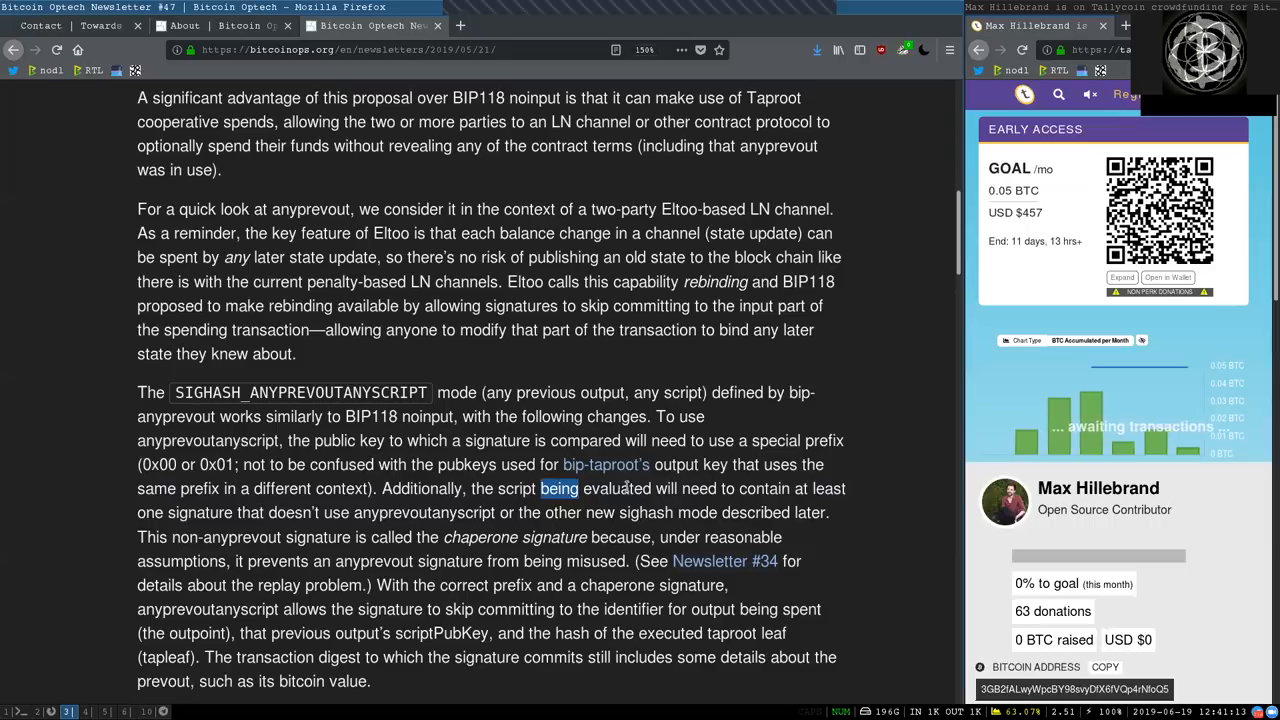
{"action": "double_click", "coordinate": [728, 488]}
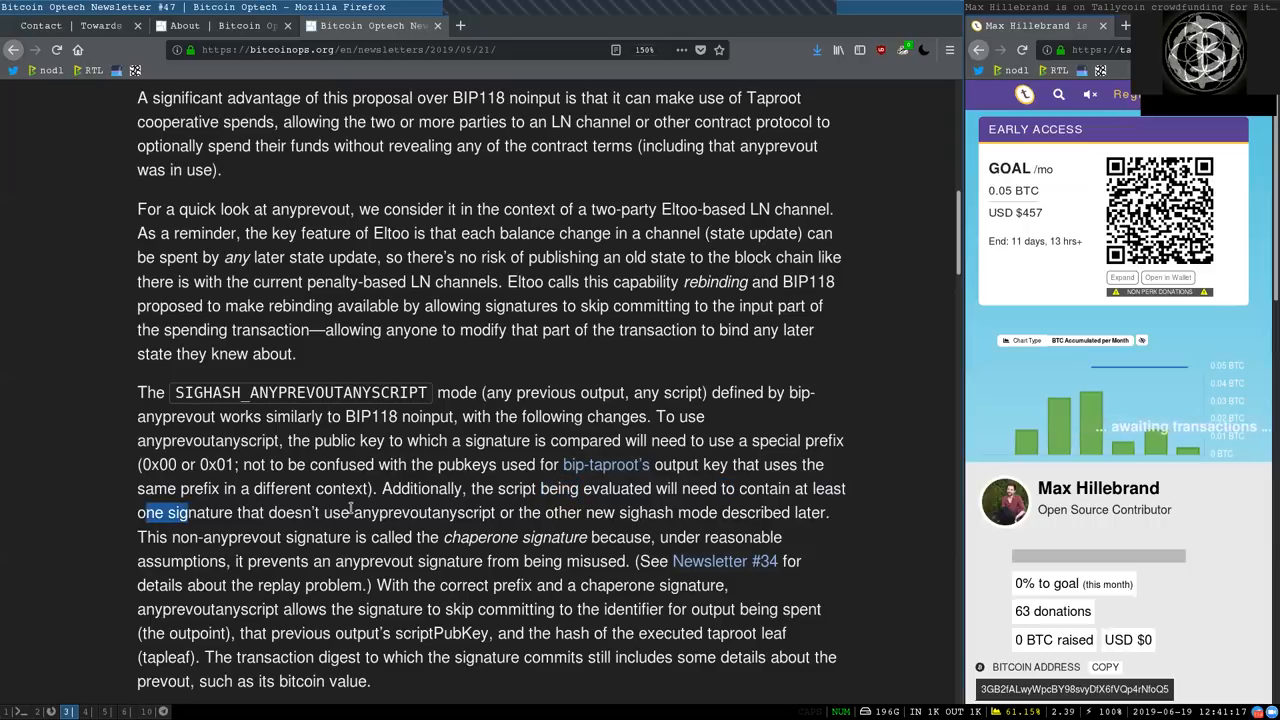
{"action": "double_click", "coordinate": [424, 512]}
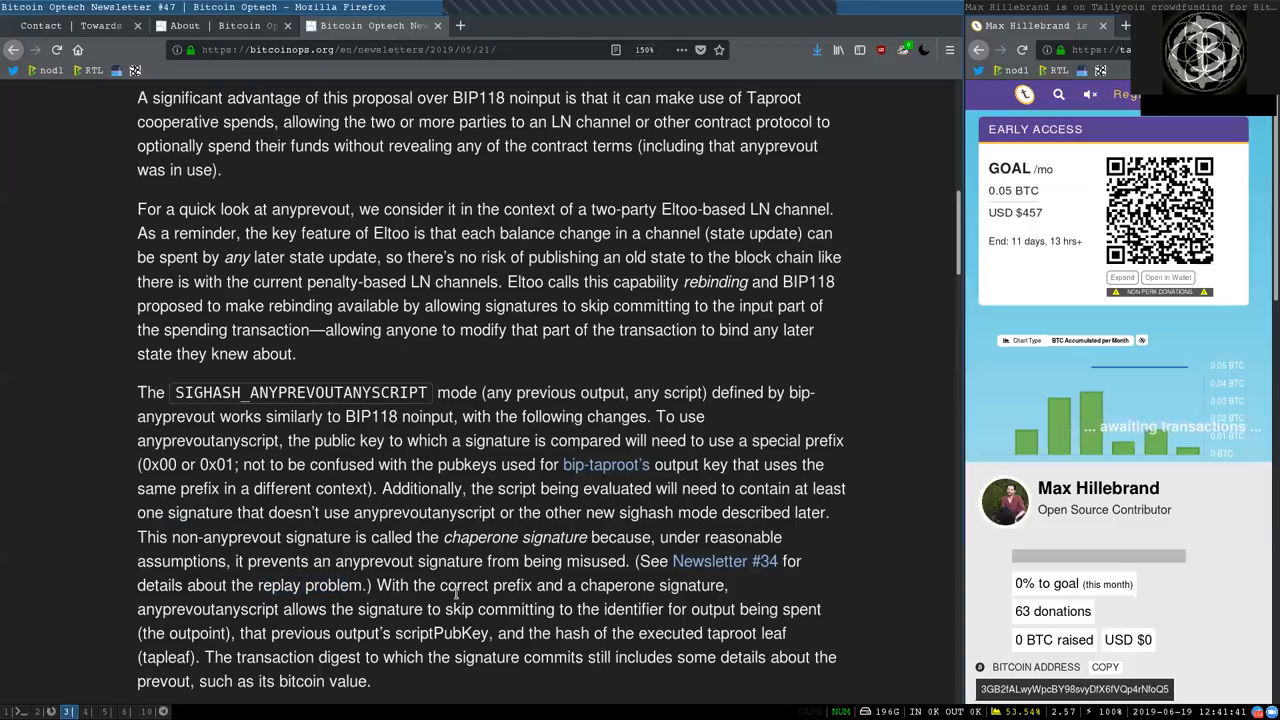
{"action": "double_click", "coordinate": [616, 584]}
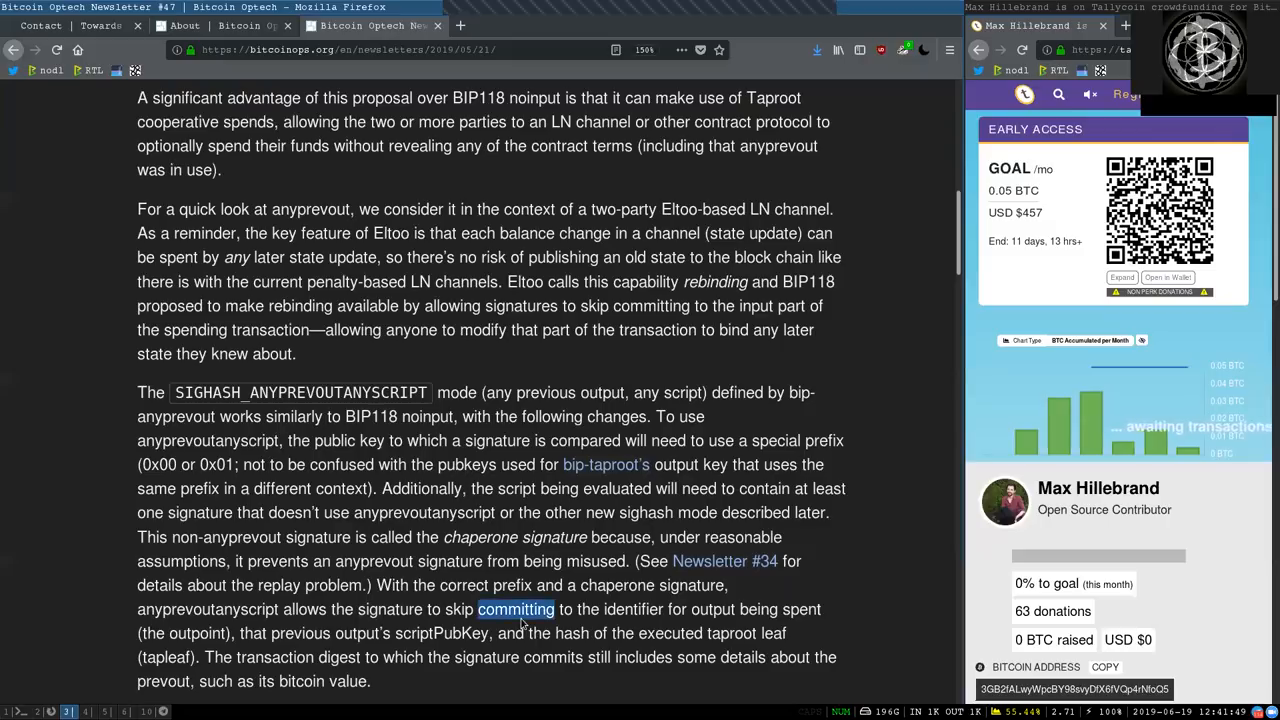
{"action": "double_click", "coordinate": [700, 608]}
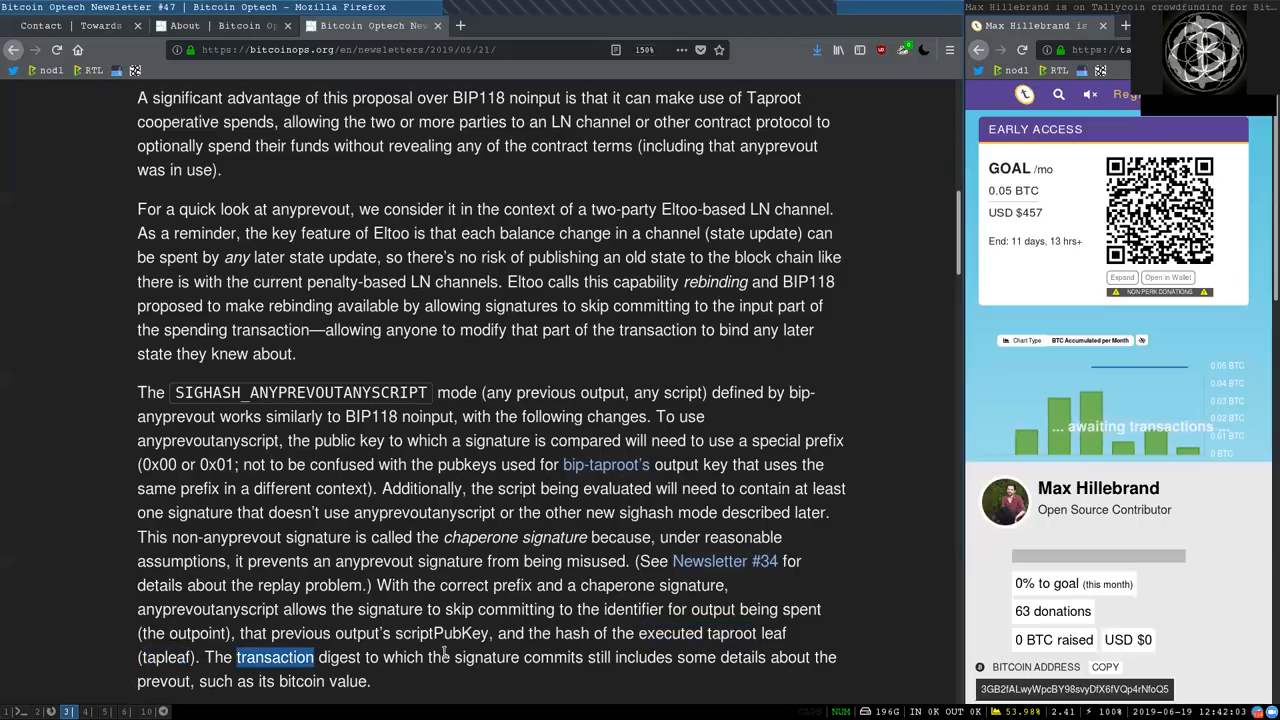
{"action": "double_click", "coordinate": [644, 656]}
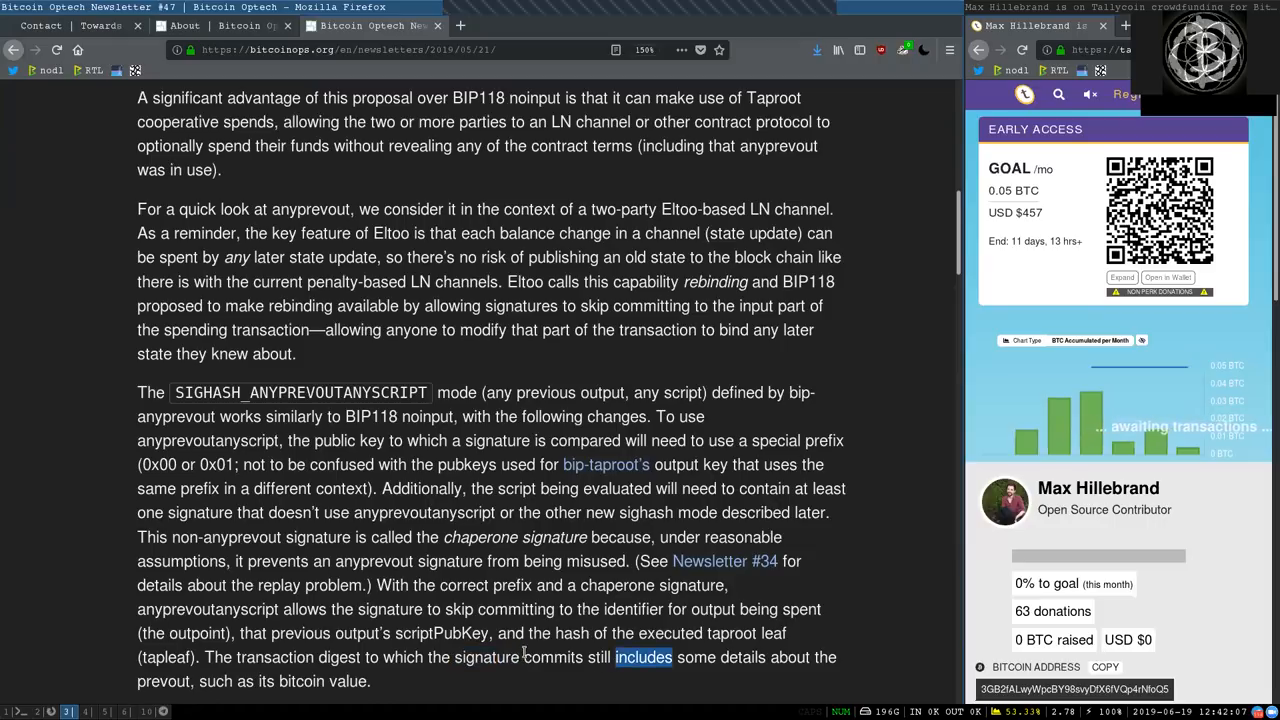
Scroll to the SIGHASH_ANYPREVOUT paragraph and read its opening lines, marking the mode name.
{"action": "scroll", "scroll_direction": "down", "scroll_amount": 3}
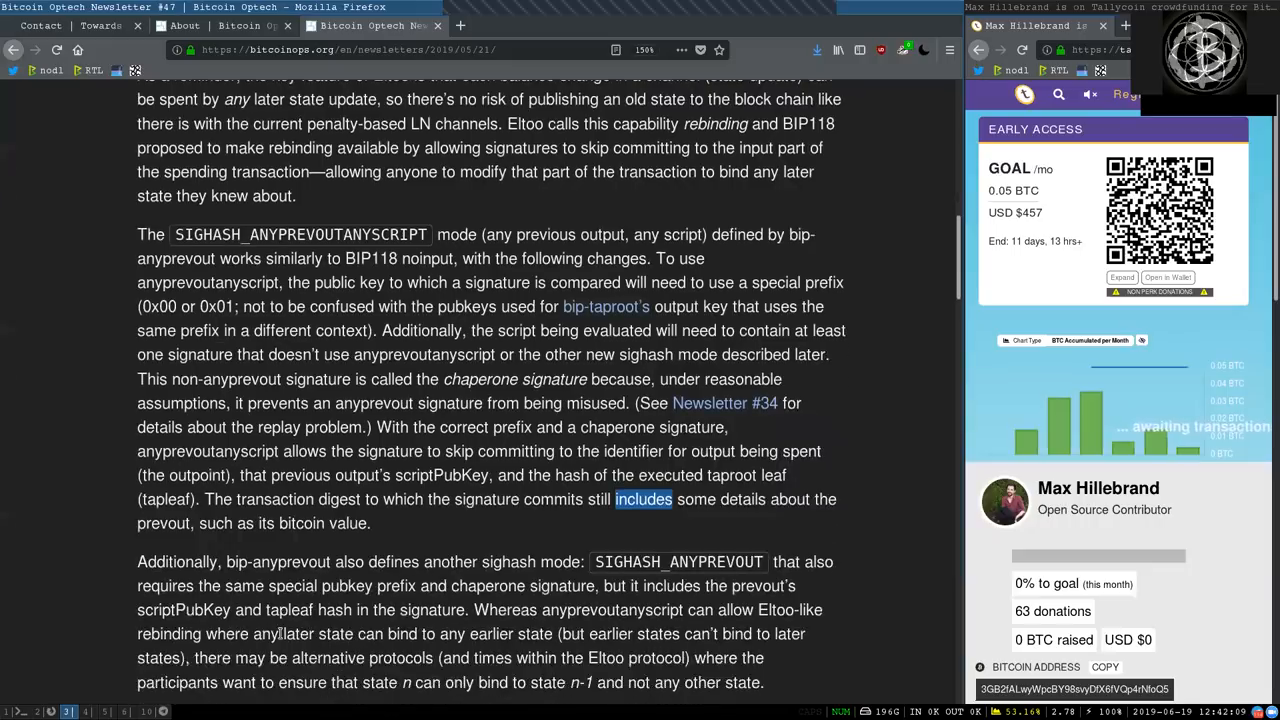
{"action": "scroll", "scroll_direction": "down", "scroll_amount": 3}
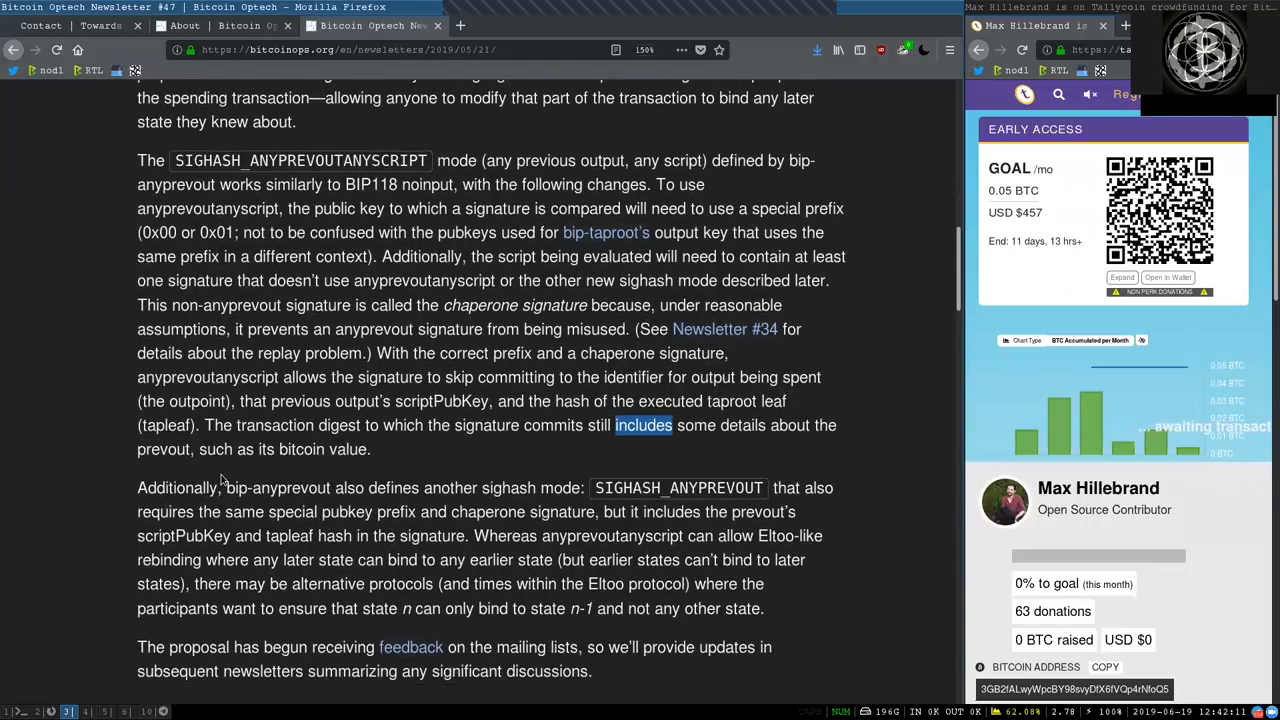
{"action": "double_click", "coordinate": [176, 488]}
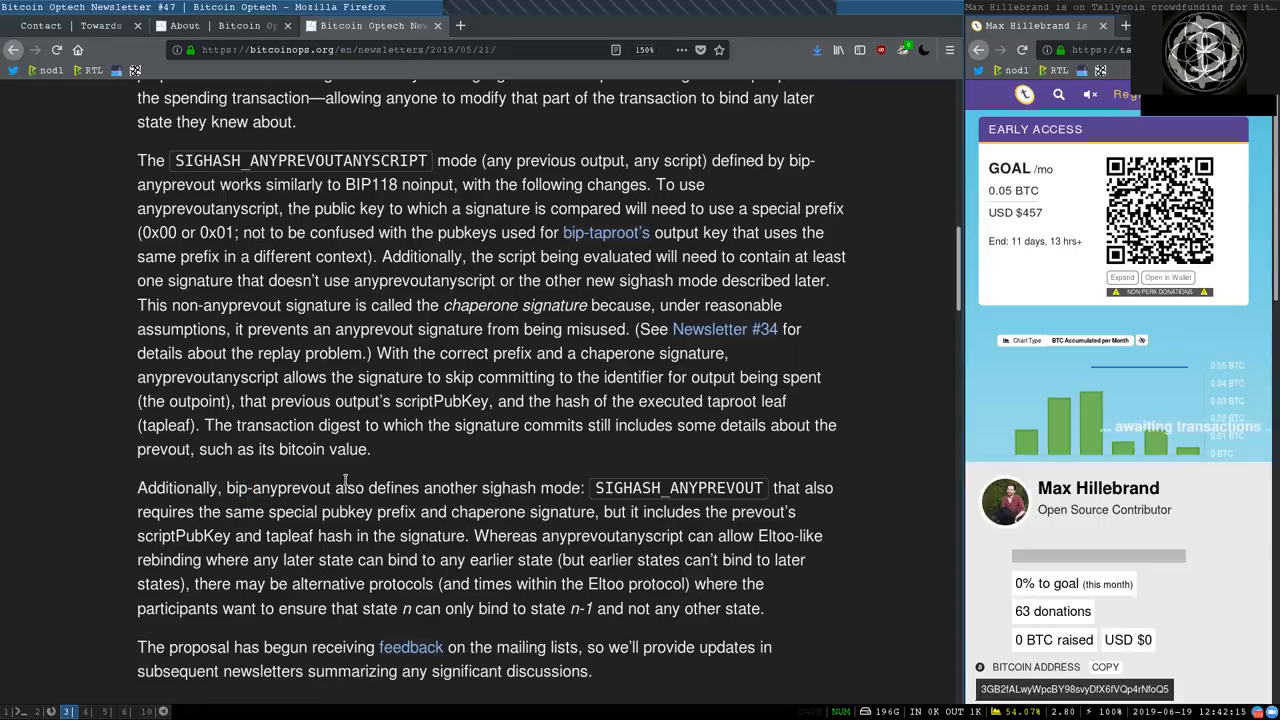
{"action": "double_click", "coordinate": [392, 488]}
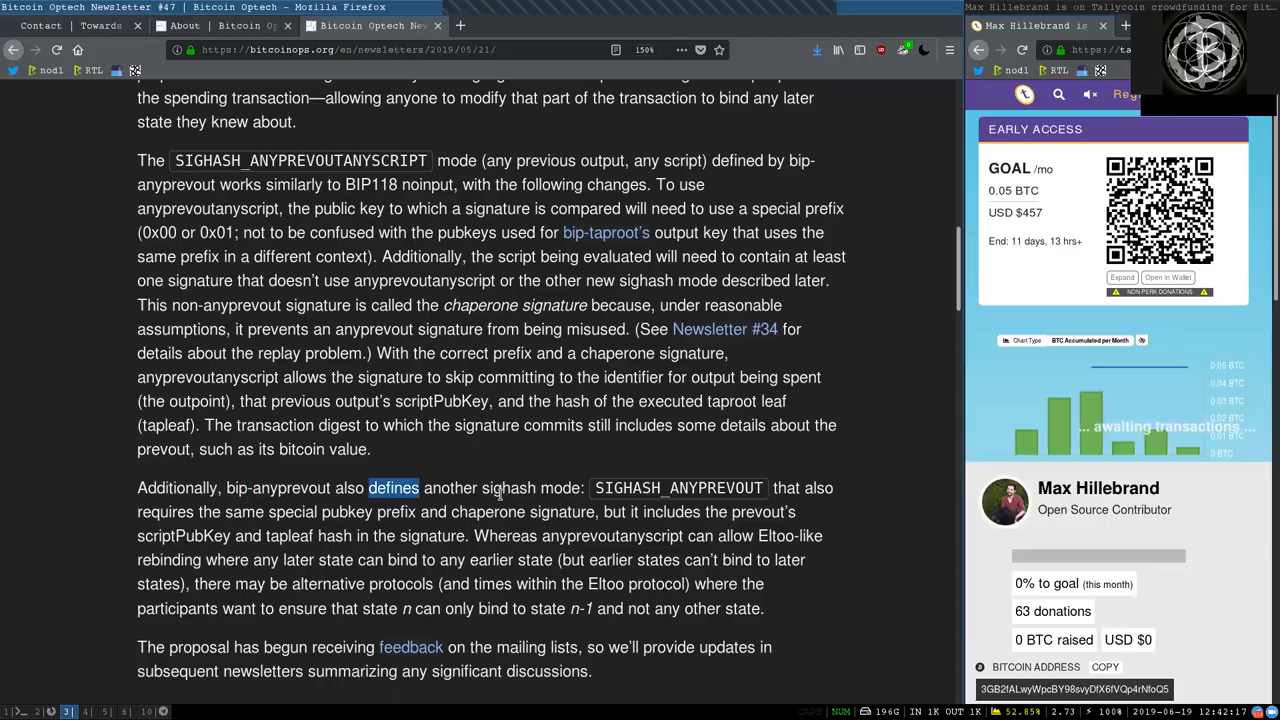
{"action": "double_click", "coordinate": [176, 488]}
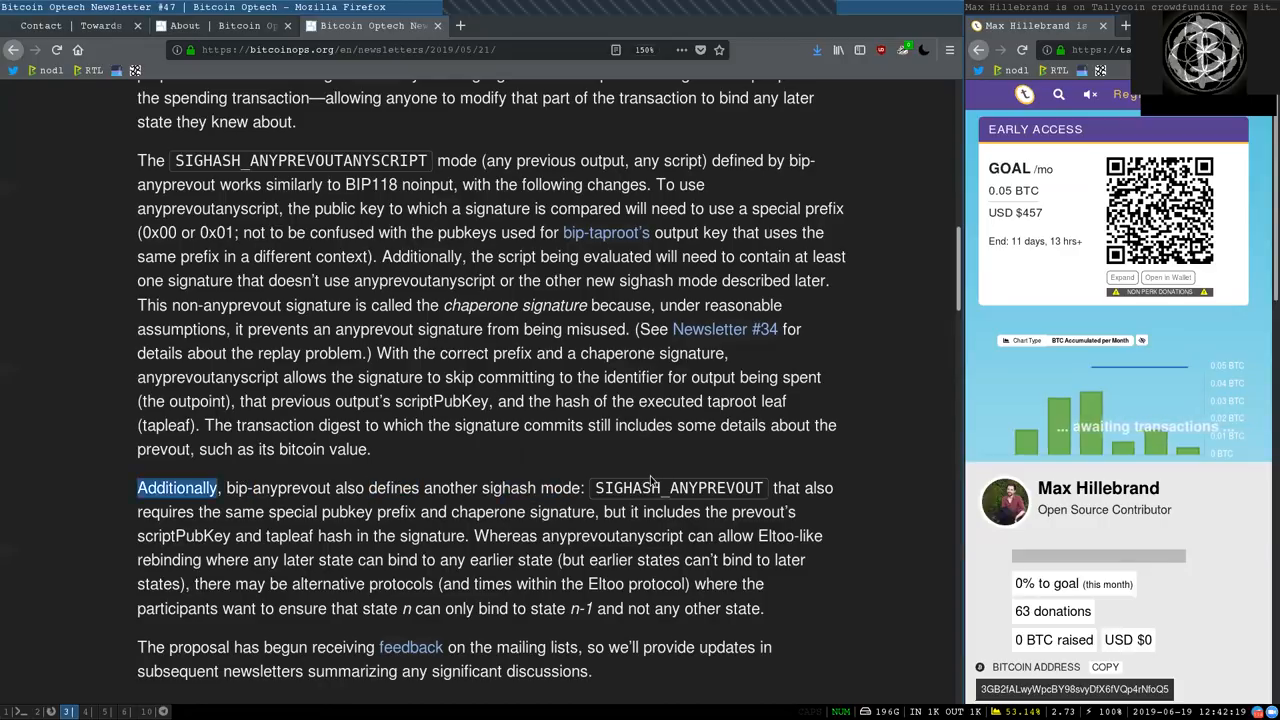
{"action": "double_click", "coordinate": [678, 488]}
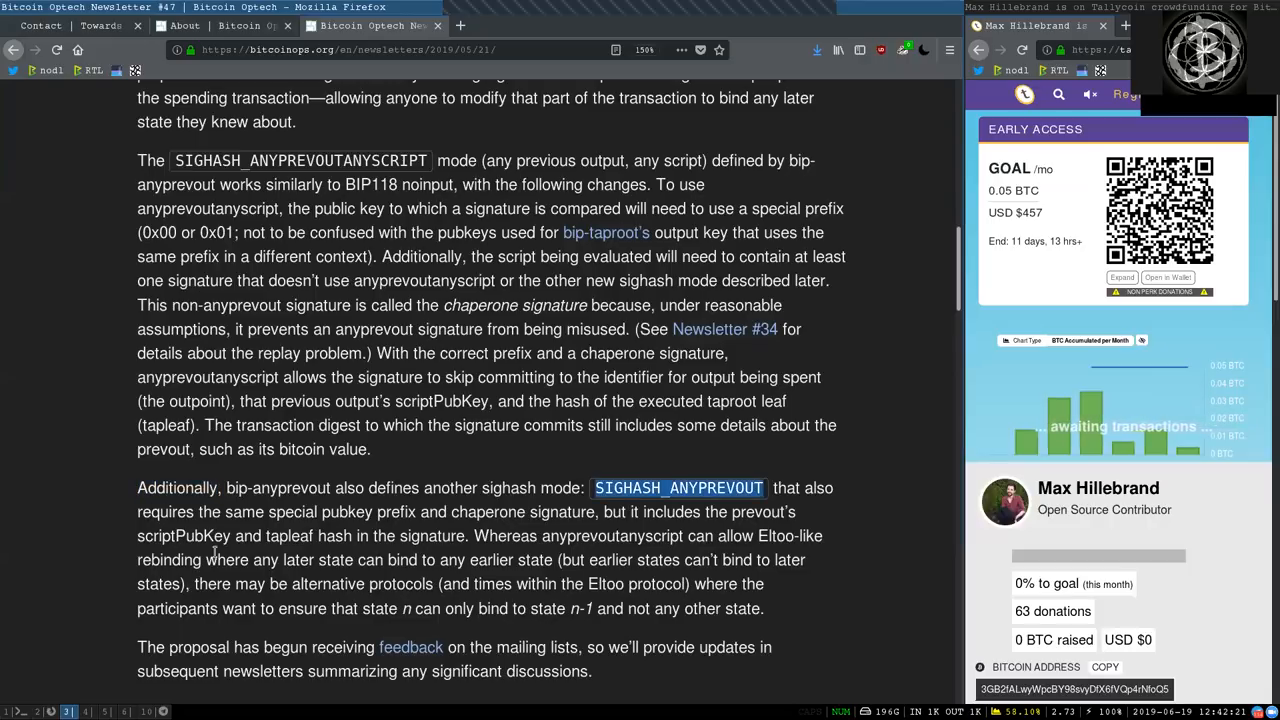
{"action": "double_click", "coordinate": [164, 512]}
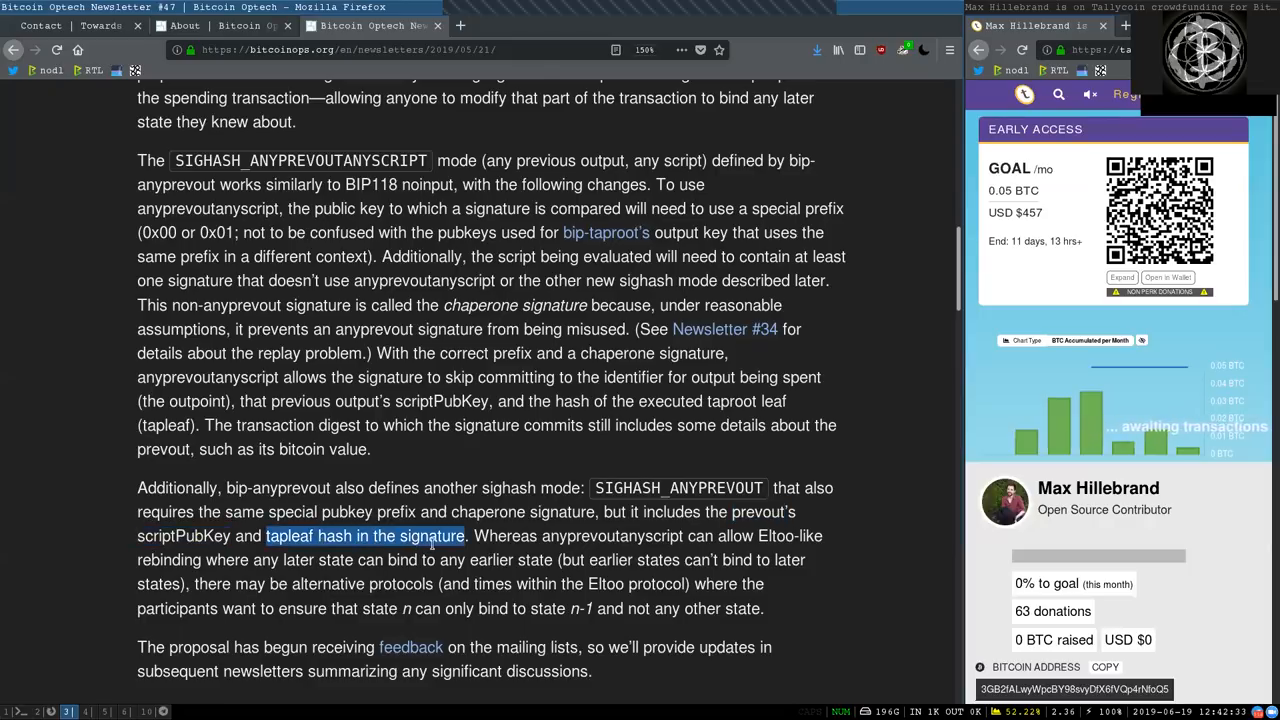
Read the rest of the SIGHASH_ANYPREVOUT rebinding paragraph to the feedback closing note.
{"action": "double_click", "coordinate": [612, 536]}
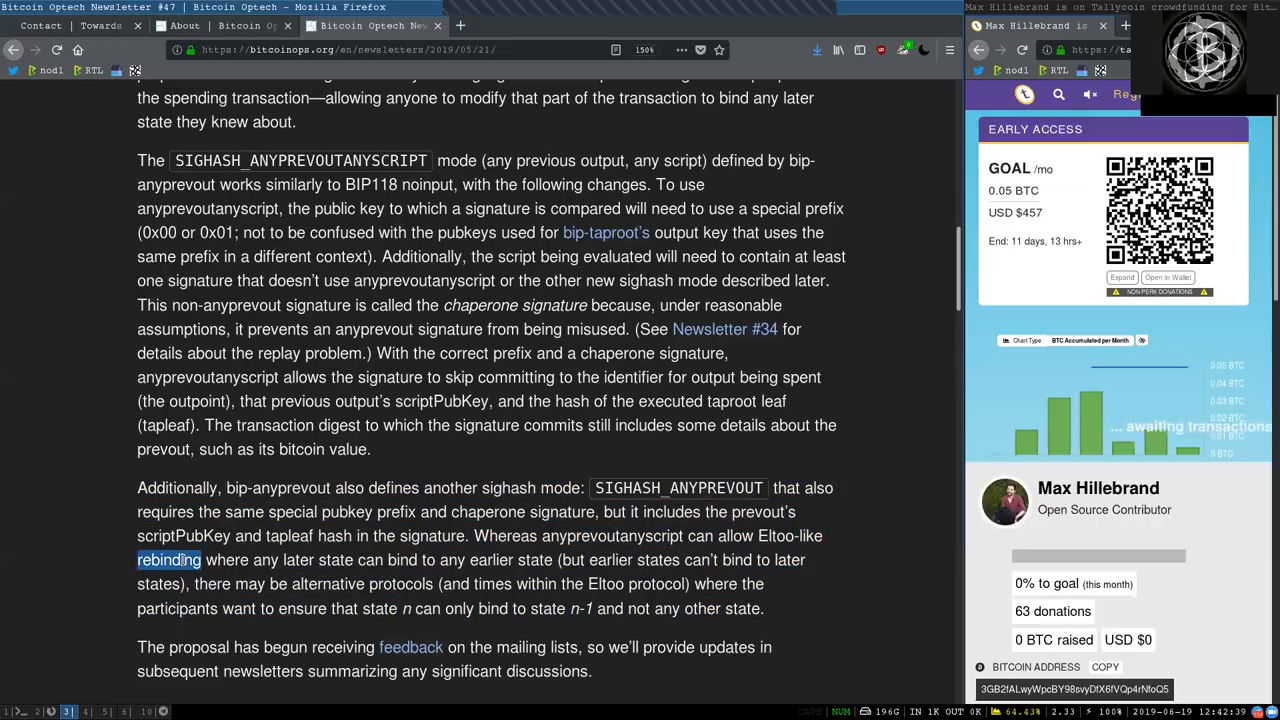
{"action": "double_click", "coordinate": [296, 560]}
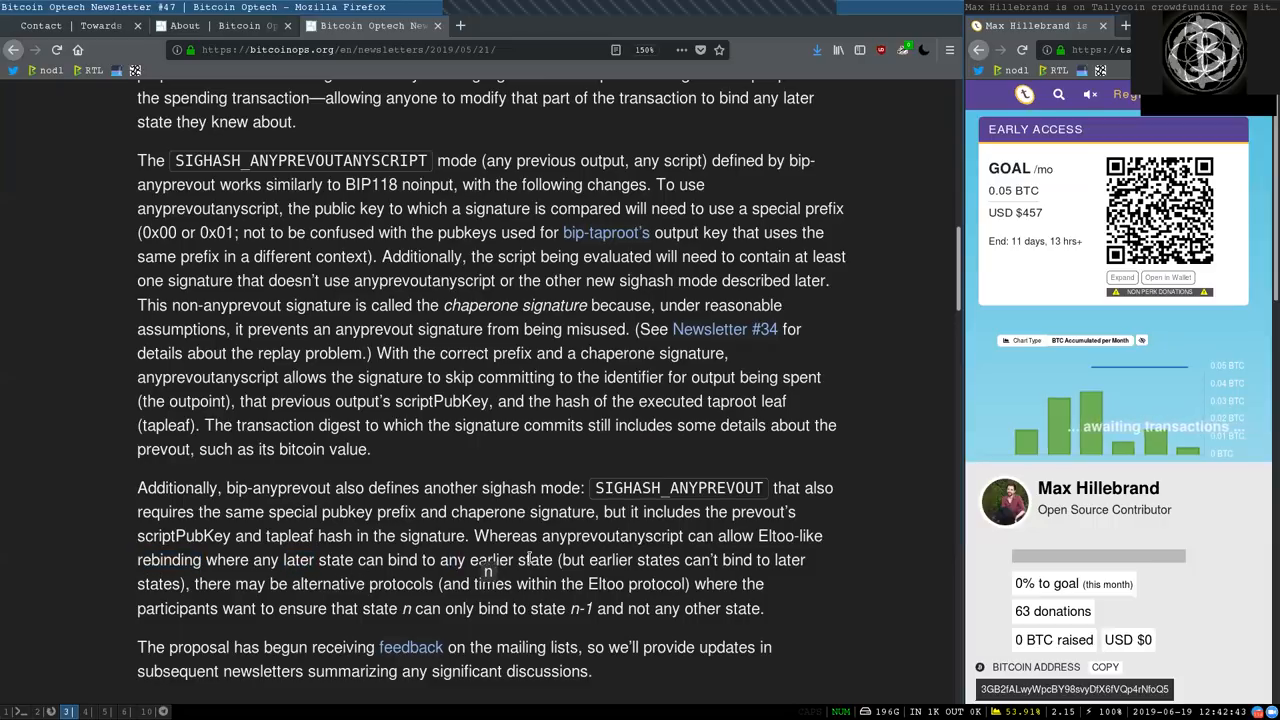
{"action": "double_click", "coordinate": [608, 560]}
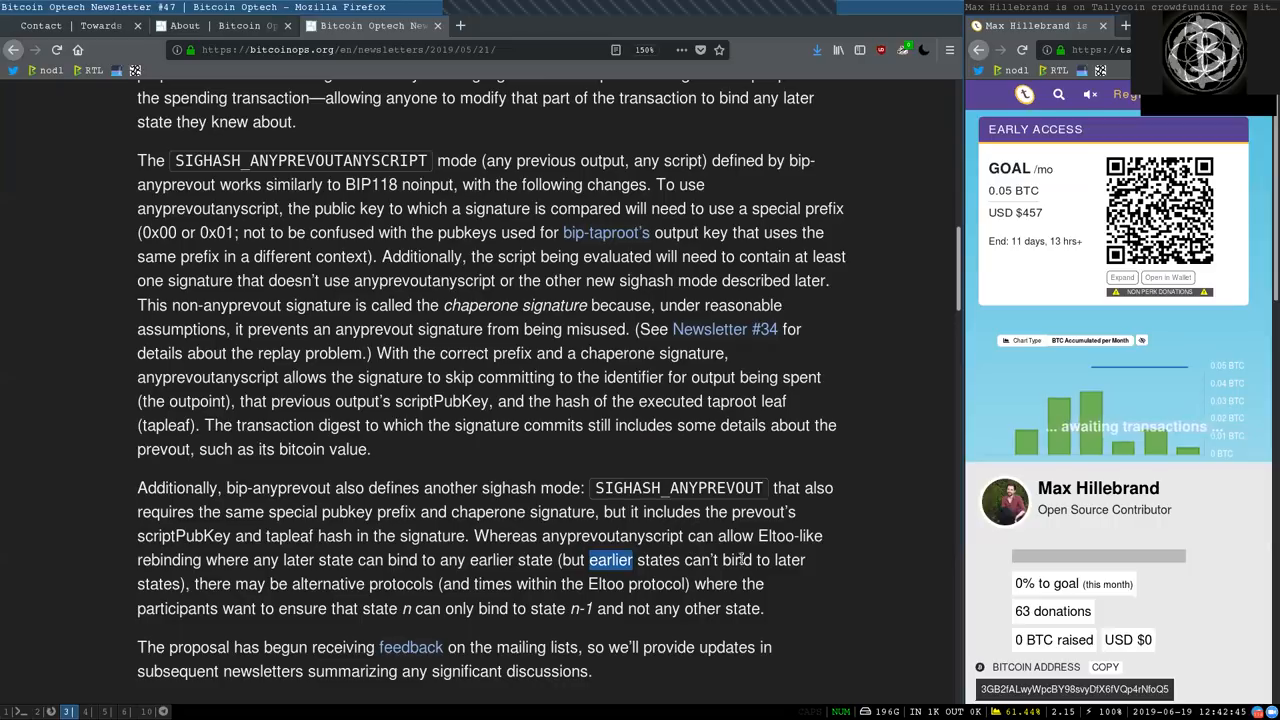
{"action": "double_click", "coordinate": [736, 560]}
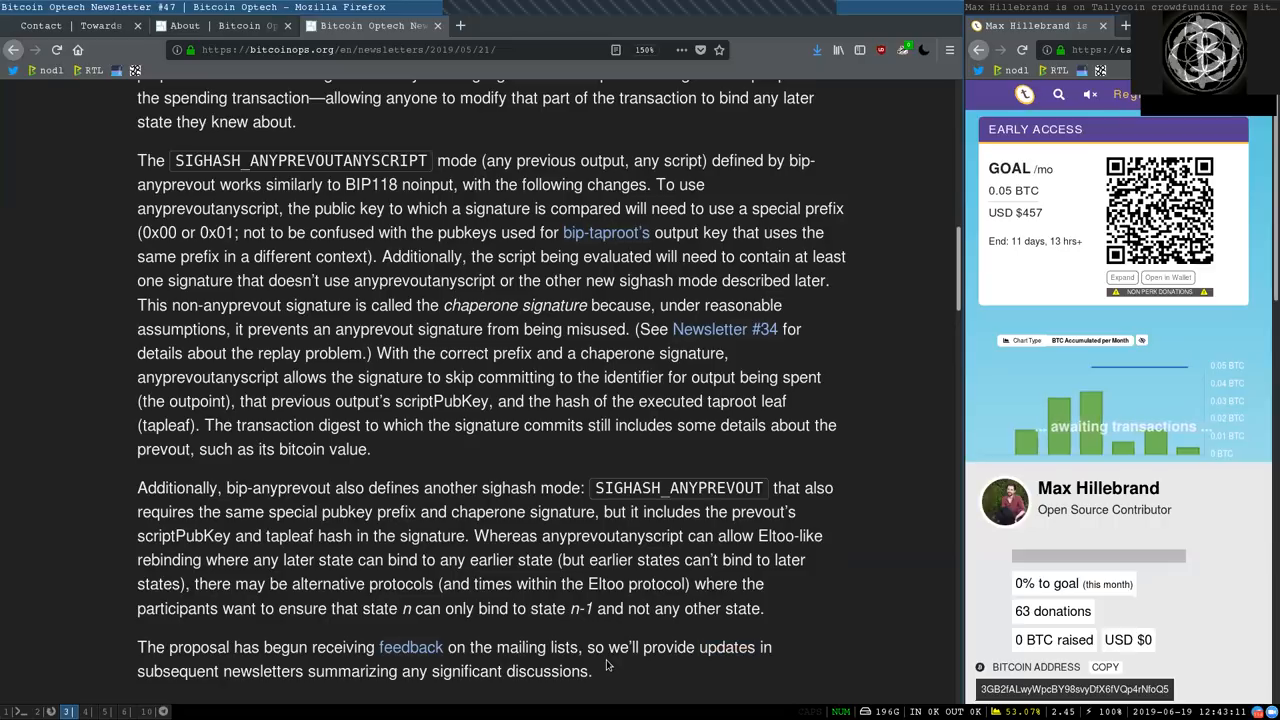
Scroll to the Magical Crypto Friends item and read its lead-in on confidential transactions and taproot.
{"action": "scroll", "scroll_direction": "down", "scroll_amount": 3}
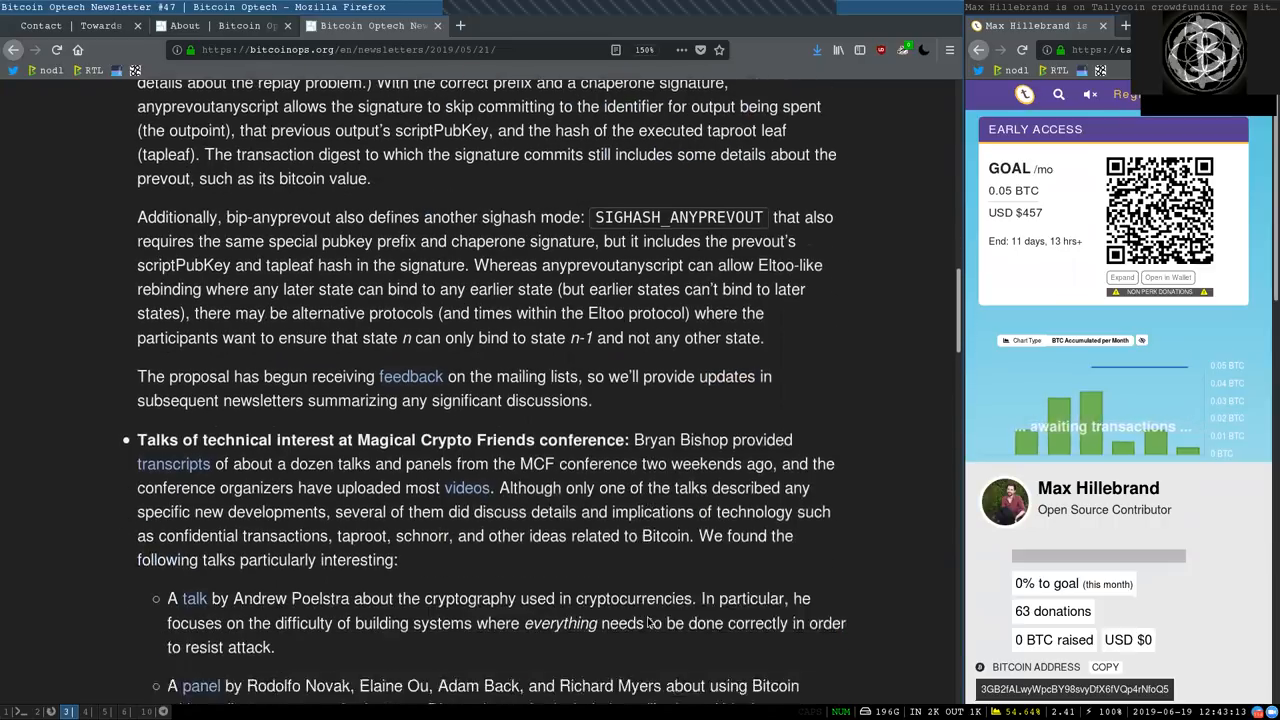
{"action": "scroll", "scroll_direction": "down", "scroll_amount": 3}
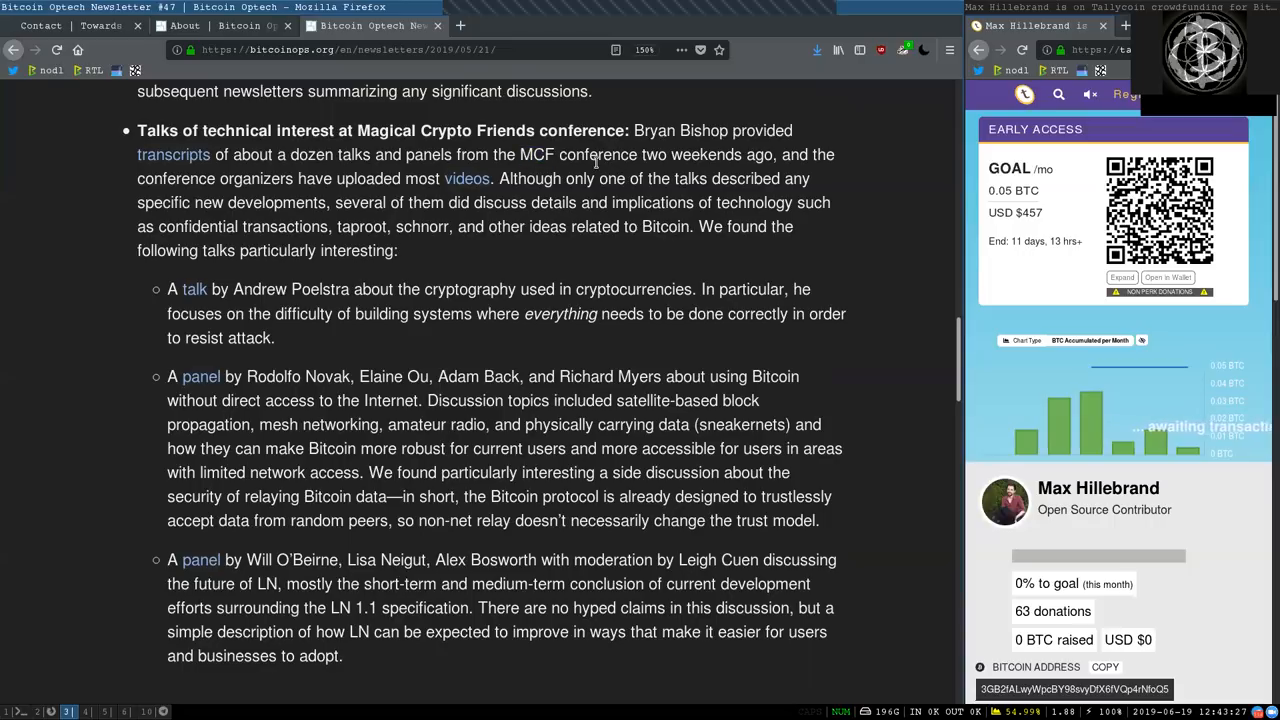
{"action": "double_click", "coordinate": [596, 154]}
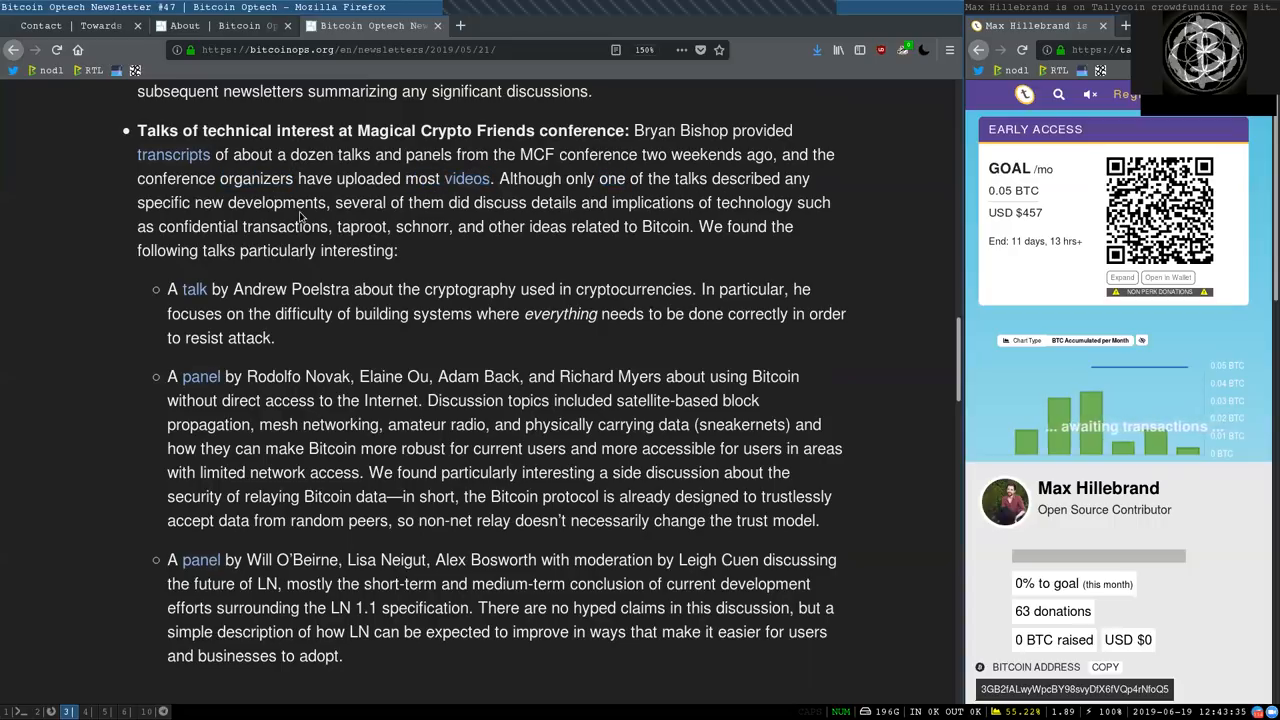
{"action": "double_click", "coordinate": [232, 202]}
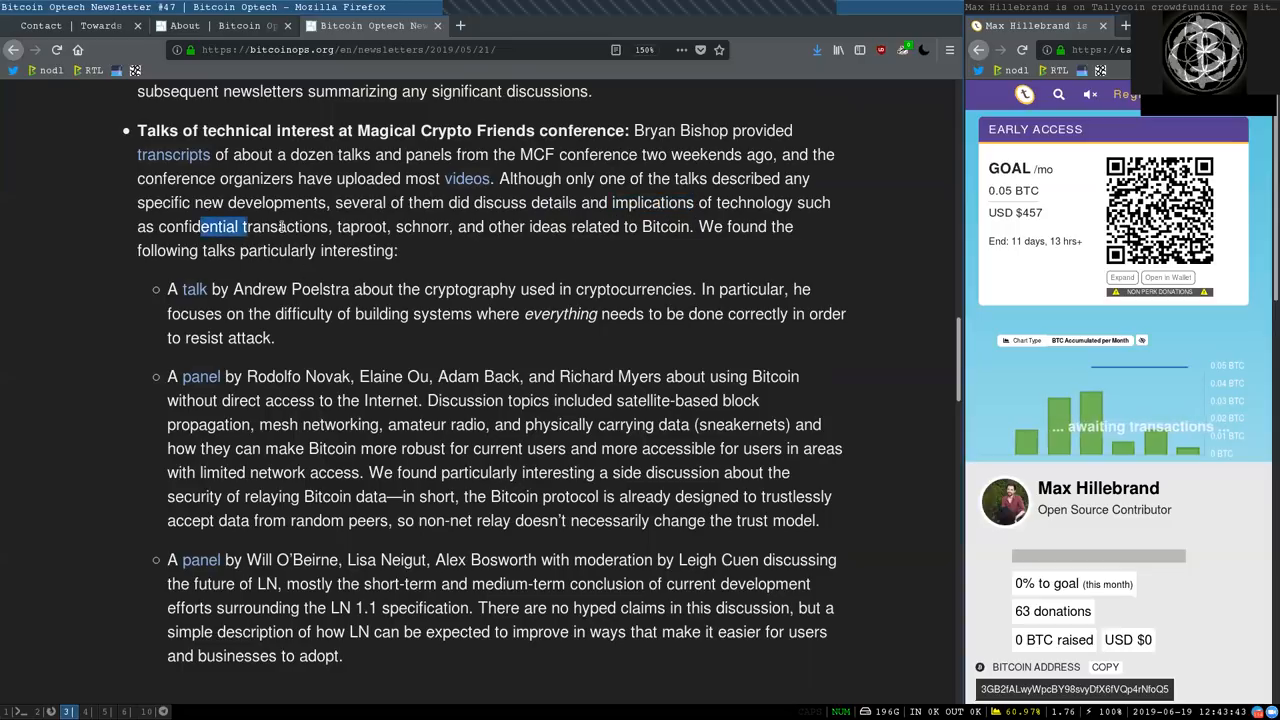
{"action": "double_click", "coordinate": [360, 226]}
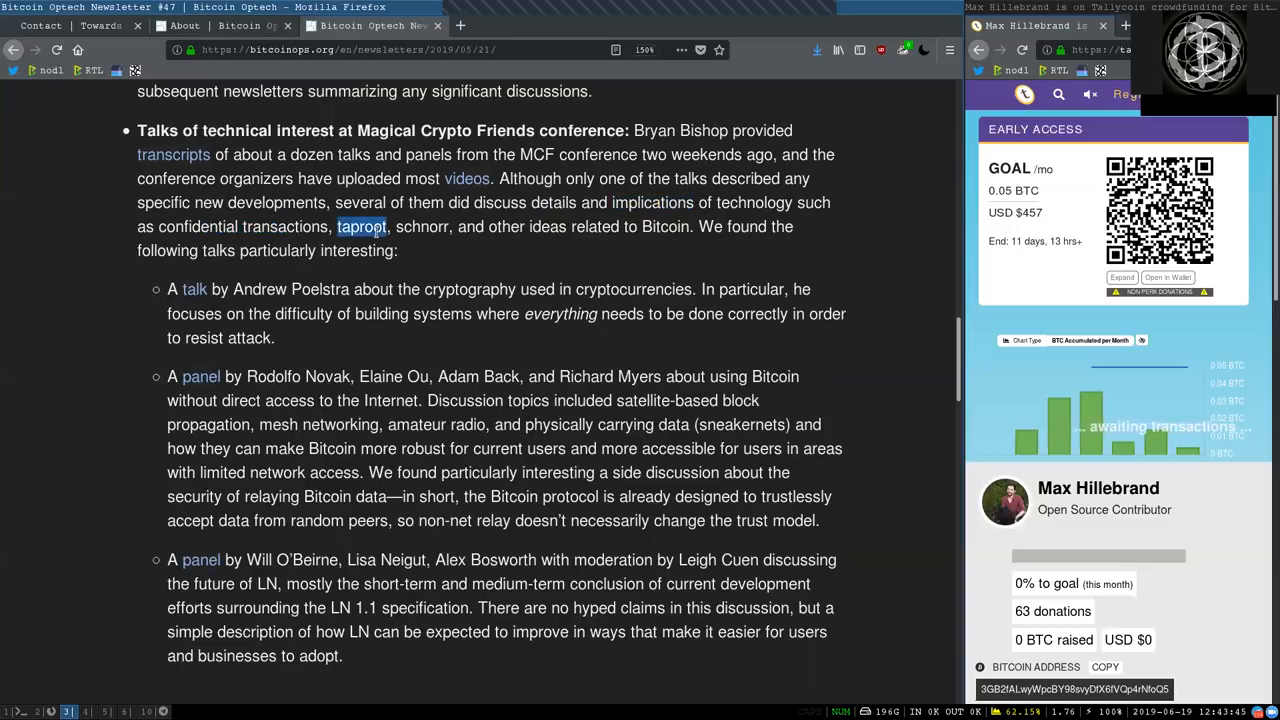
{"action": "double_click", "coordinate": [420, 226]}
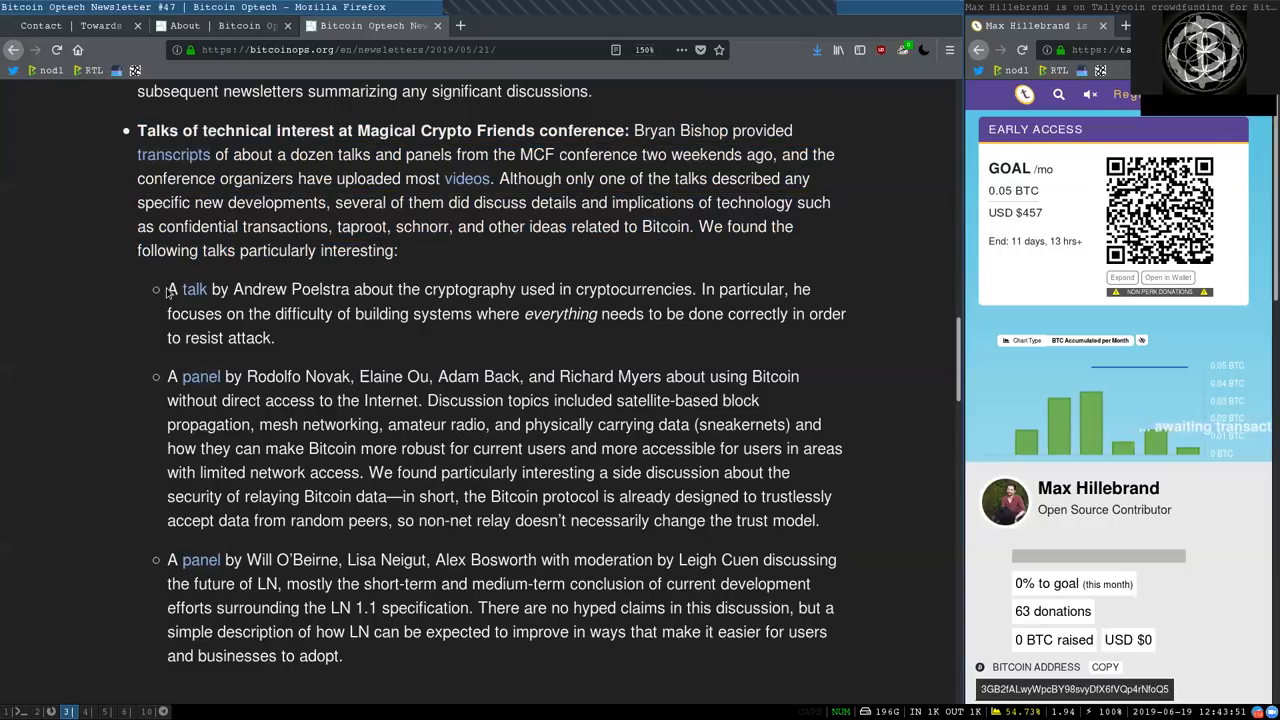
Read the first conference talk description through the words done correctly, marking words.
{"action": "left_click_drag", "start_coordinate": [168, 288], "coordinate": [368, 288]}
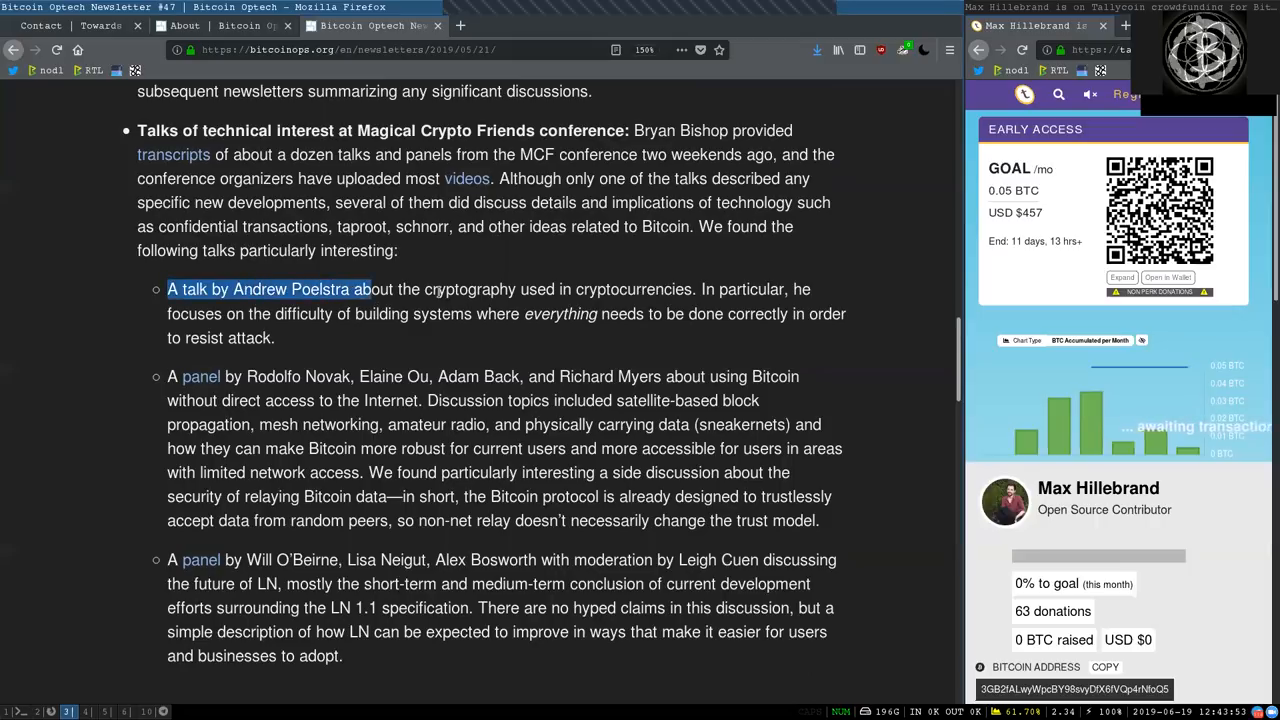
{"action": "double_click", "coordinate": [468, 288]}
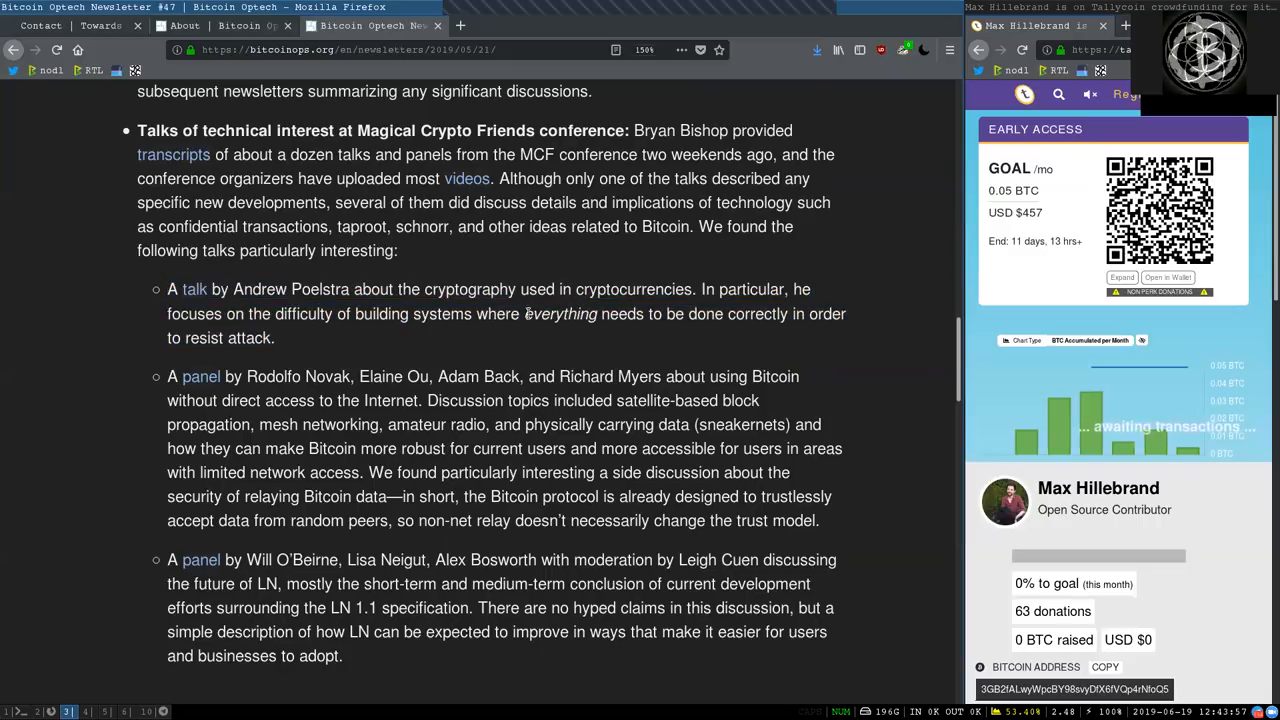
{"action": "double_click", "coordinate": [302, 312]}
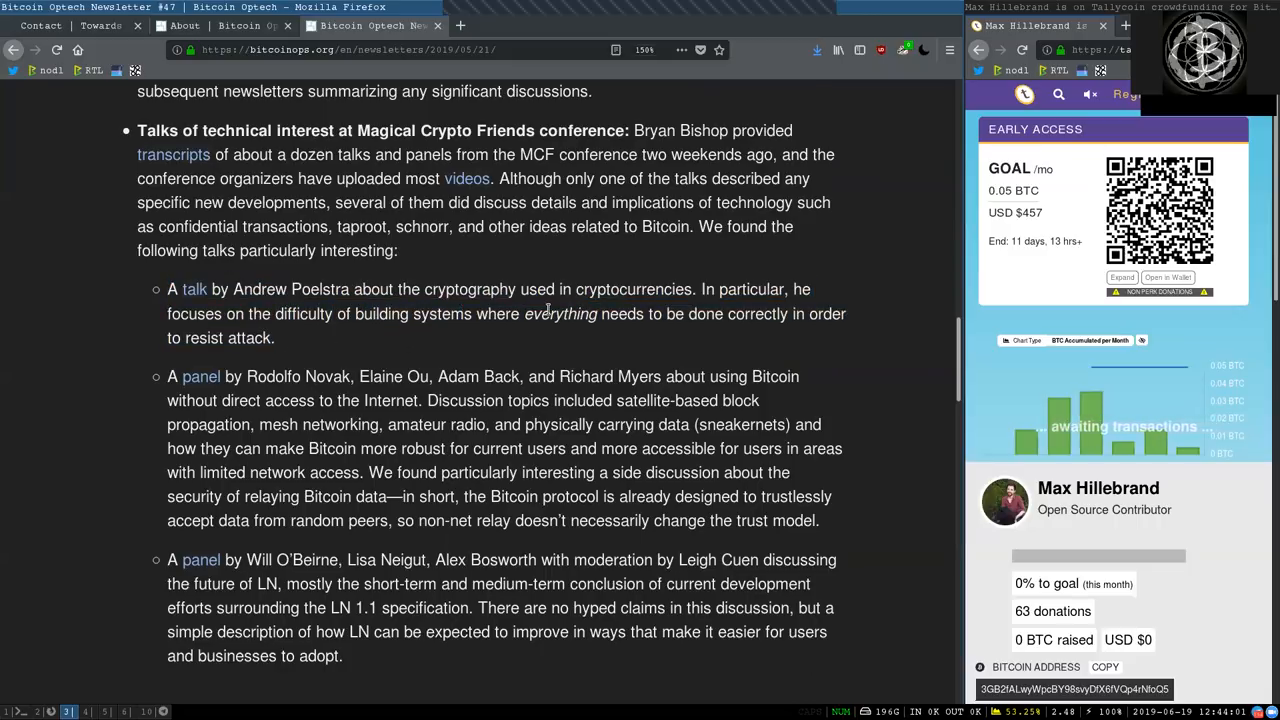
{"action": "double_click", "coordinate": [736, 312]}
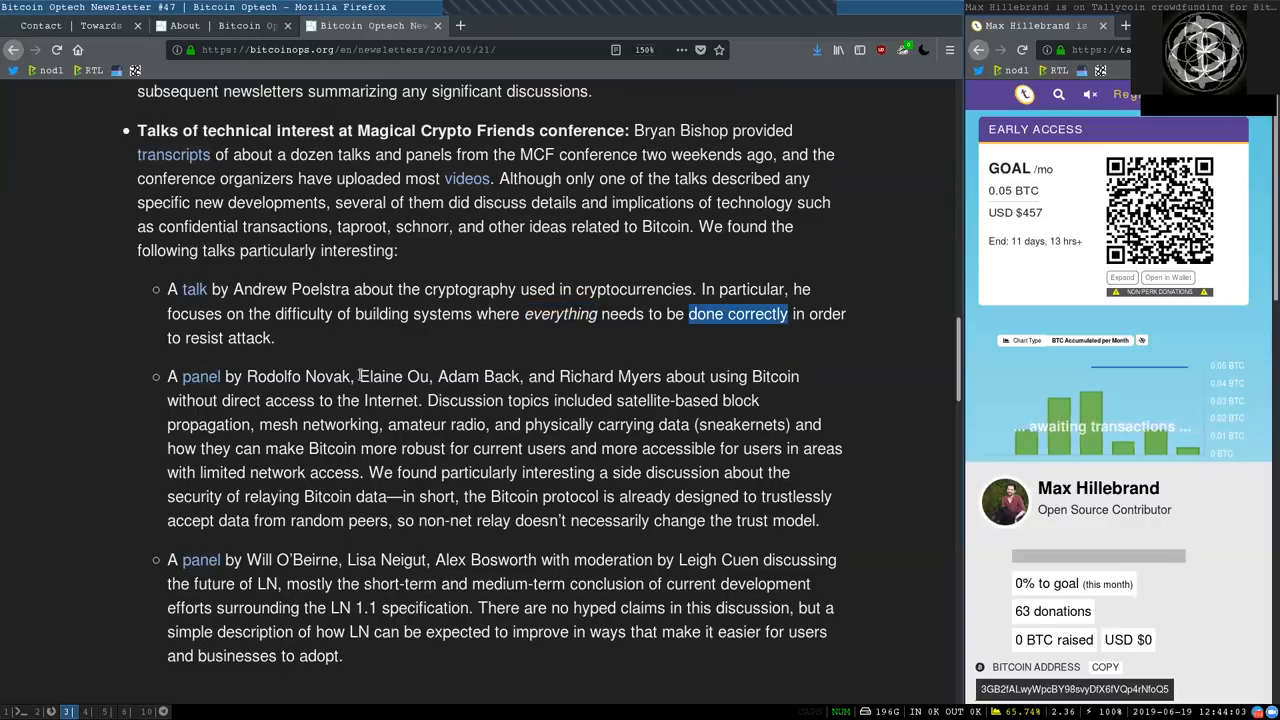
{"action": "double_click", "coordinate": [244, 338]}
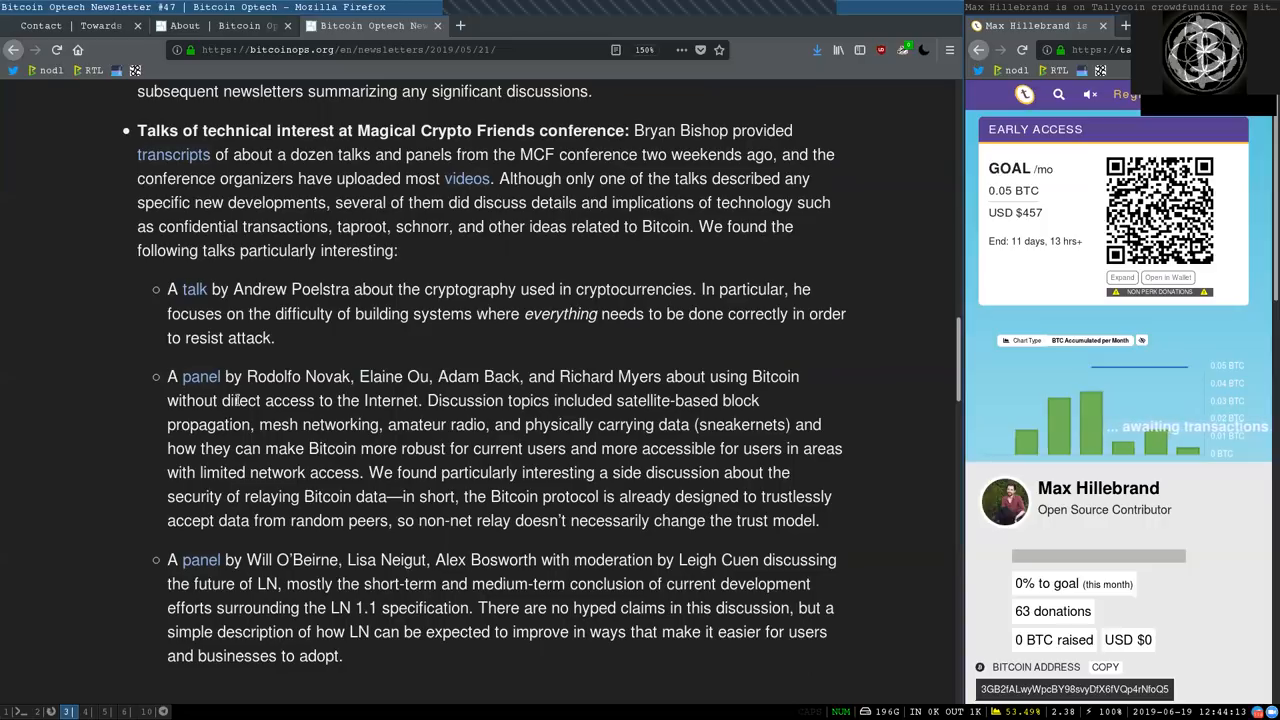
Read the second talk on amateur radio, sneakernets and relaying Bitcoin data securely.
{"action": "double_click", "coordinate": [244, 400]}
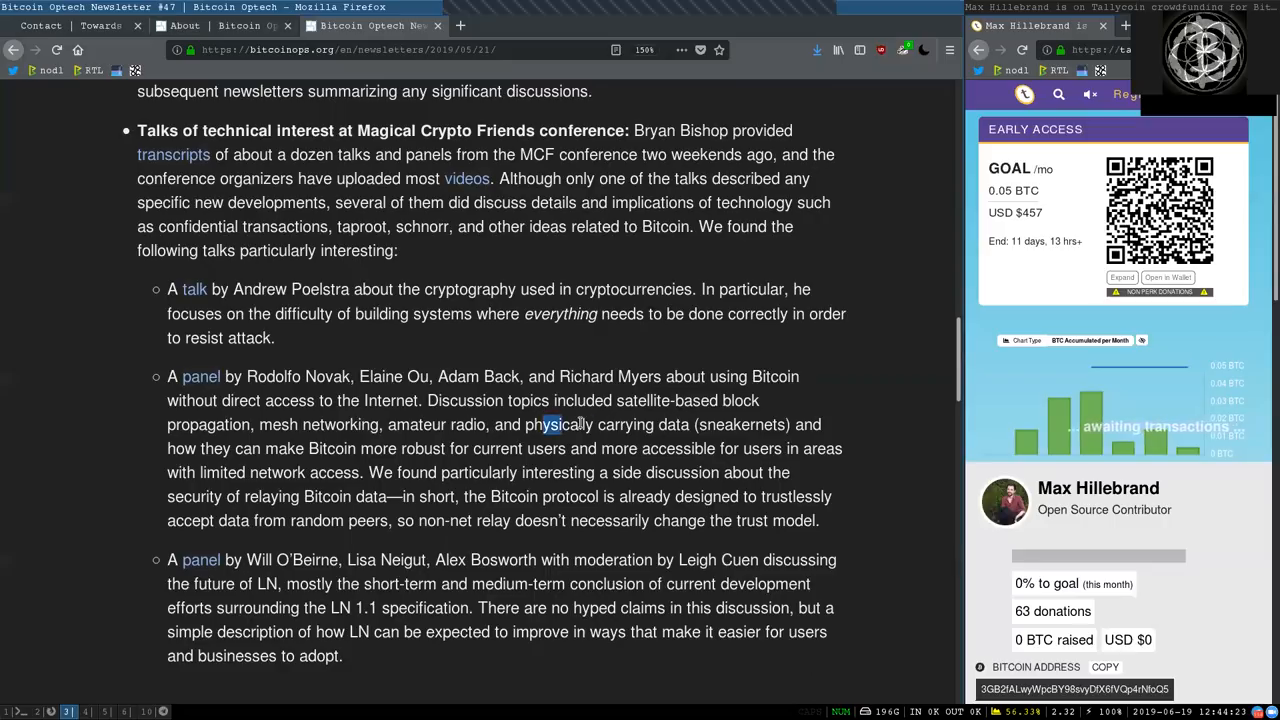
{"action": "double_click", "coordinate": [742, 424]}
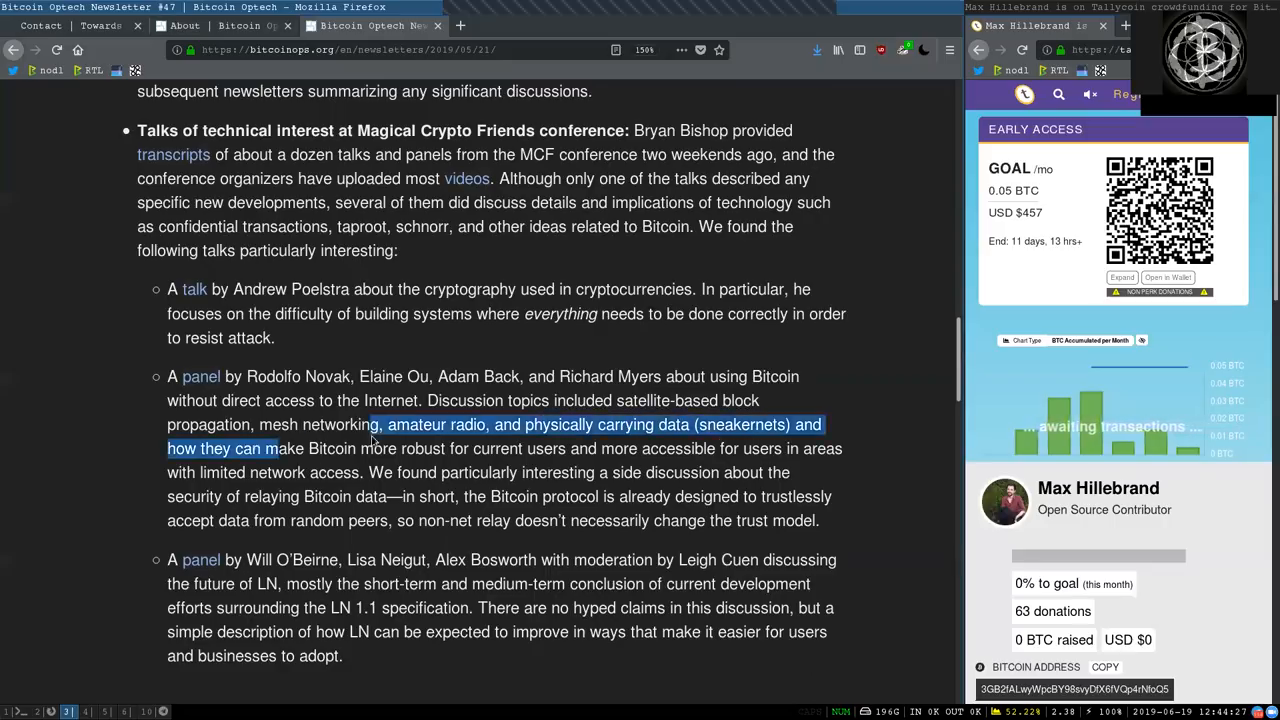
{"action": "left_click", "coordinate": [540, 448]}
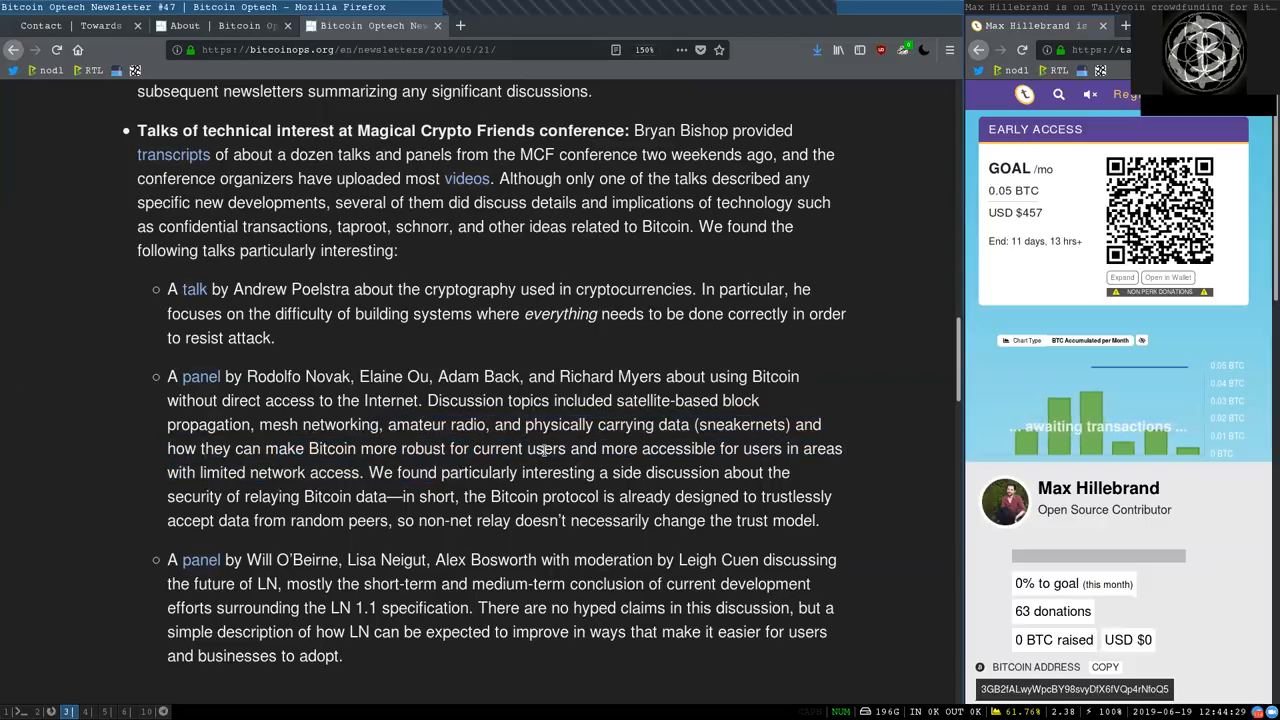
{"action": "double_click", "coordinate": [678, 448]}
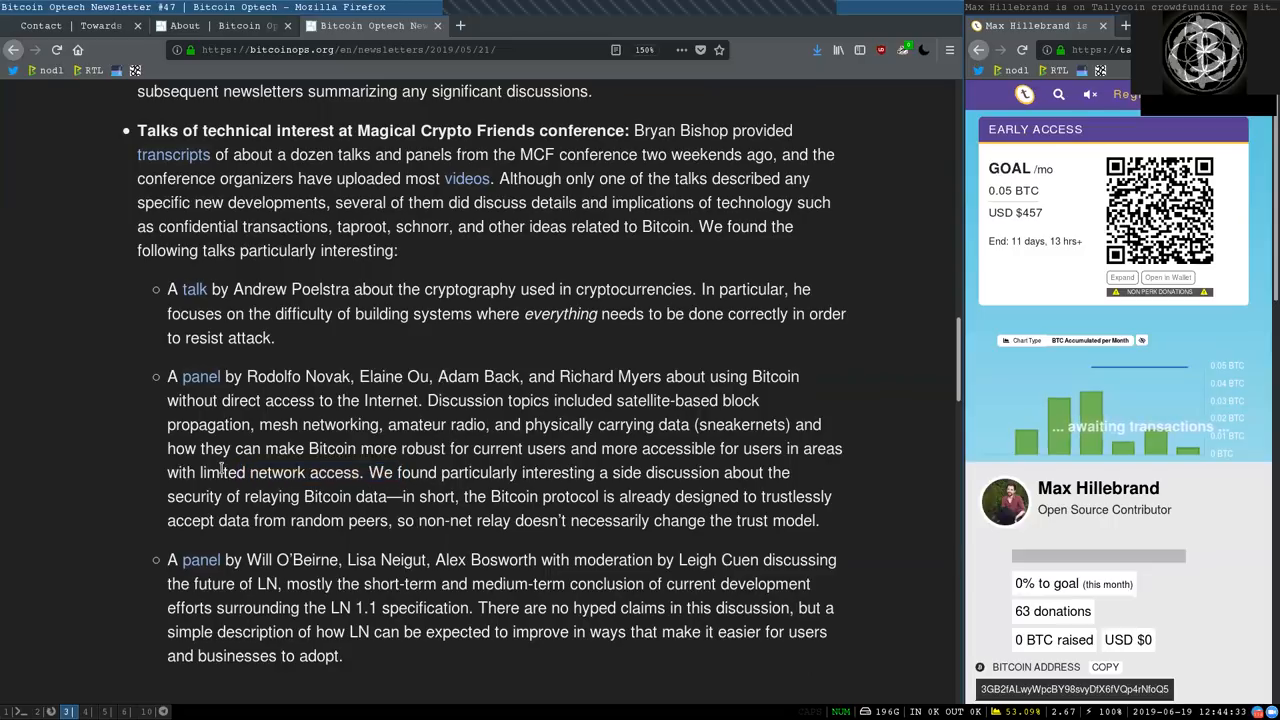
{"action": "left_click_drag", "start_coordinate": [398, 472], "coordinate": [490, 496]}
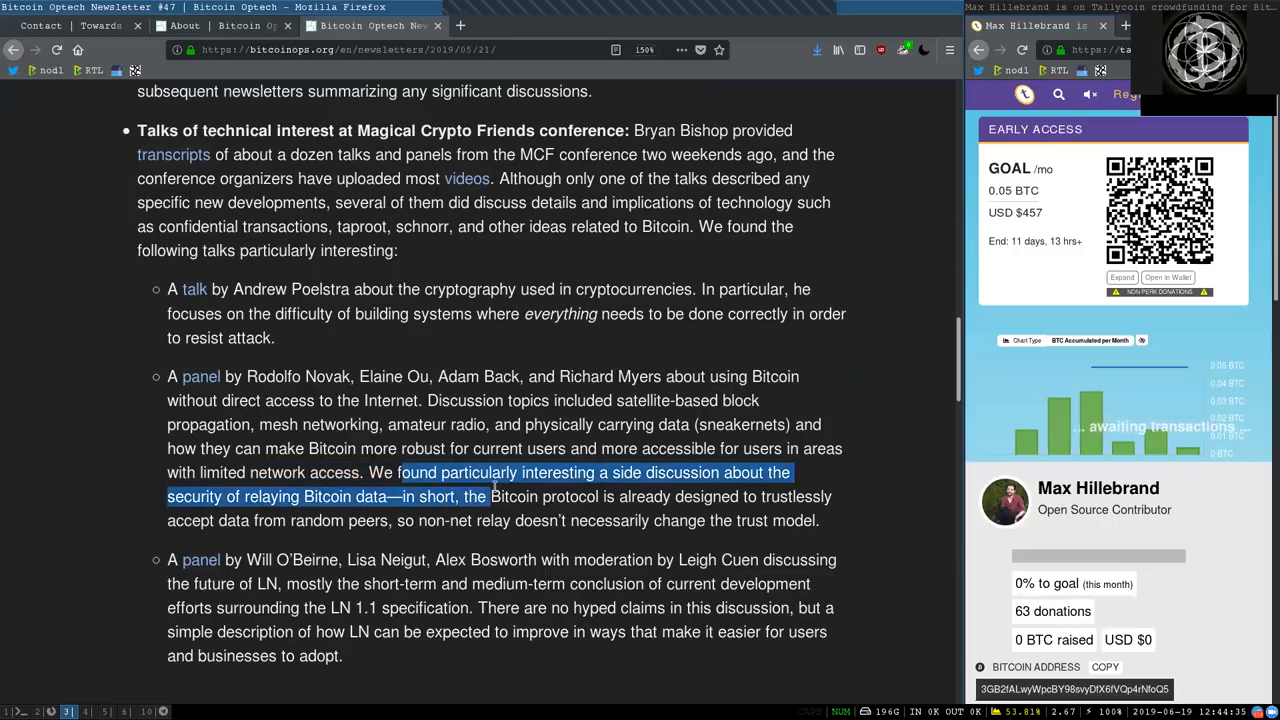
{"action": "left_click", "coordinate": [564, 472]}
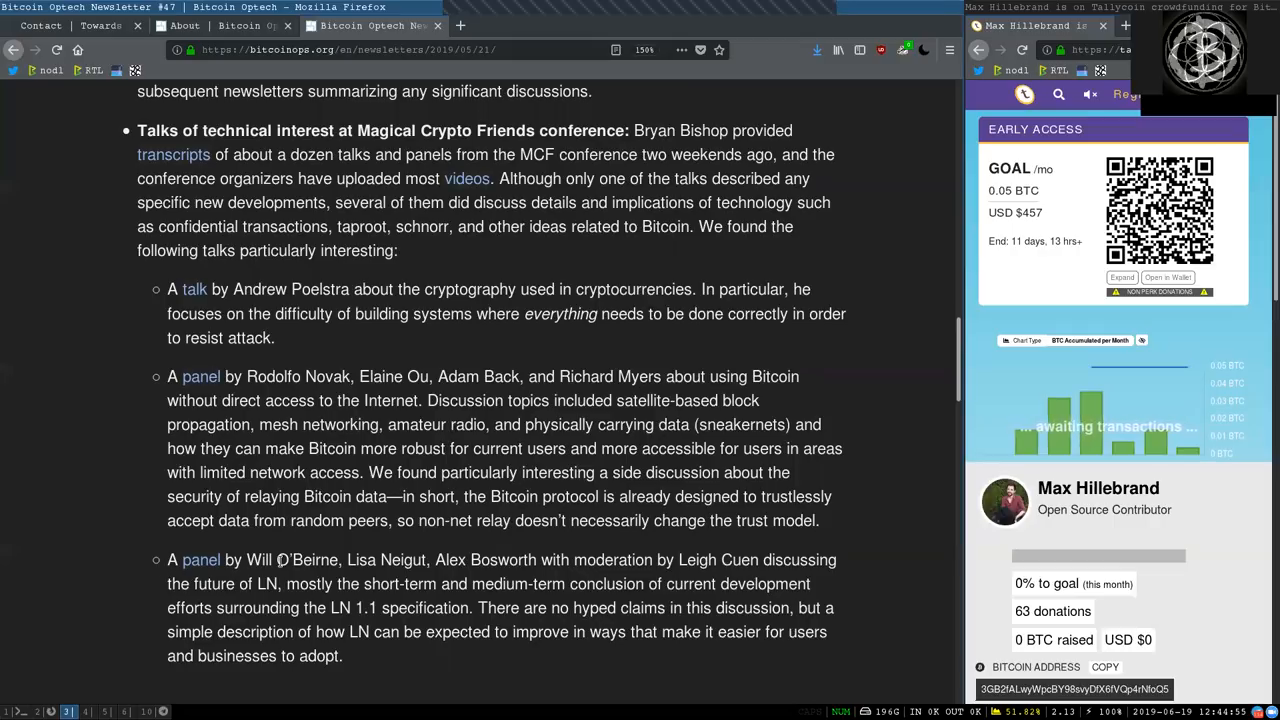
Read the third talk item's moderator and the LN 1.1 panel description, marking words.
{"action": "double_click", "coordinate": [360, 560]}
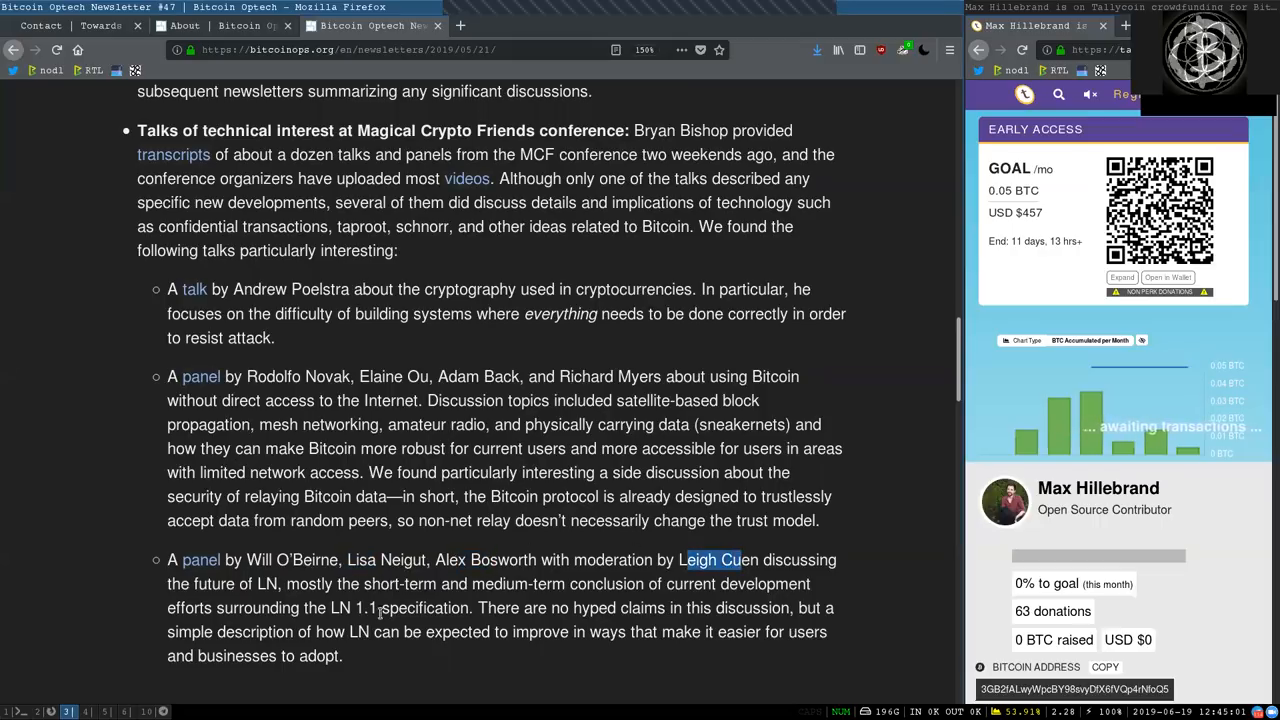
{"action": "double_click", "coordinate": [236, 584]}
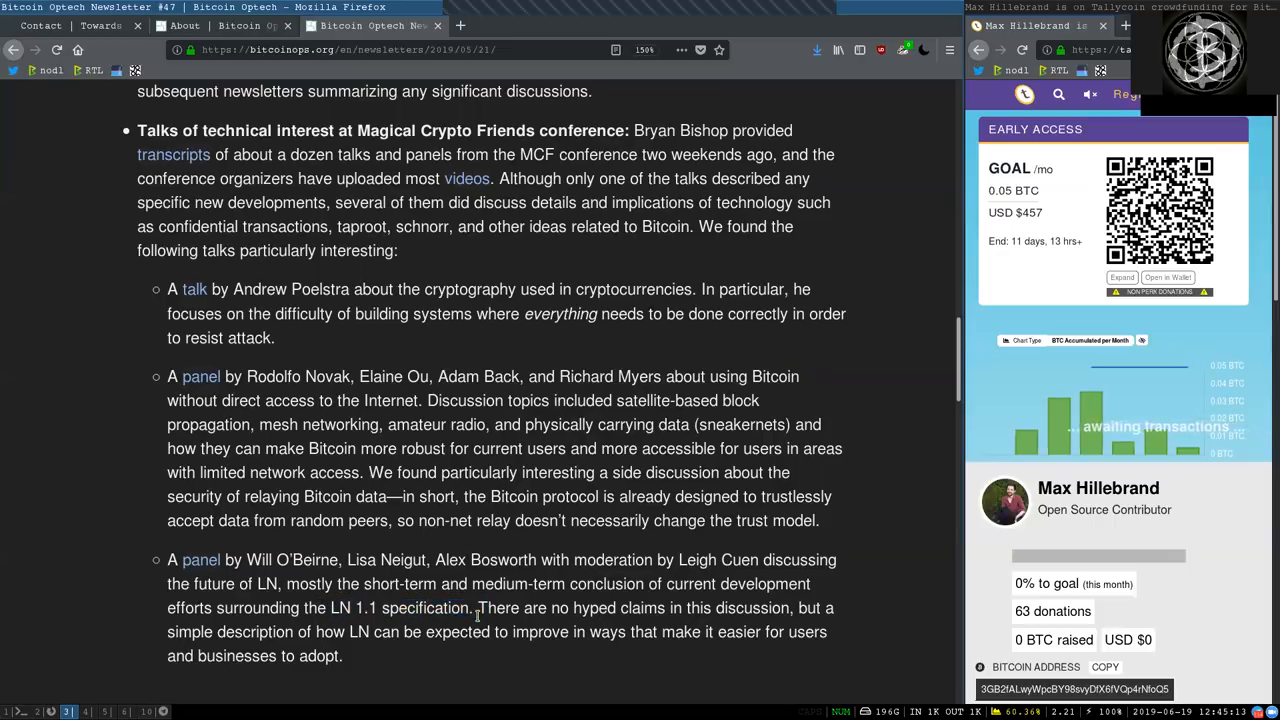
{"action": "double_click", "coordinate": [642, 608]}
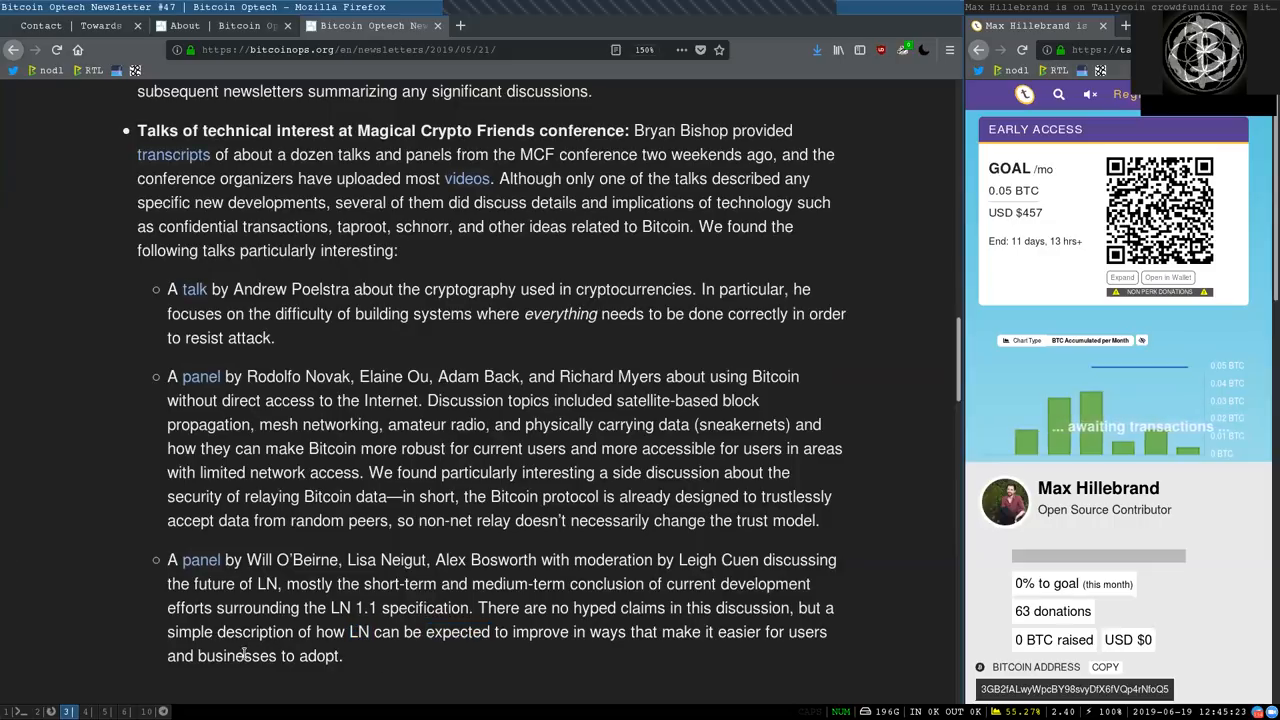
{"action": "scroll", "scroll_direction": "down", "scroll_amount": 3}
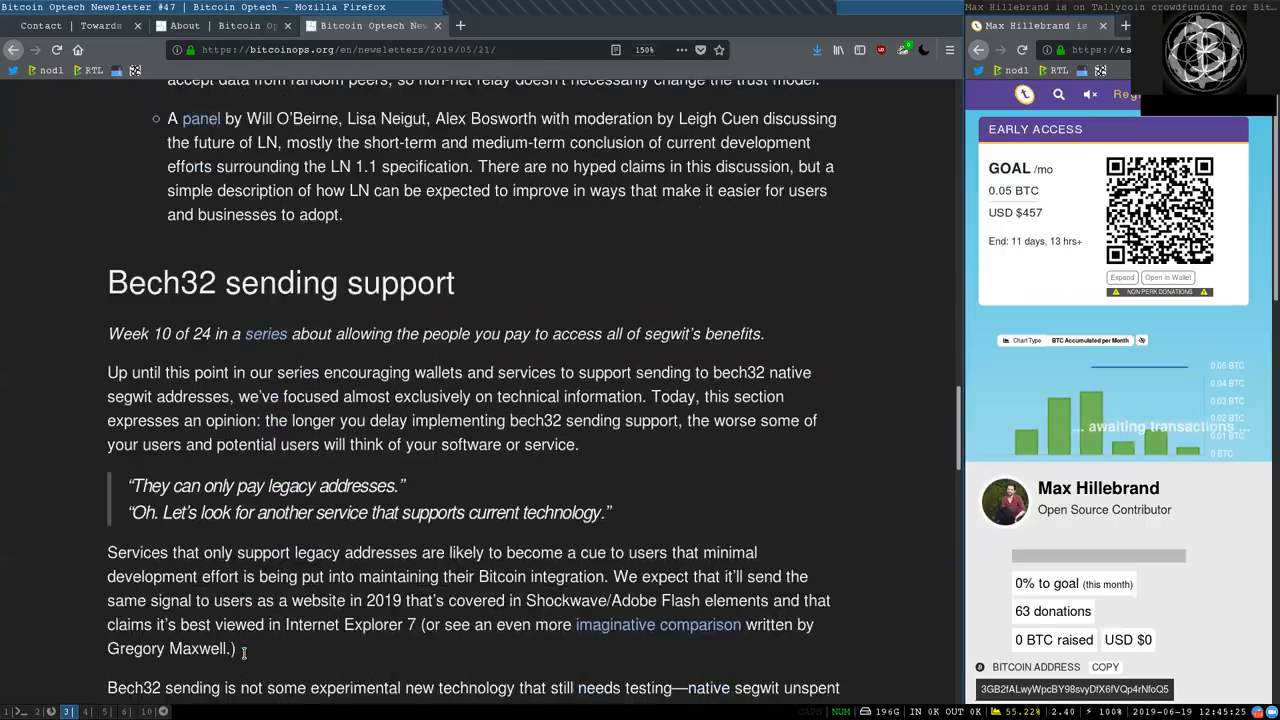
{"action": "scroll", "scroll_direction": "down", "scroll_amount": 3}
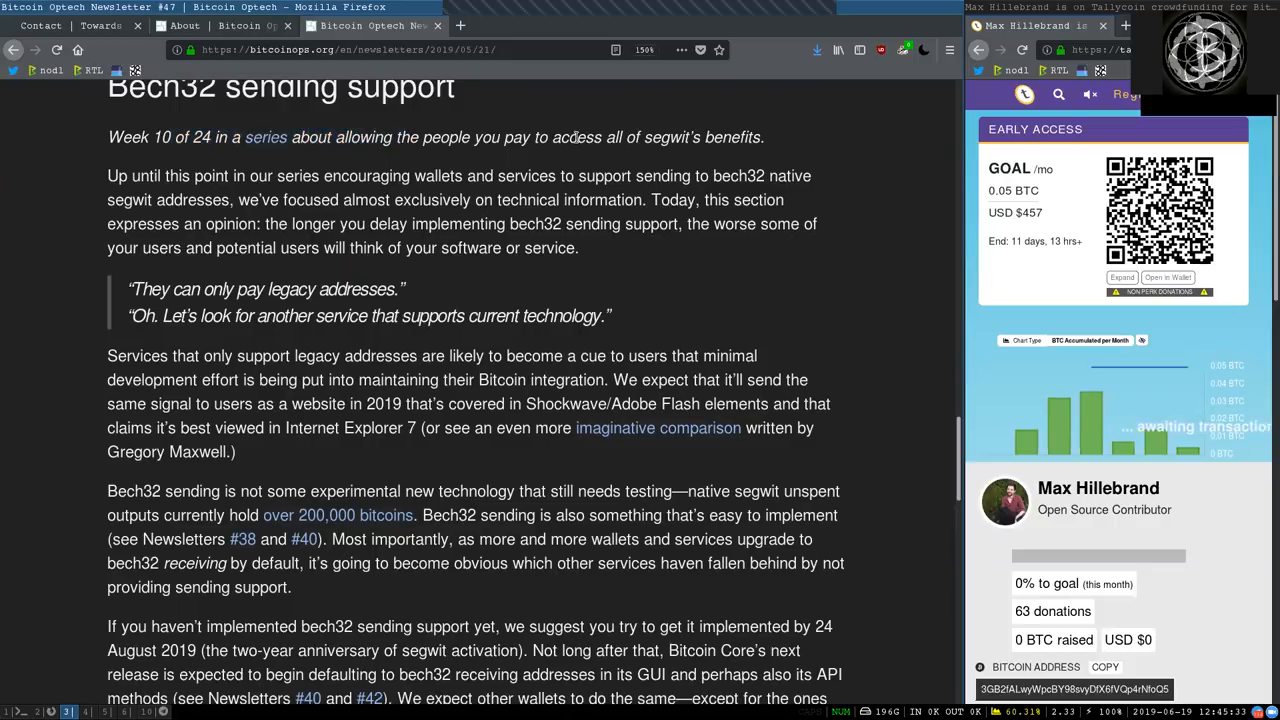
{"action": "double_click", "coordinate": [700, 136]}
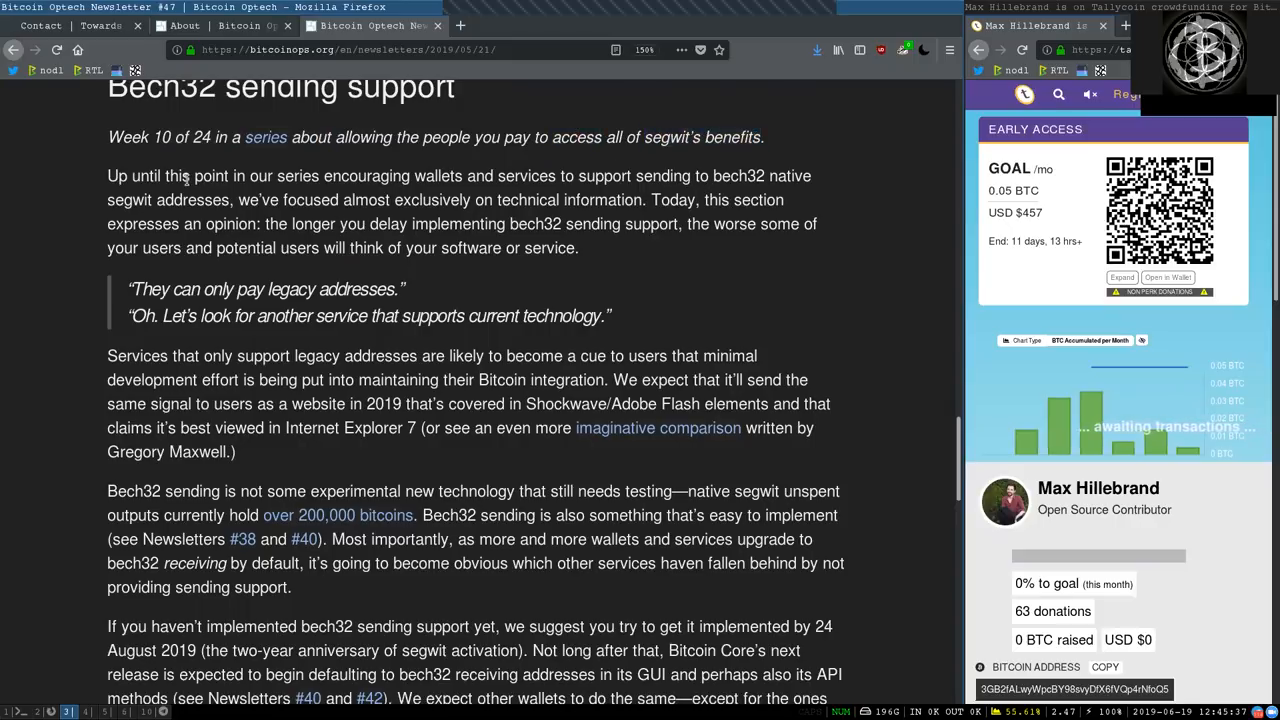
{"action": "double_click", "coordinate": [296, 176]}
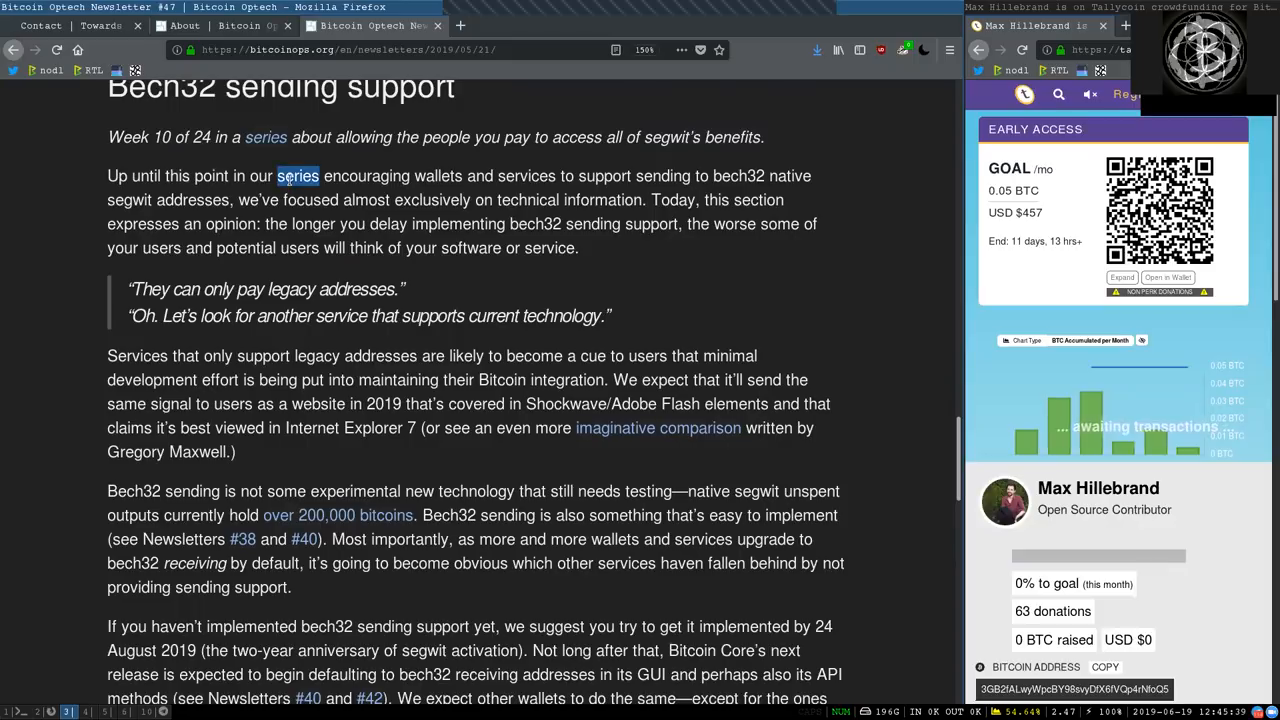
{"action": "left_click_drag", "start_coordinate": [320, 176], "coordinate": [570, 176]}
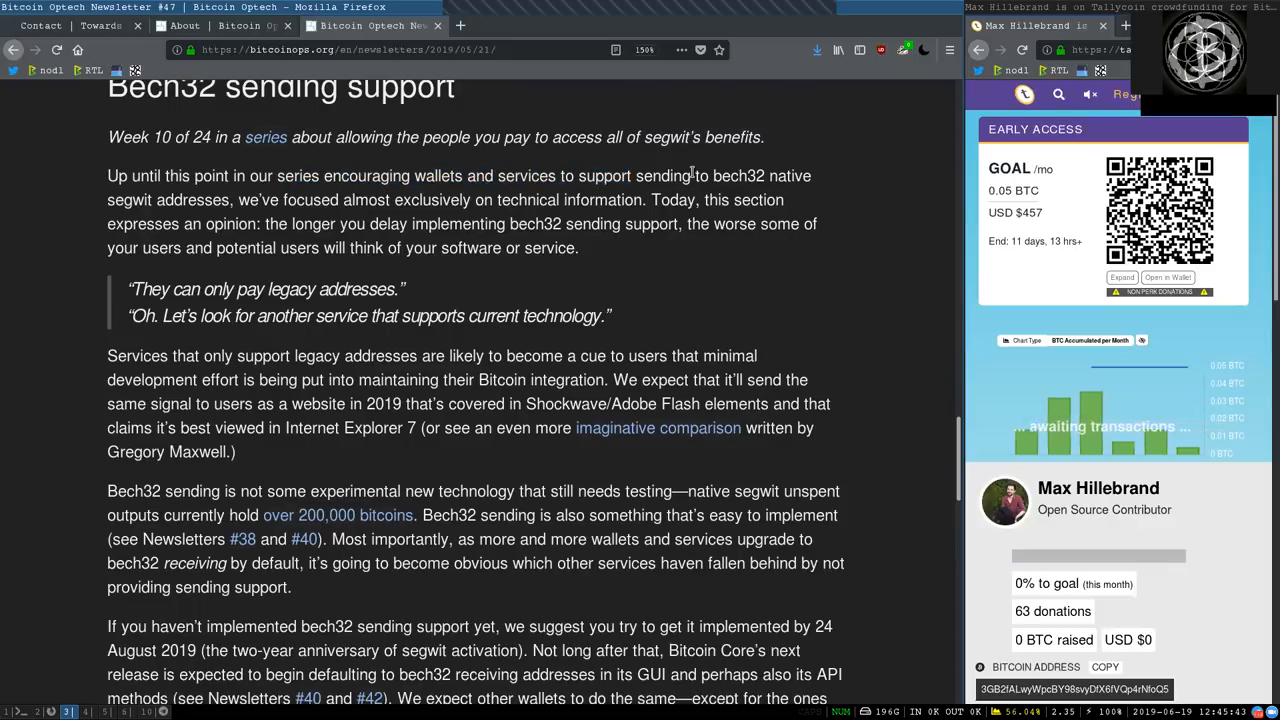
{"action": "double_click", "coordinate": [700, 176]}
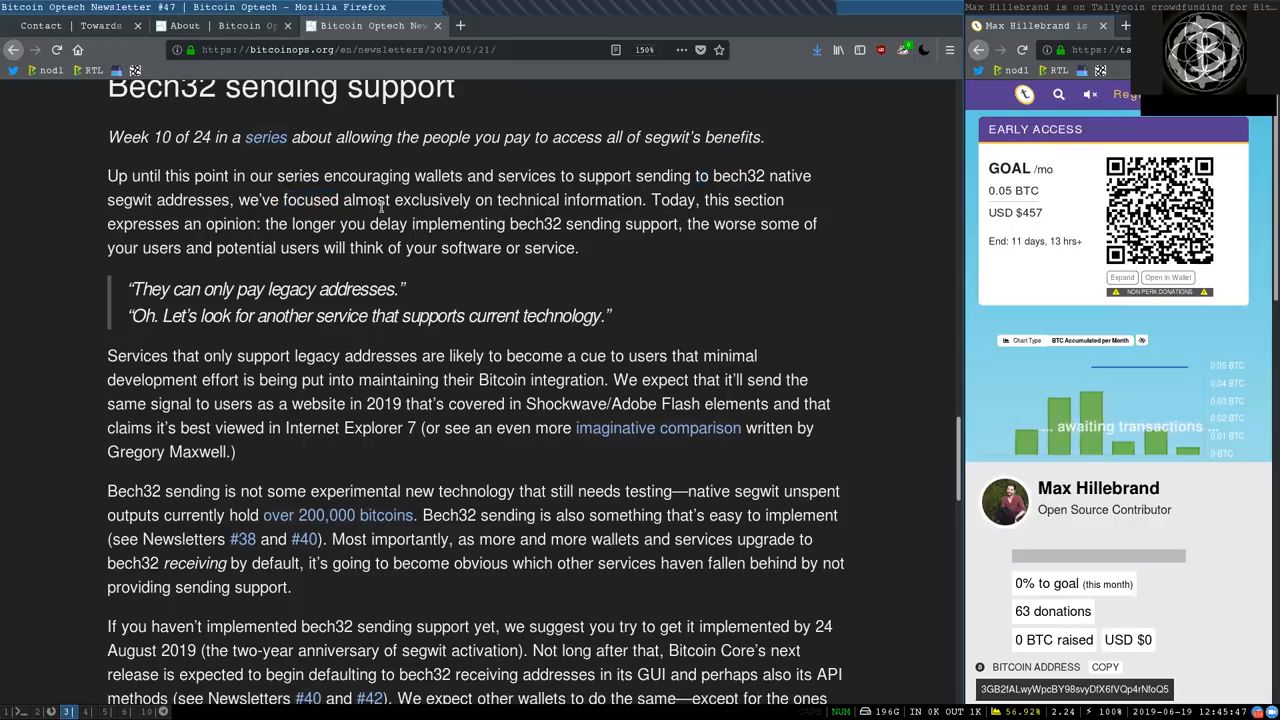
{"action": "left_click_drag", "start_coordinate": [388, 200], "coordinate": [618, 200]}
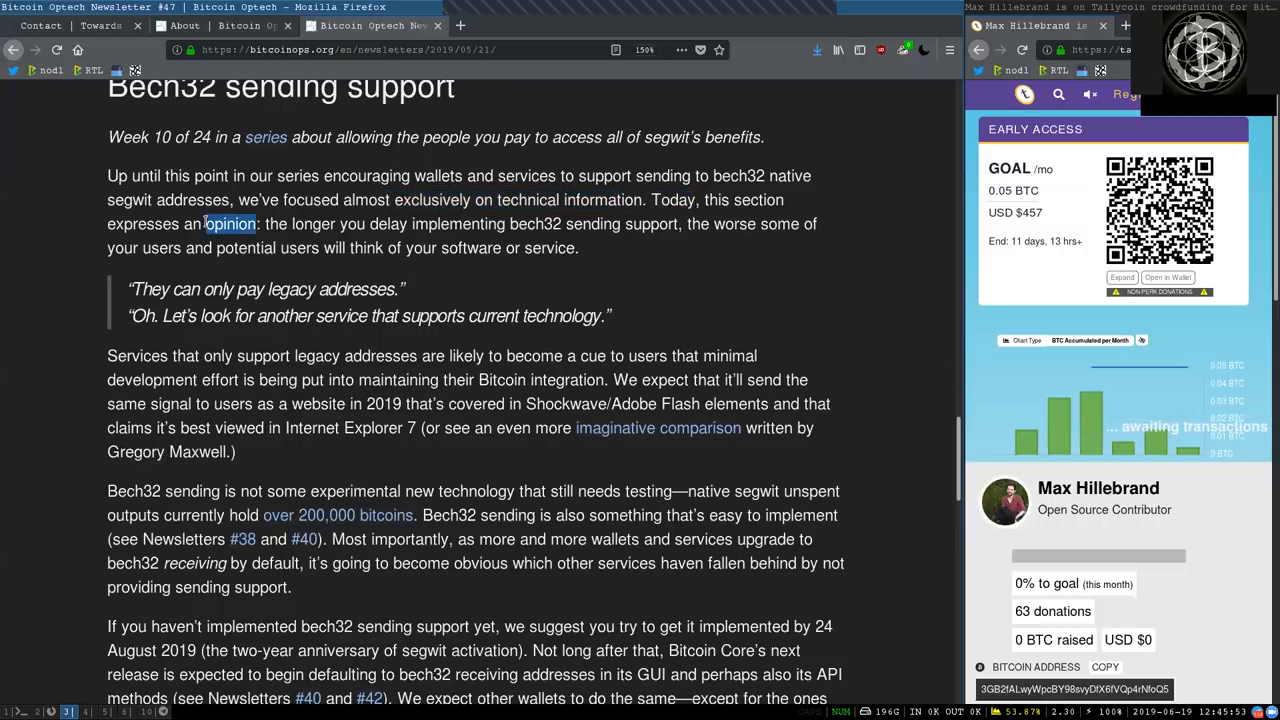
{"action": "double_click", "coordinate": [312, 224]}
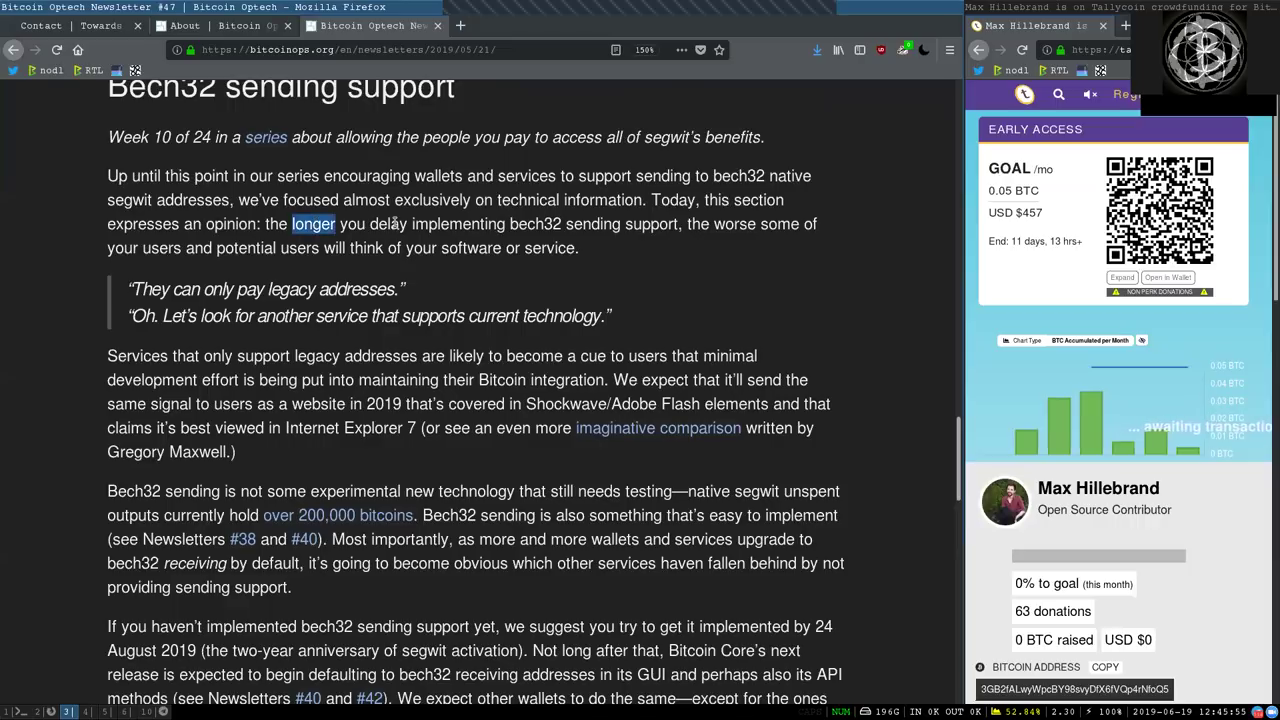
{"action": "left_click_drag", "start_coordinate": [312, 224], "coordinate": [620, 224]}
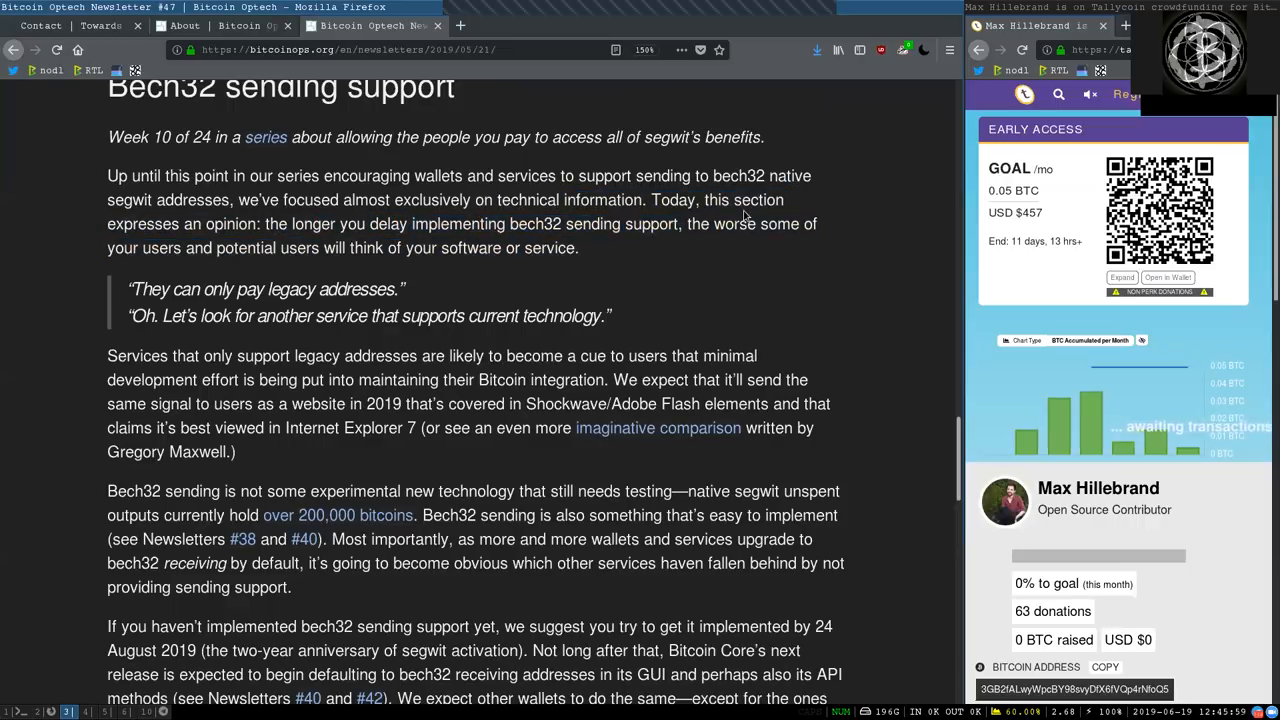
{"action": "double_click", "coordinate": [160, 248]}
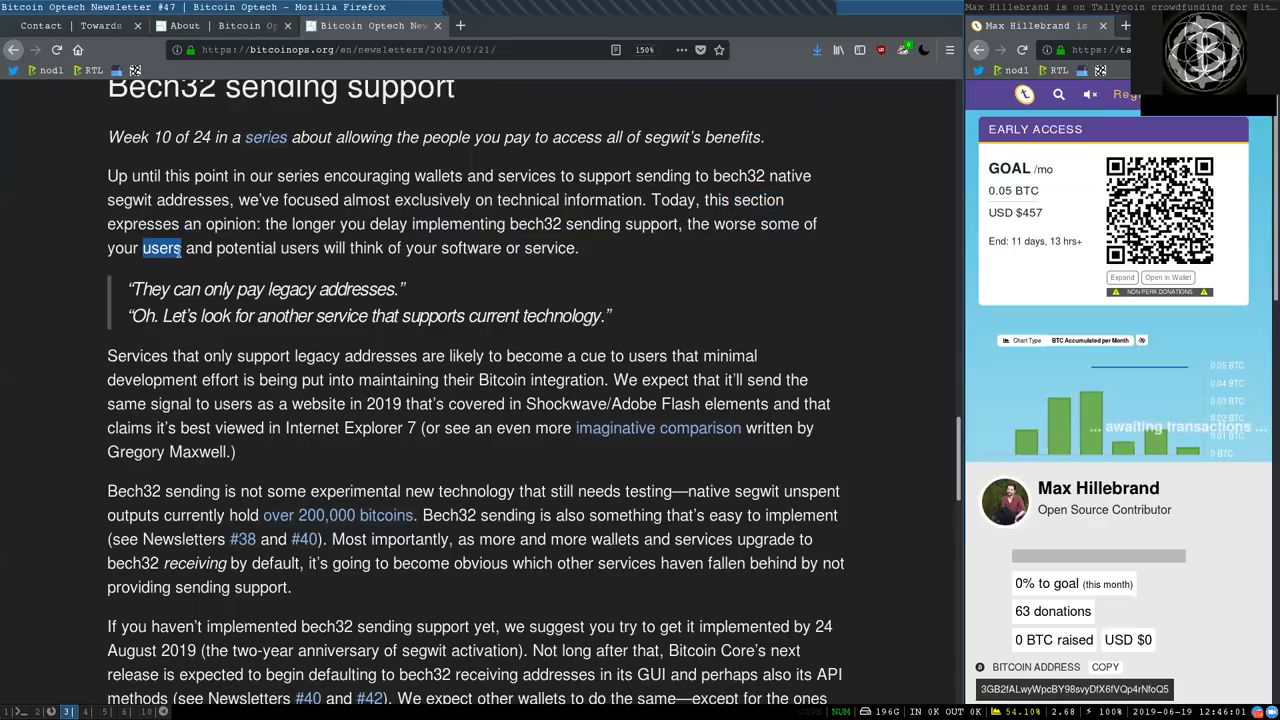
{"action": "left_click", "coordinate": [240, 252]}
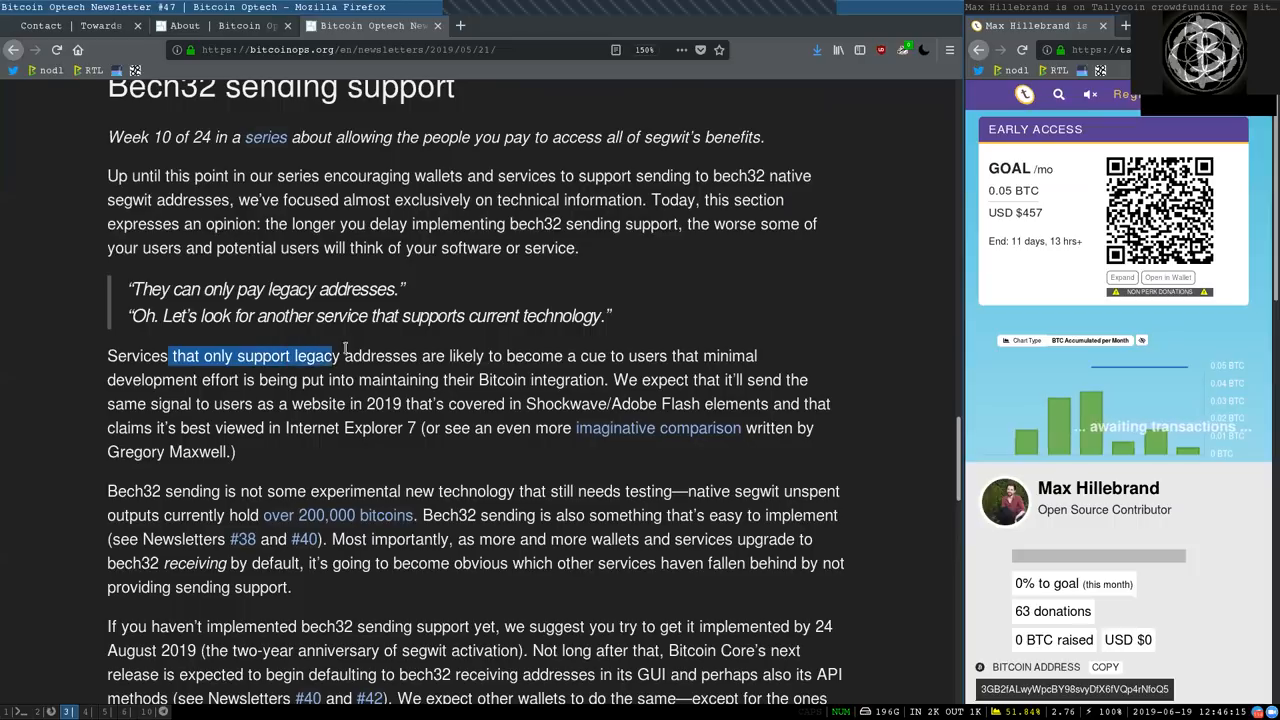
{"action": "left_click", "coordinate": [598, 348]}
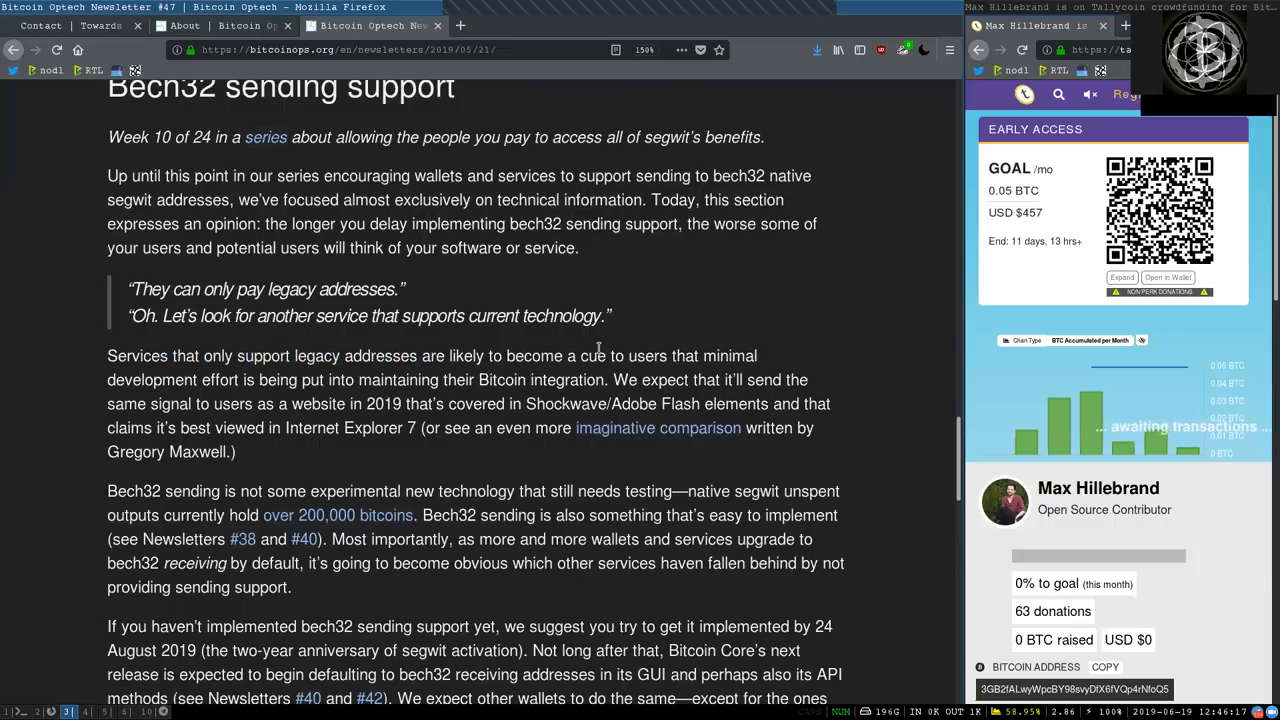
{"action": "double_click", "coordinate": [592, 356]}
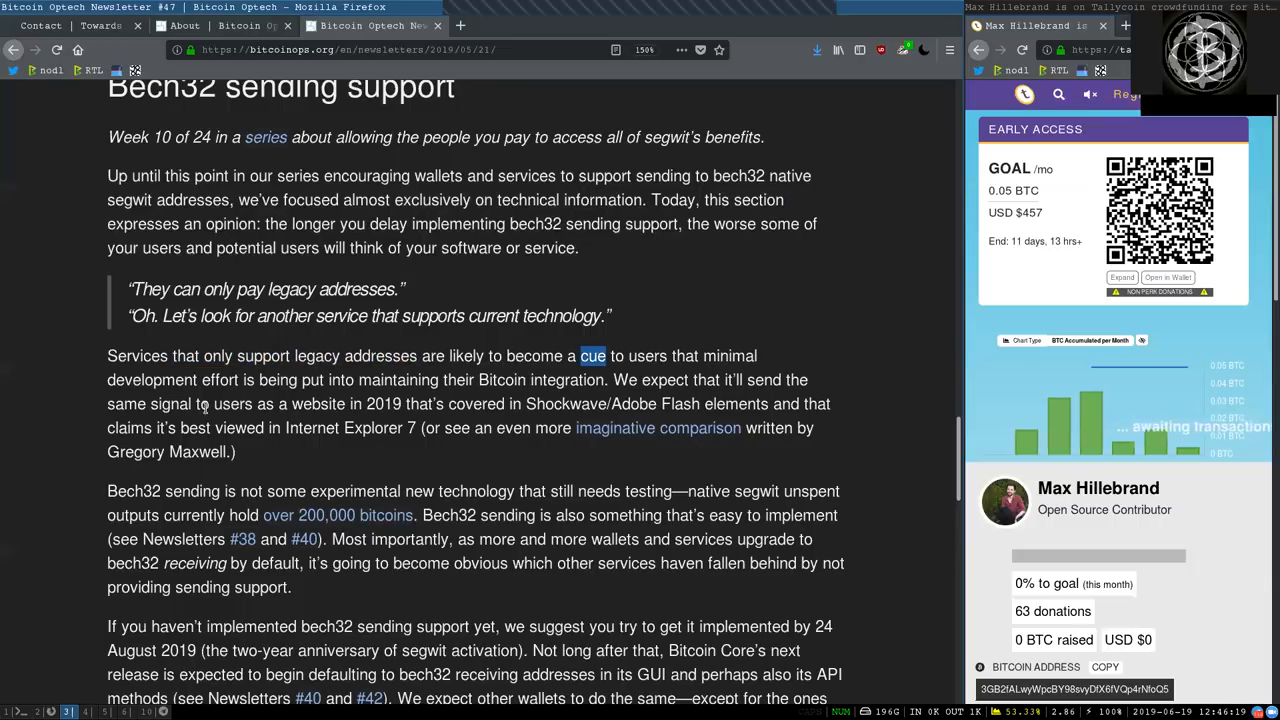
{"action": "double_click", "coordinate": [152, 380]}
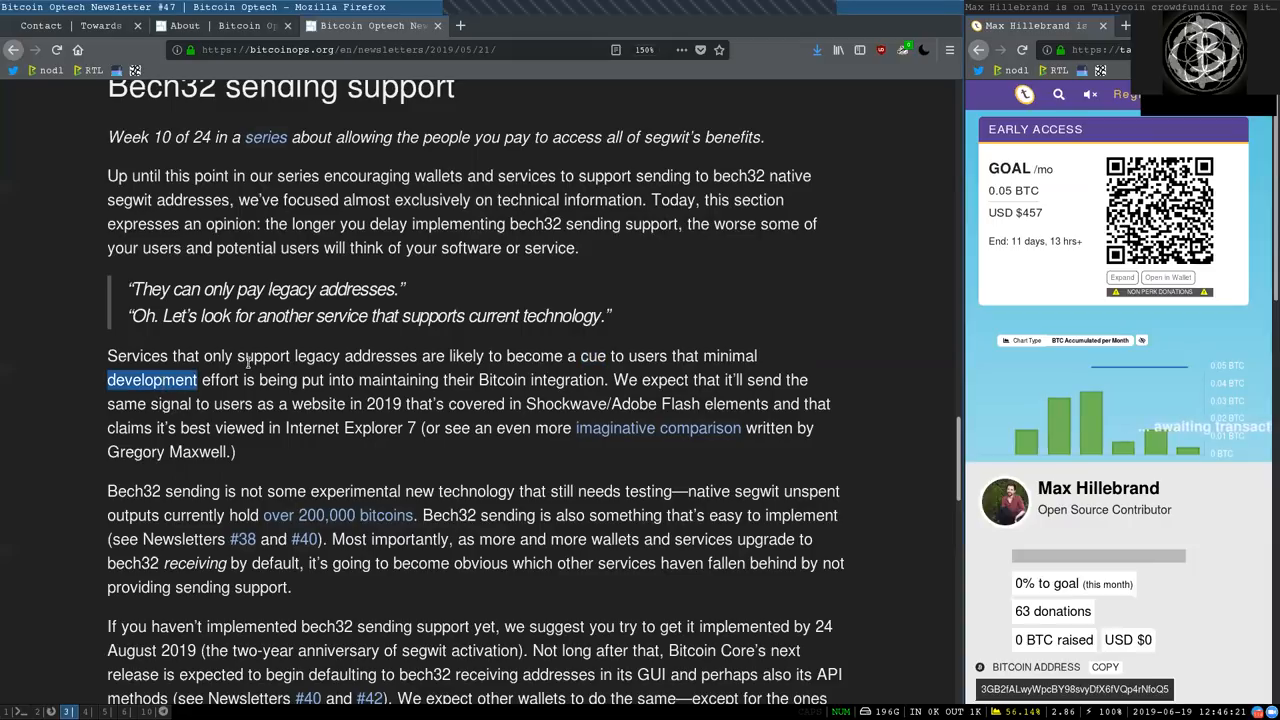
{"action": "double_click", "coordinate": [398, 380]}
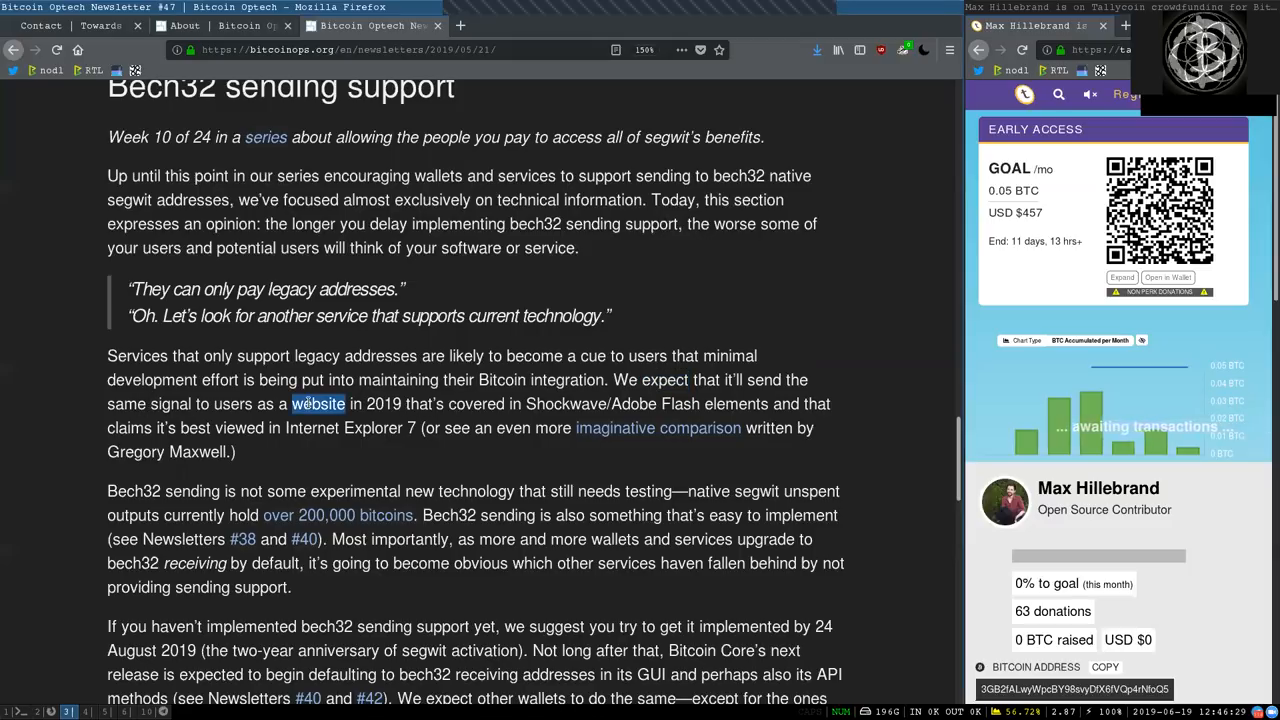
{"action": "double_click", "coordinate": [382, 404]}
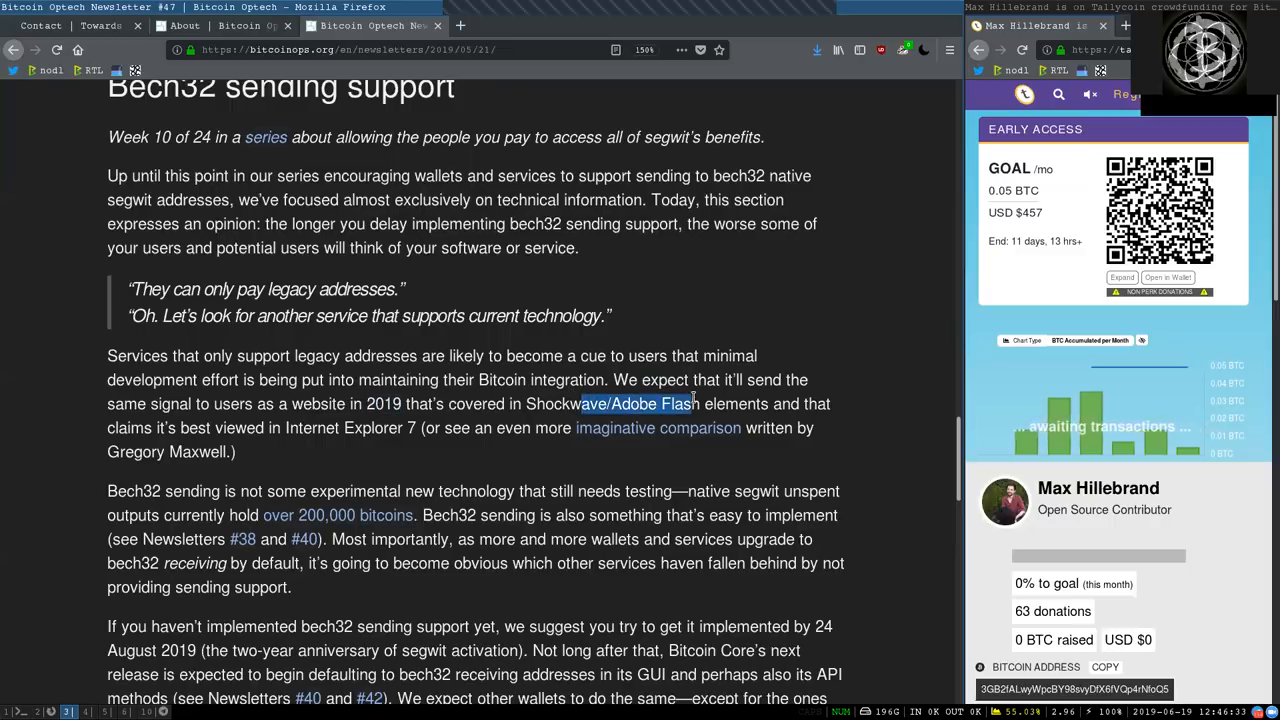
{"action": "left_click", "coordinate": [256, 436]}
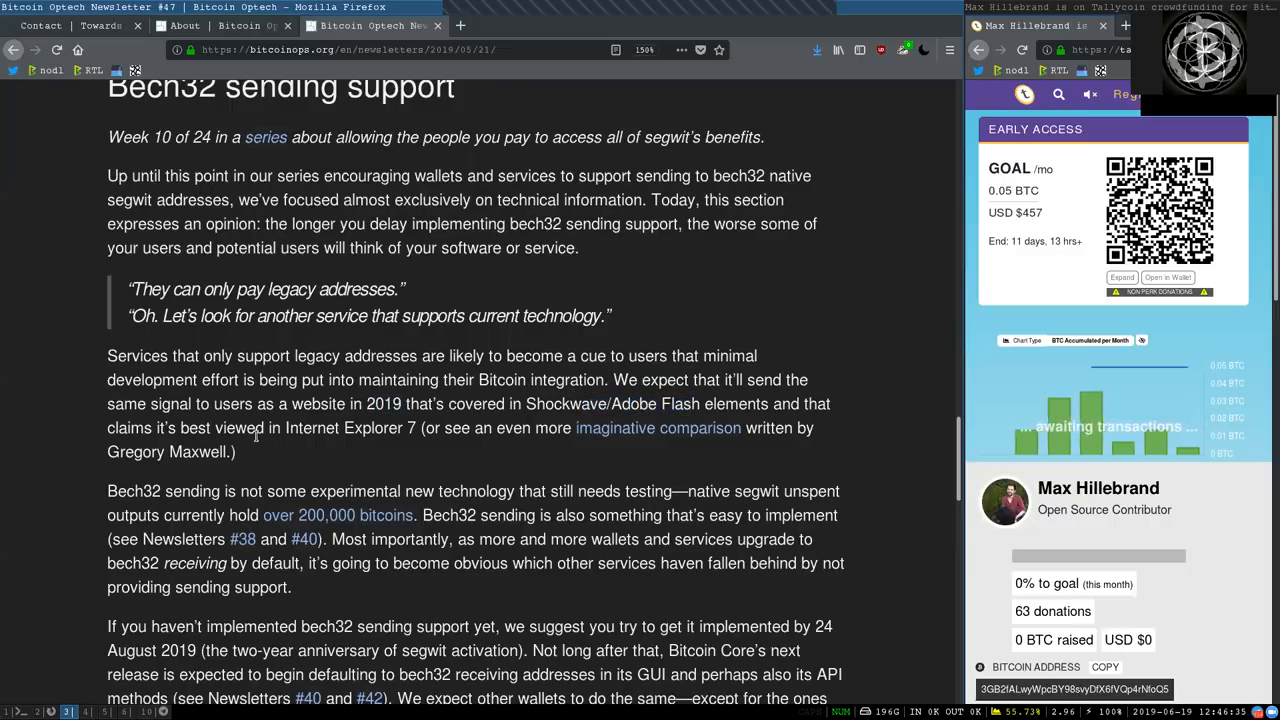
{"action": "double_click", "coordinate": [372, 428]}
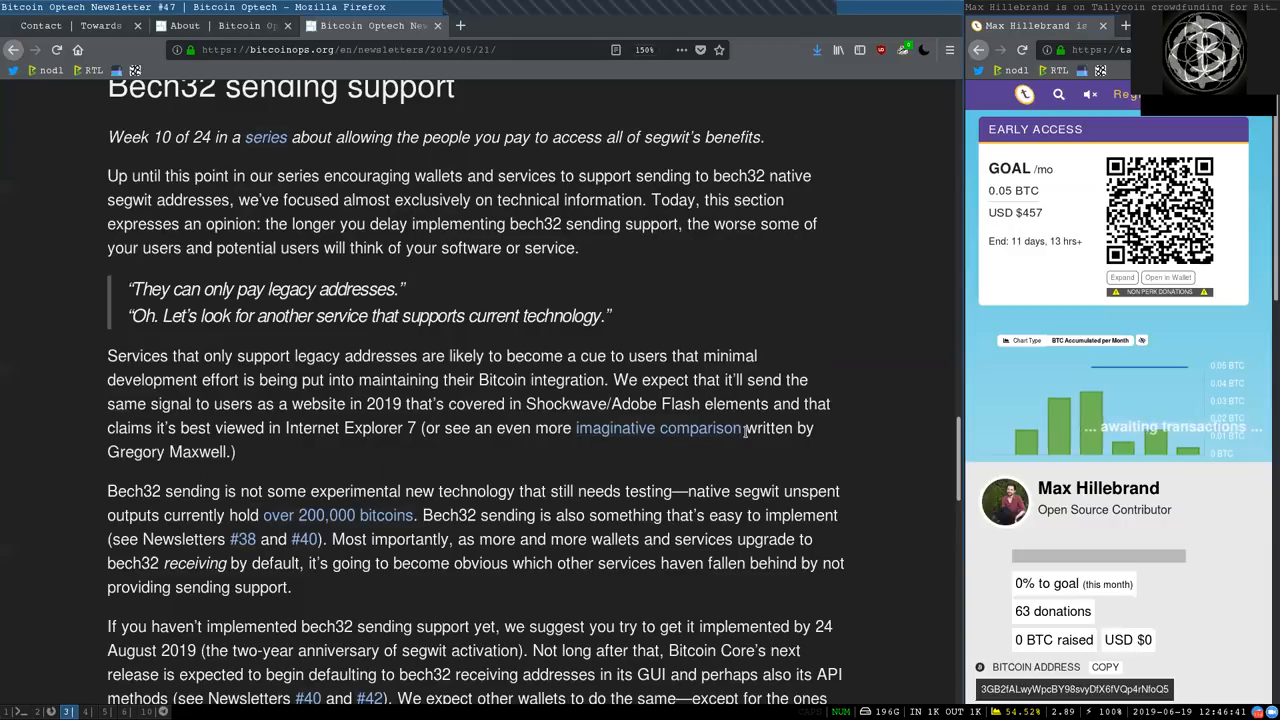
{"action": "mouse_move", "coordinate": [196, 512]}
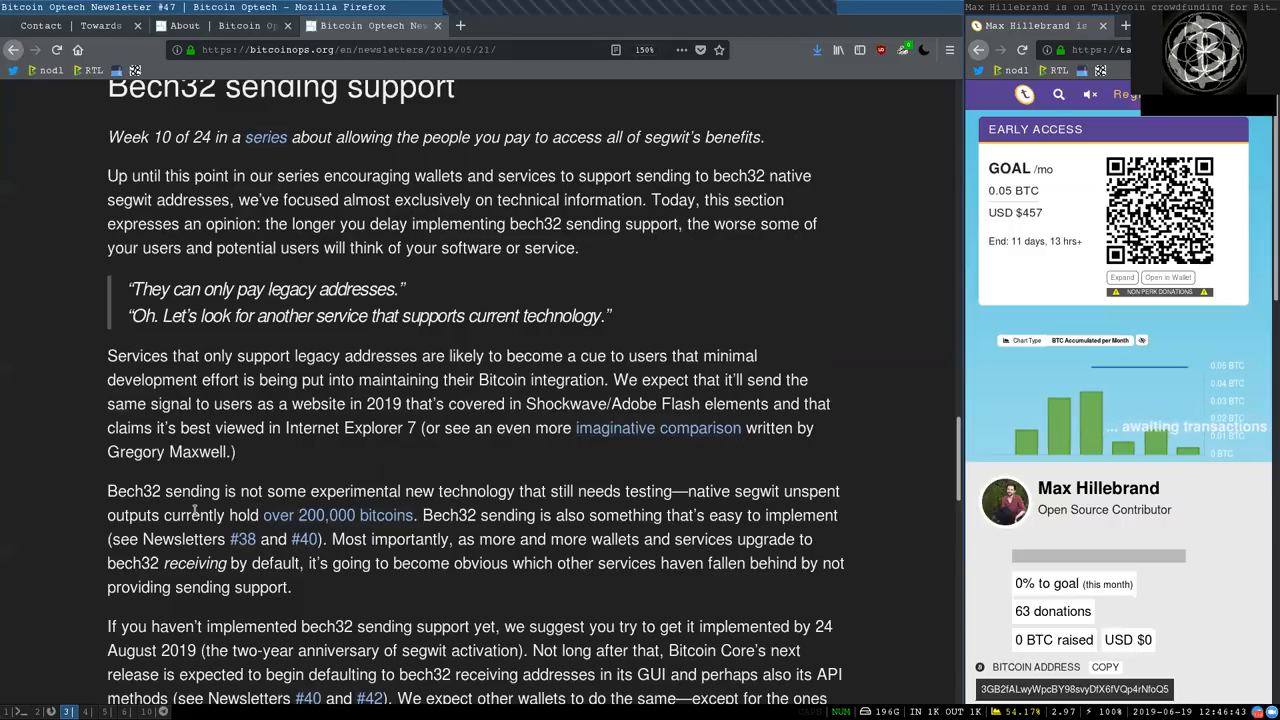
{"action": "double_click", "coordinate": [192, 492]}
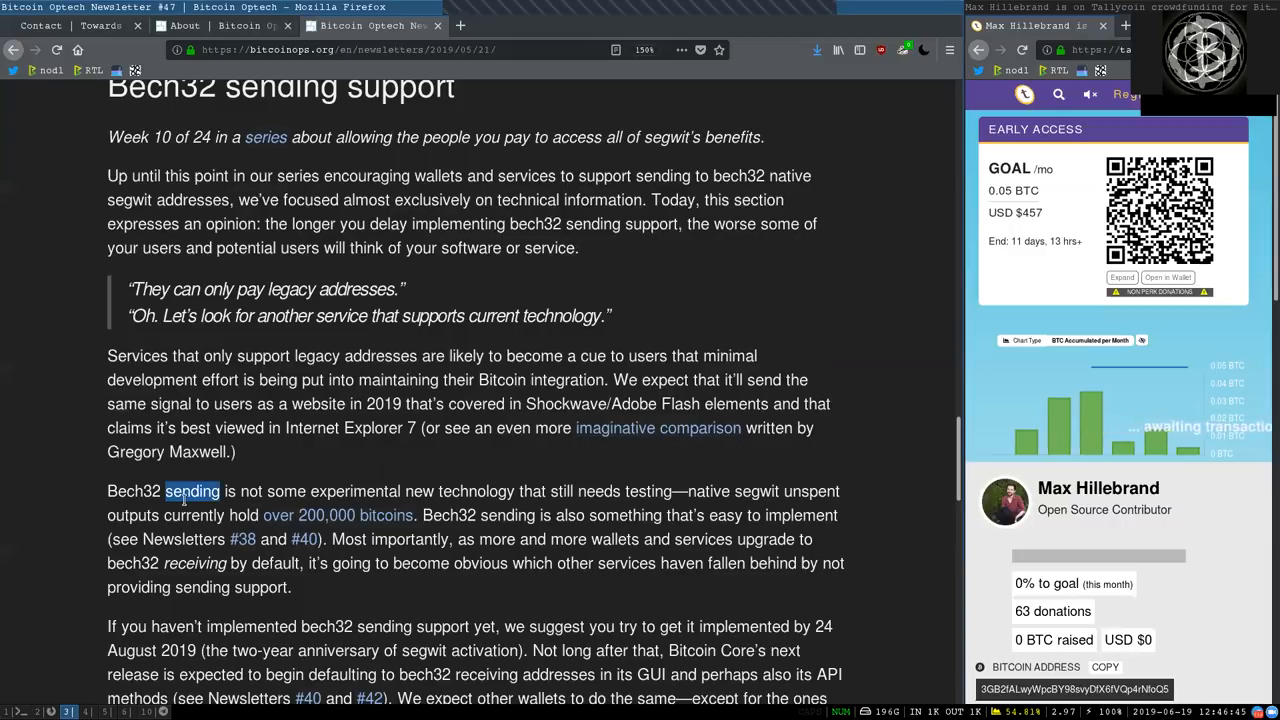
{"action": "double_click", "coordinate": [354, 492]}
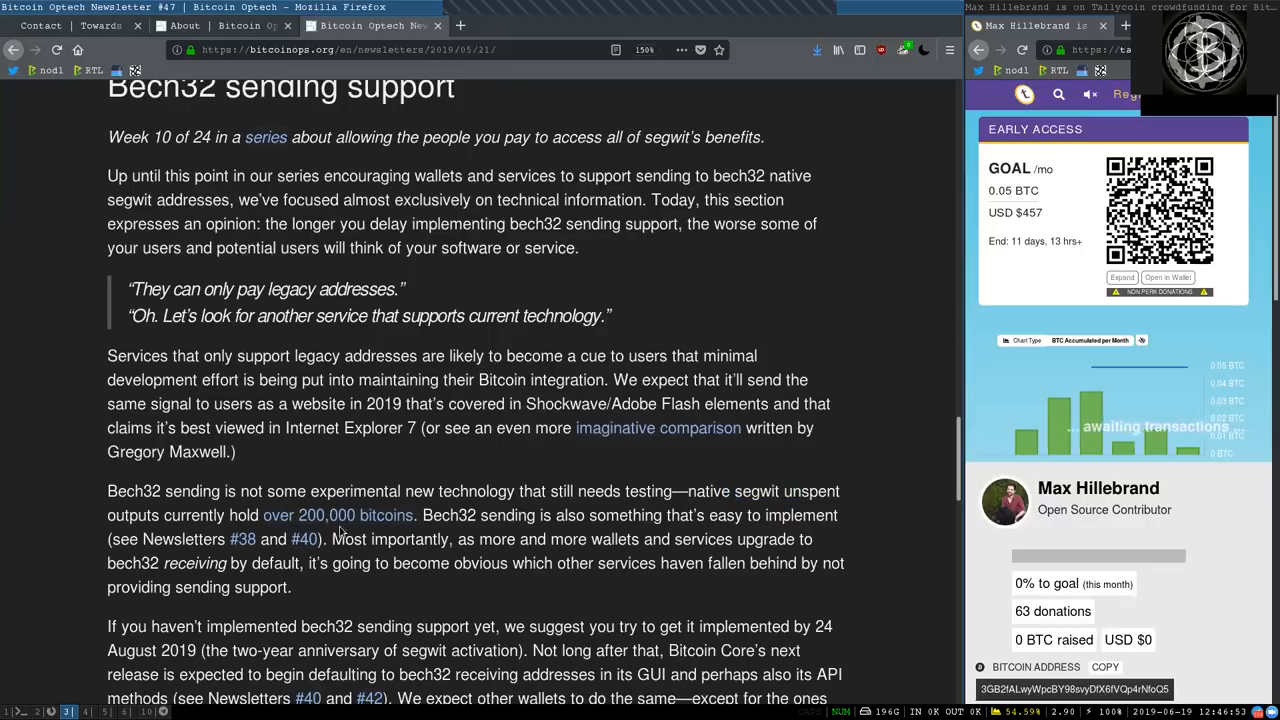
{"action": "left_click_drag", "start_coordinate": [458, 516], "coordinate": [452, 540]}
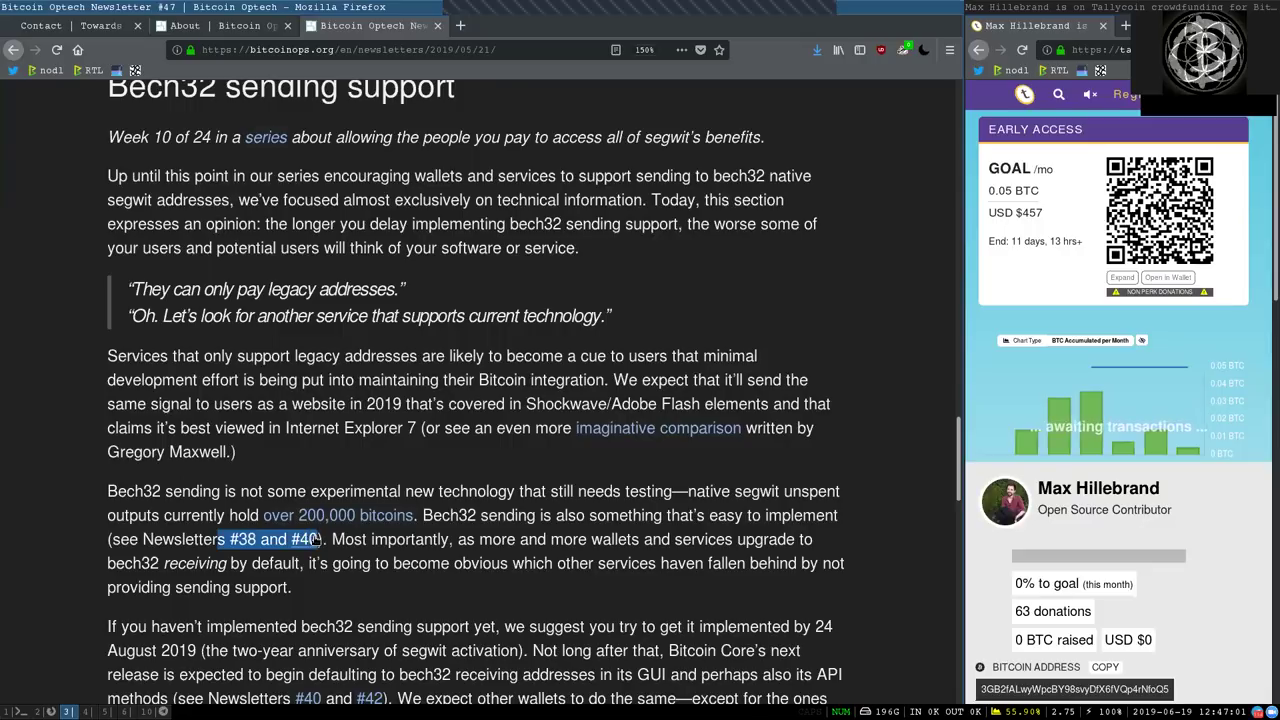
{"action": "double_click", "coordinate": [408, 540]}
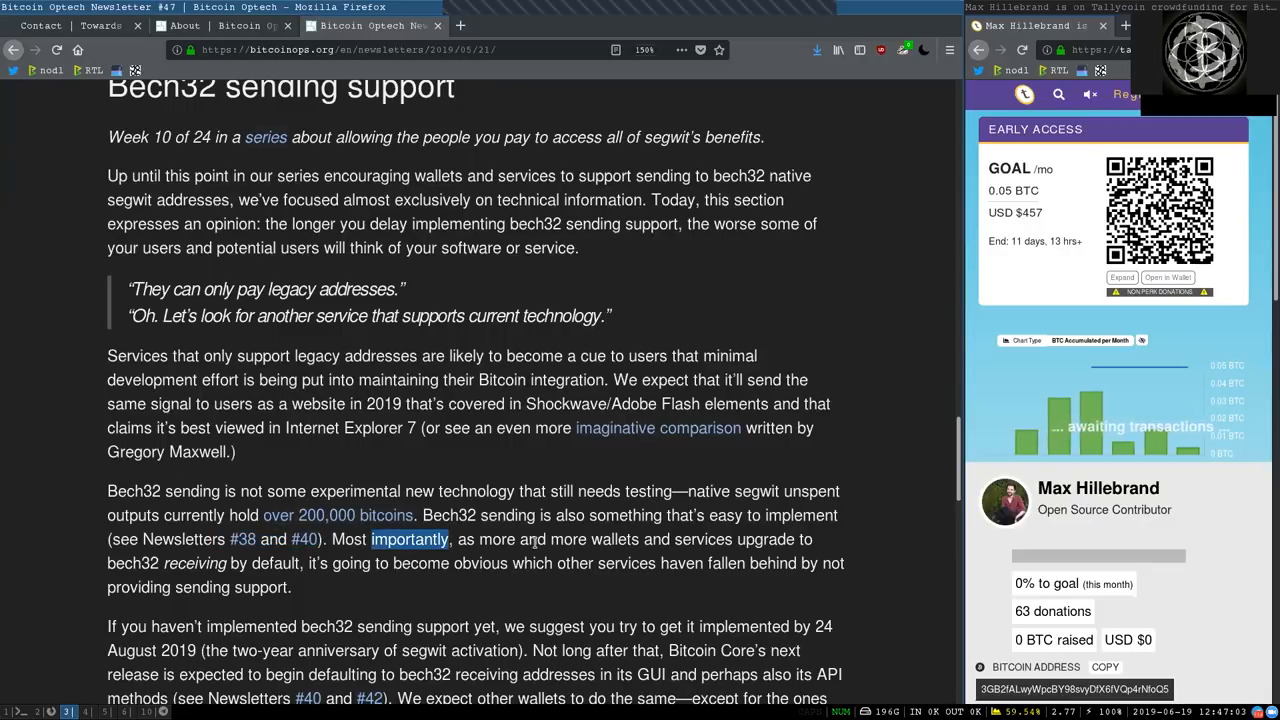
{"action": "left_click", "coordinate": [536, 556]}
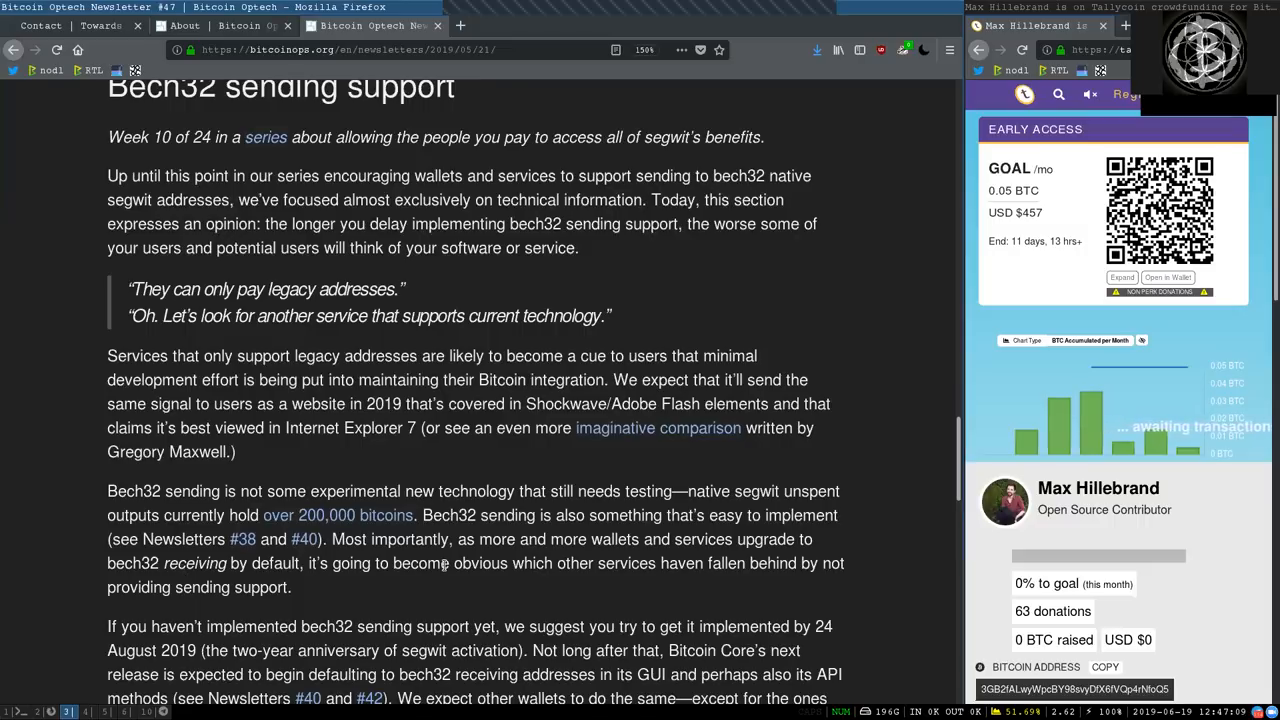
{"action": "double_click", "coordinate": [448, 564]}
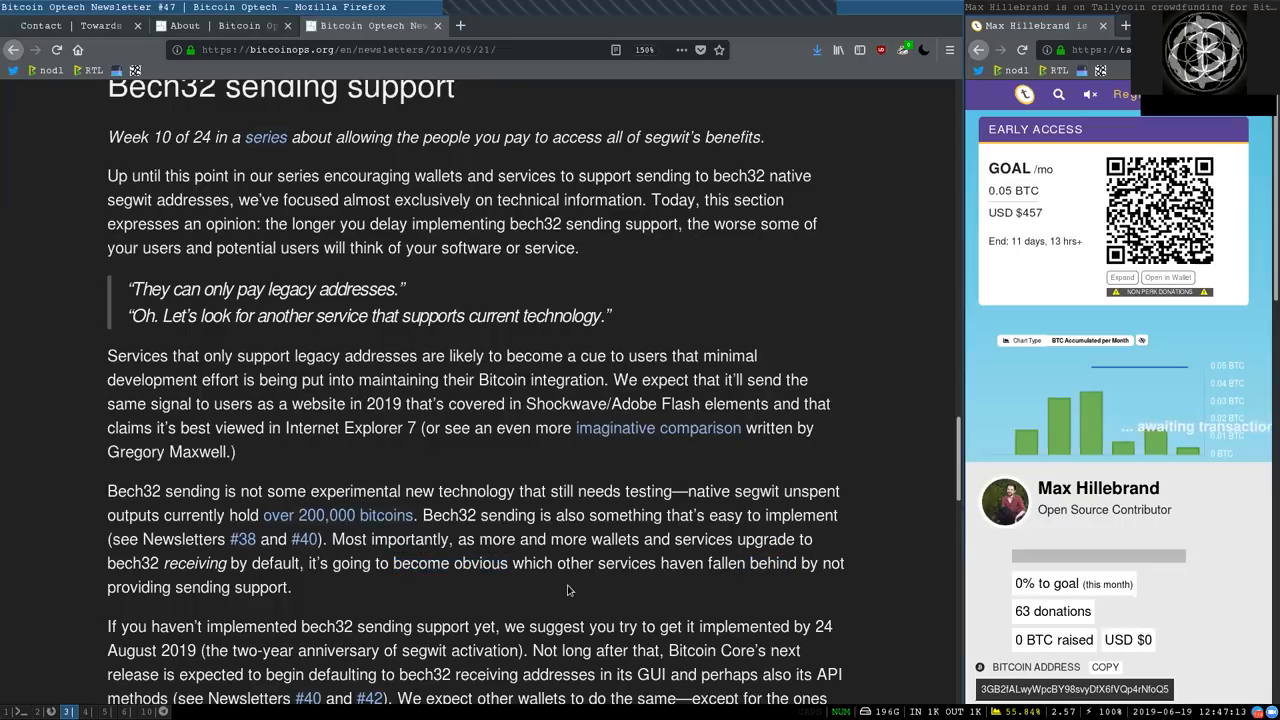
Read the final Bech32 paragraph, marking words, until Notable code and documentation changes appears.
{"action": "scroll", "scroll_direction": "down", "scroll_amount": 3}
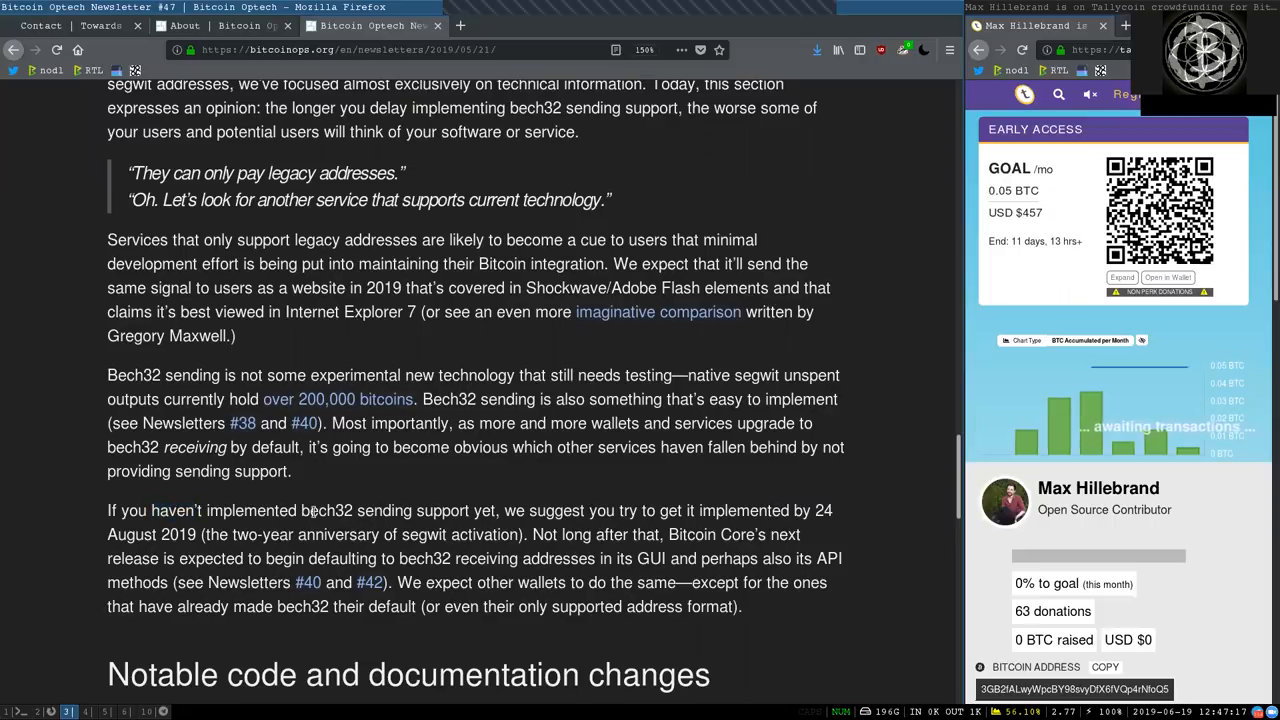
{"action": "double_click", "coordinate": [484, 510]}
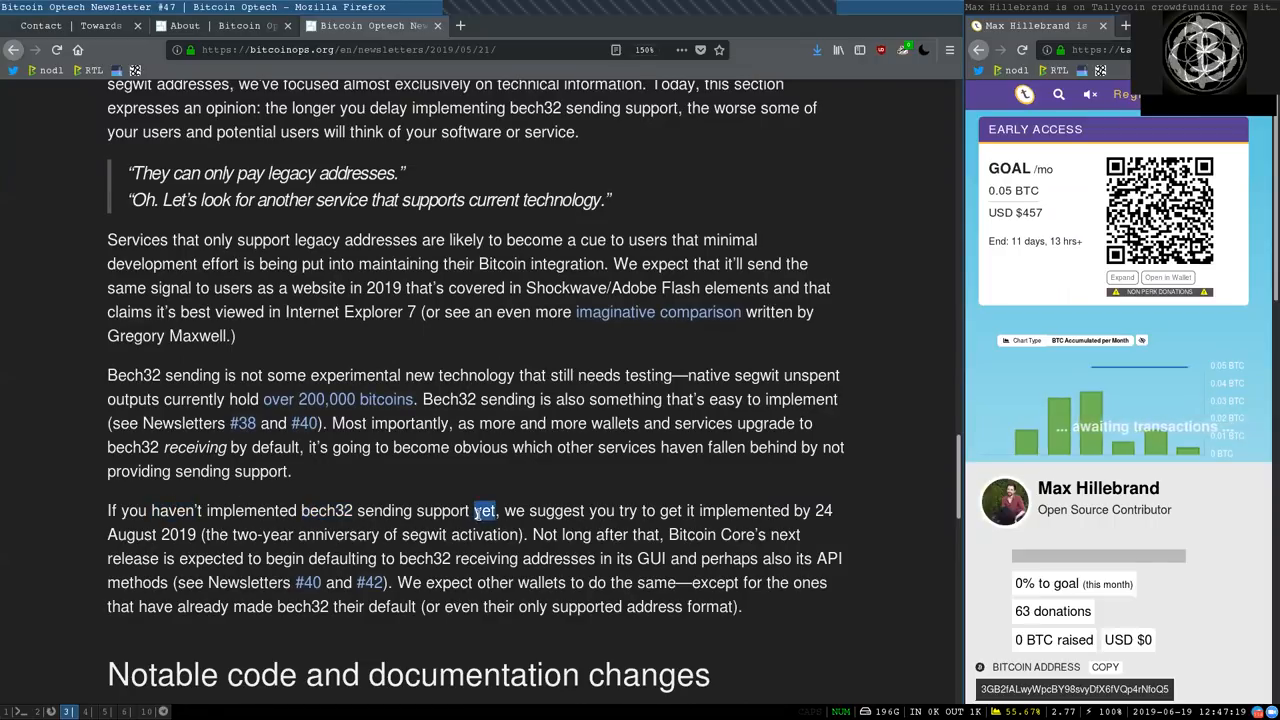
{"action": "double_click", "coordinate": [744, 510]}
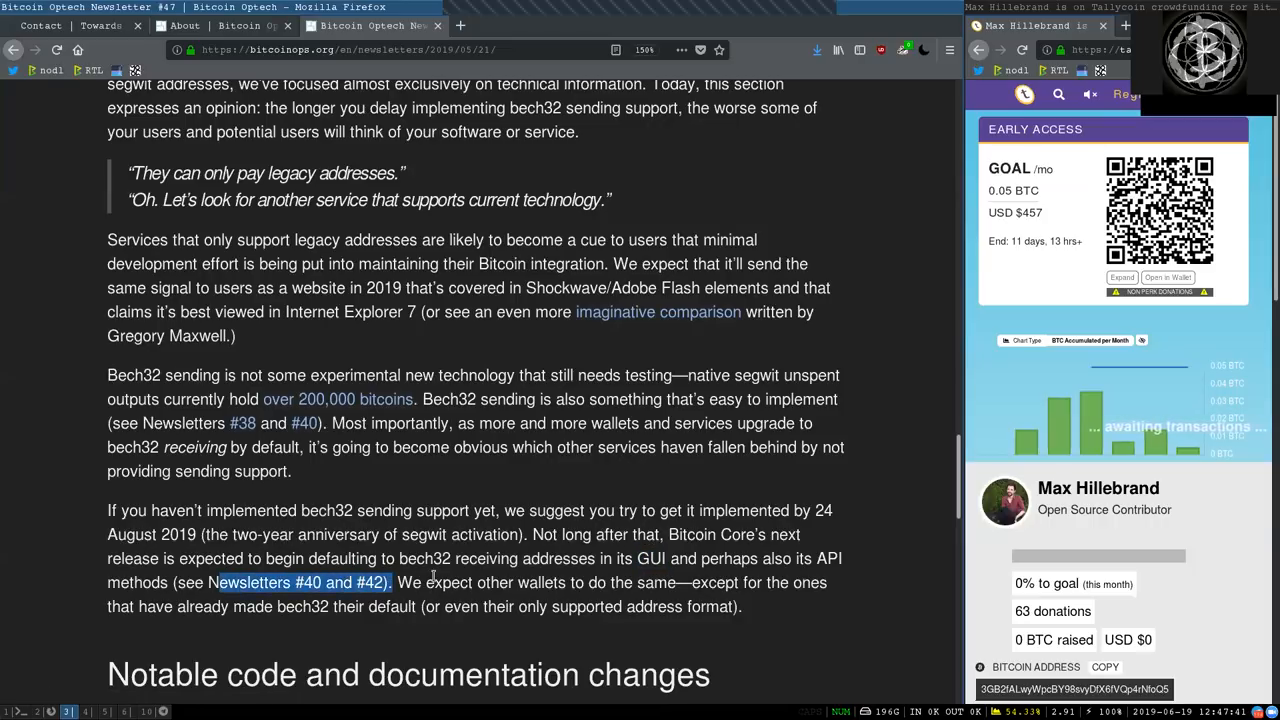
{"action": "double_click", "coordinate": [448, 582]}
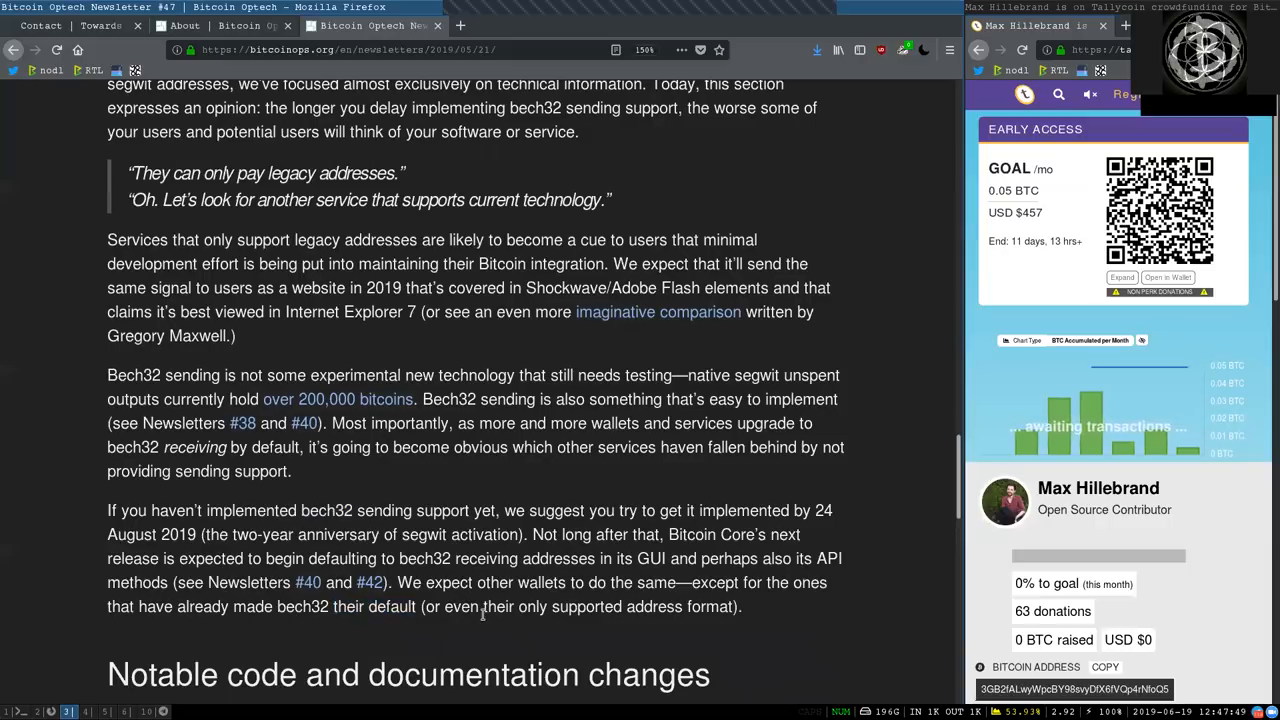
{"action": "scroll", "scroll_direction": "down", "scroll_amount": 3}
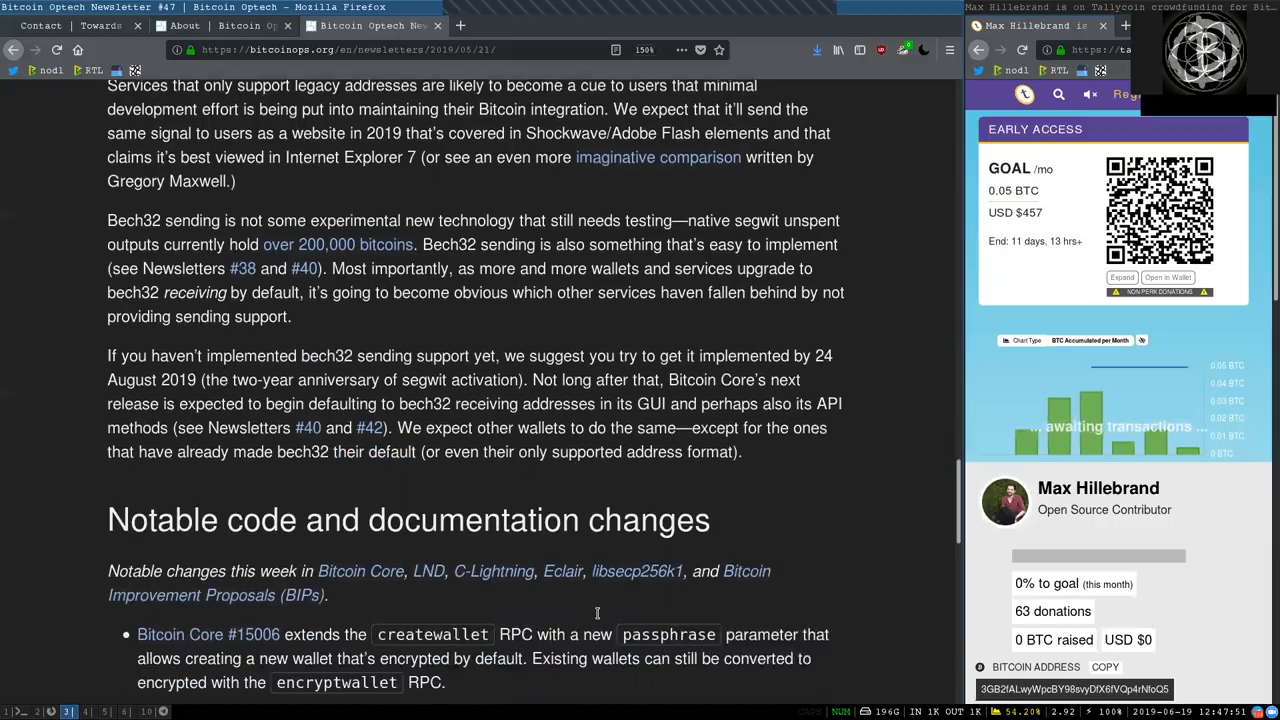
{"action": "scroll", "scroll_direction": "down", "scroll_amount": 3}
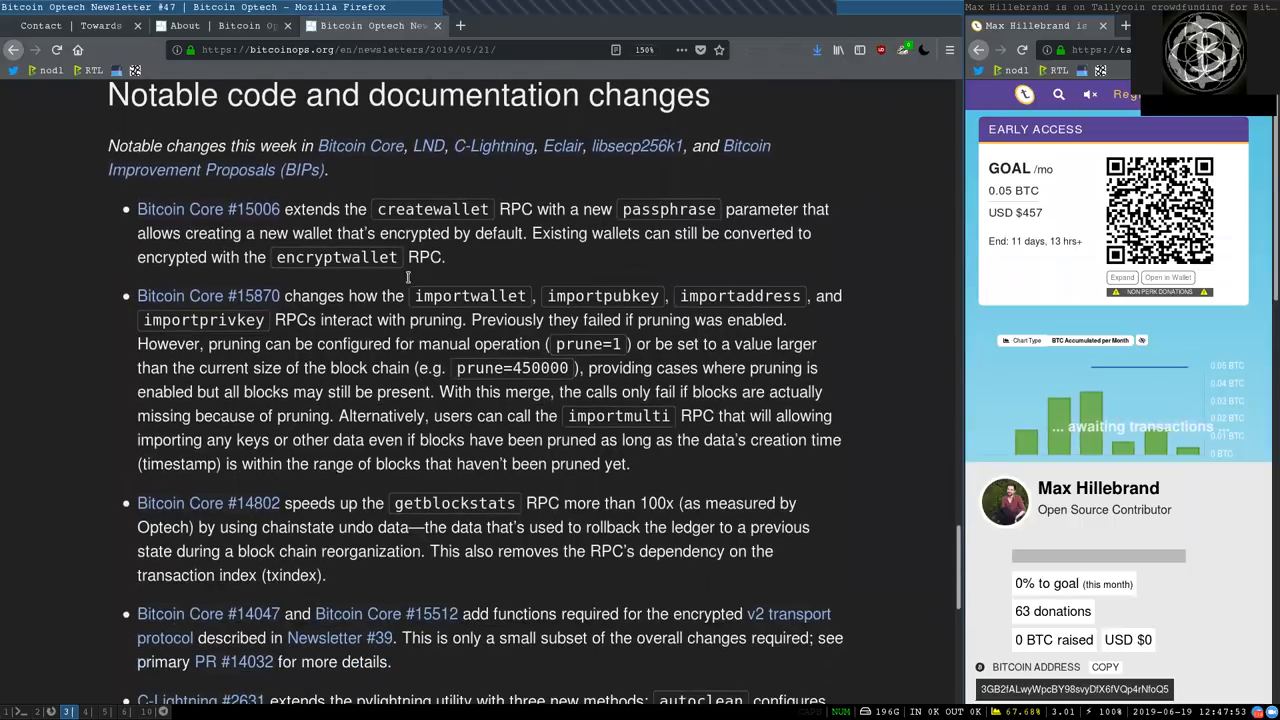
{"action": "double_click", "coordinate": [260, 96]}
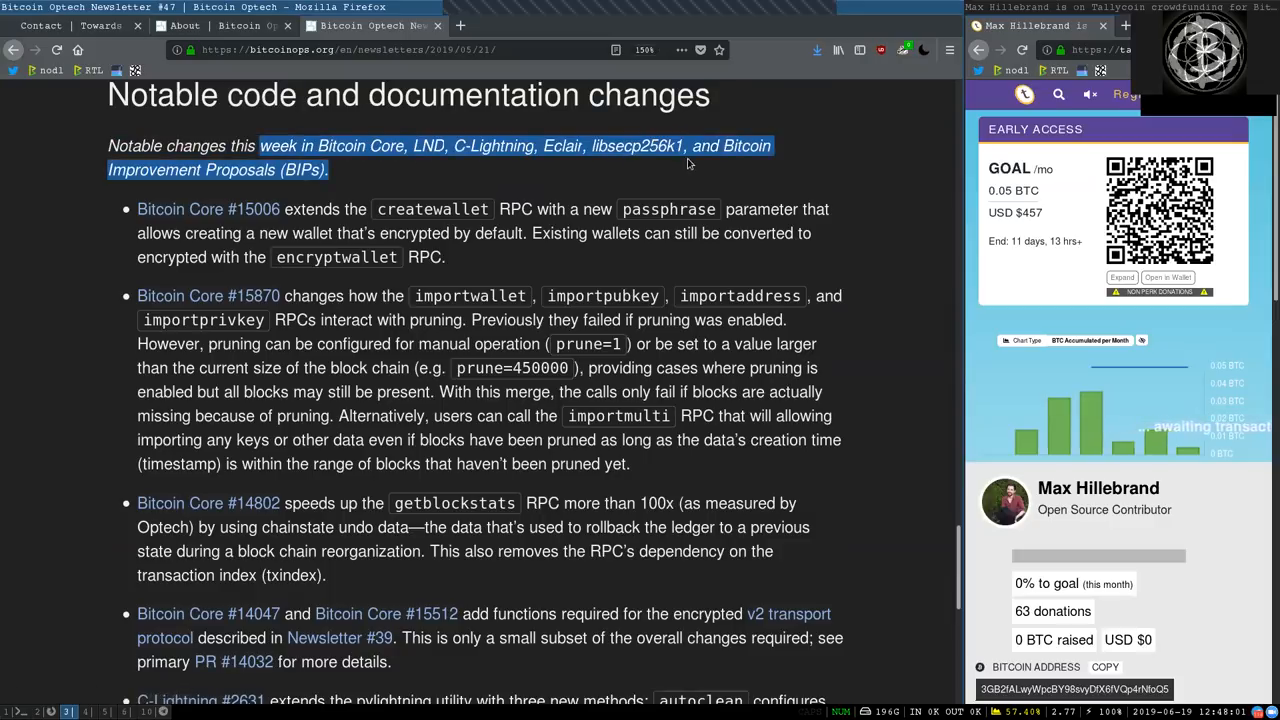
{"action": "left_click", "coordinate": [700, 164]}
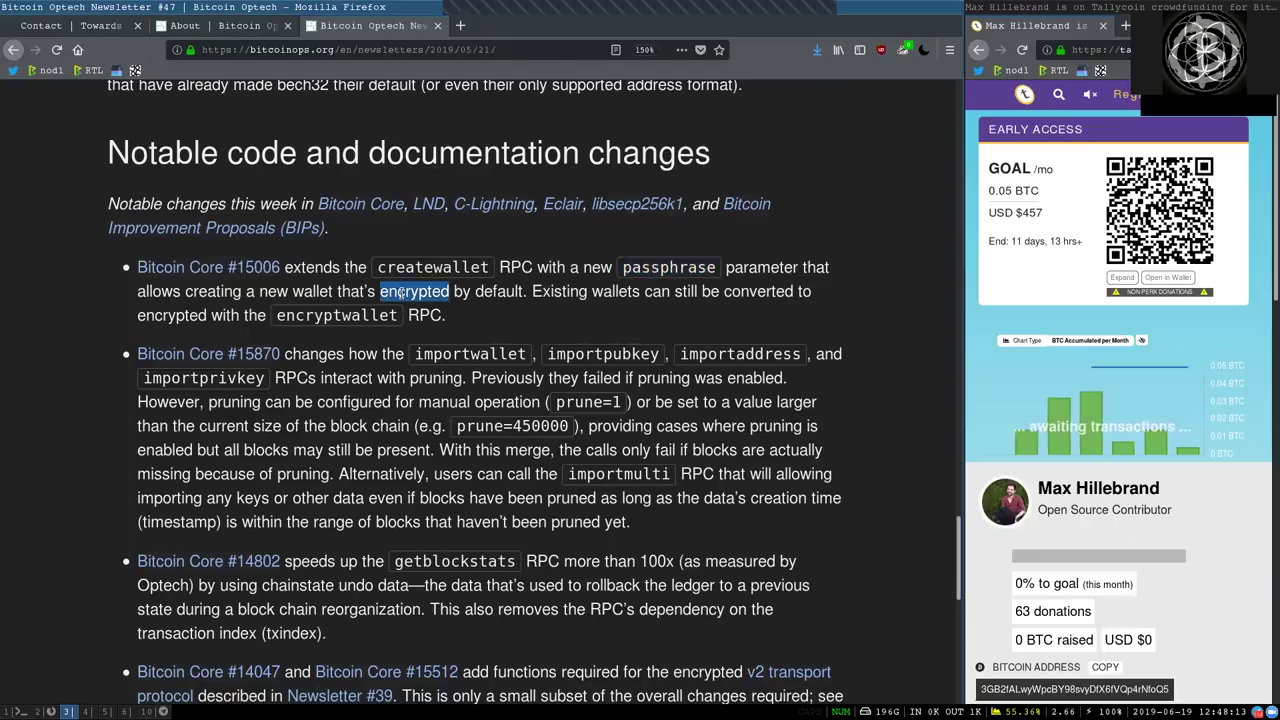
{"action": "double_click", "coordinate": [560, 292]}
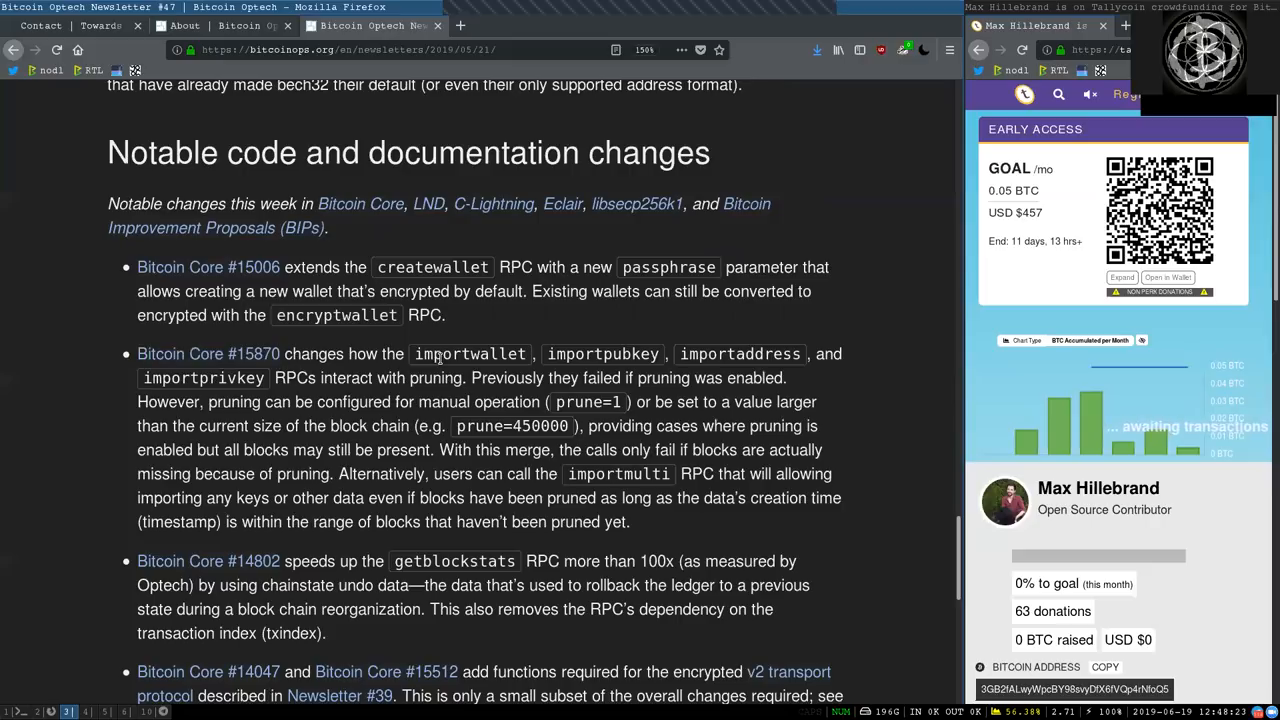
{"action": "double_click", "coordinate": [600, 352]}
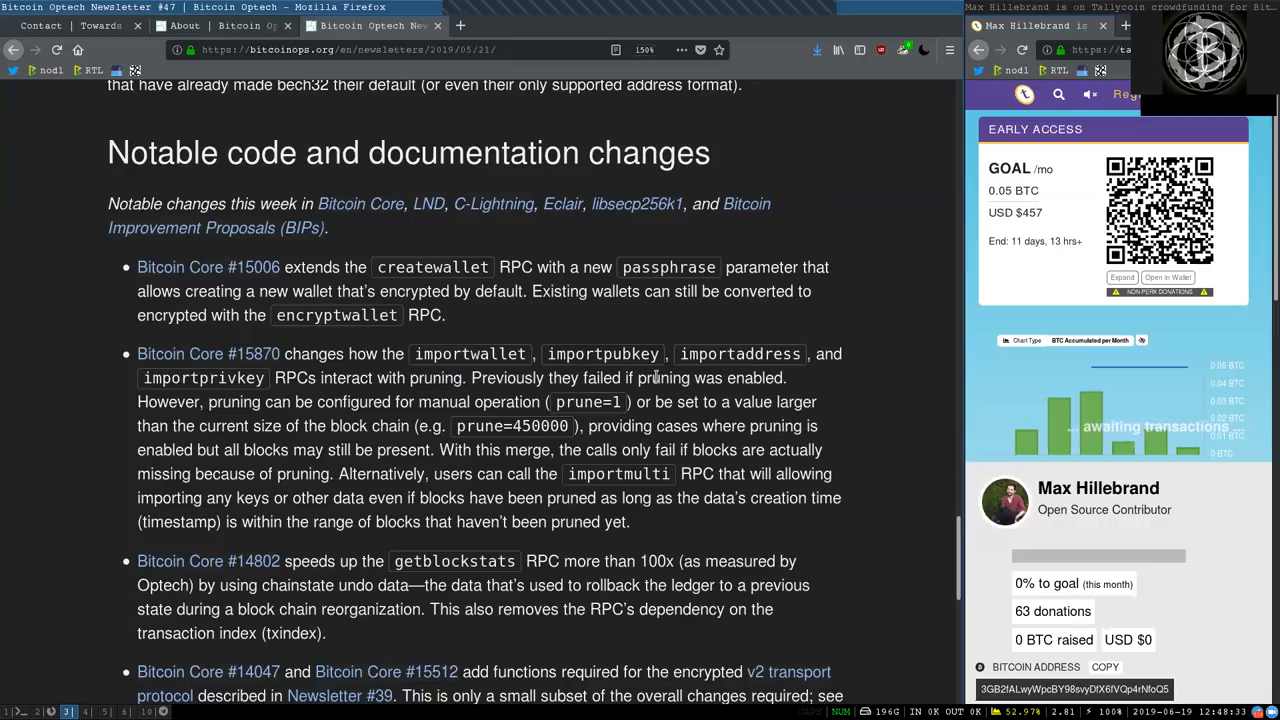
{"action": "double_click", "coordinate": [234, 402]}
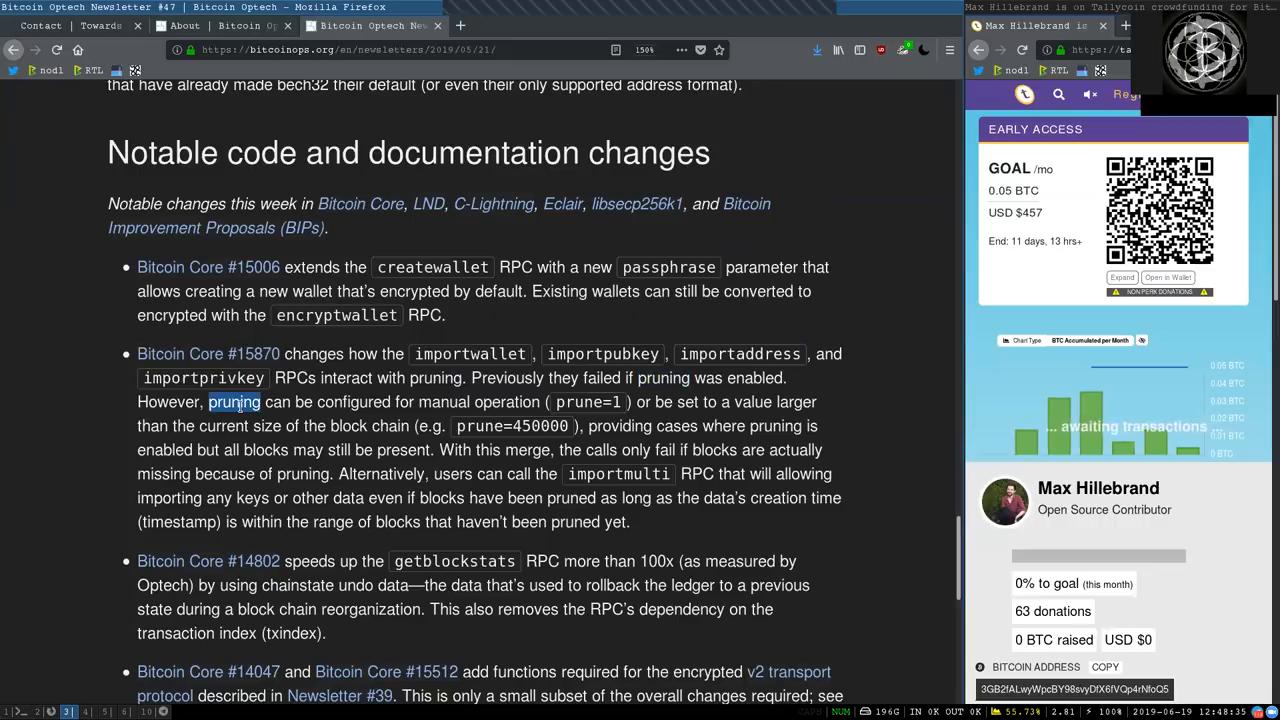
{"action": "double_click", "coordinate": [442, 402]}
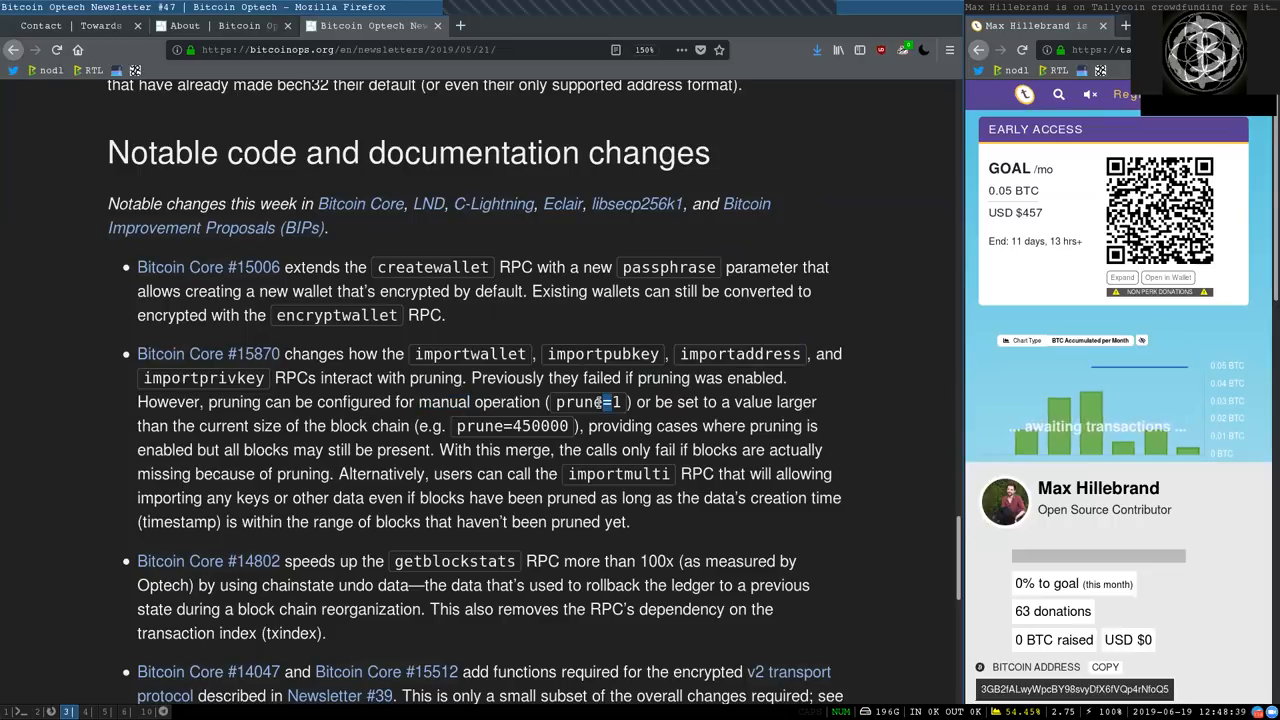
{"action": "double_click", "coordinate": [768, 402]}
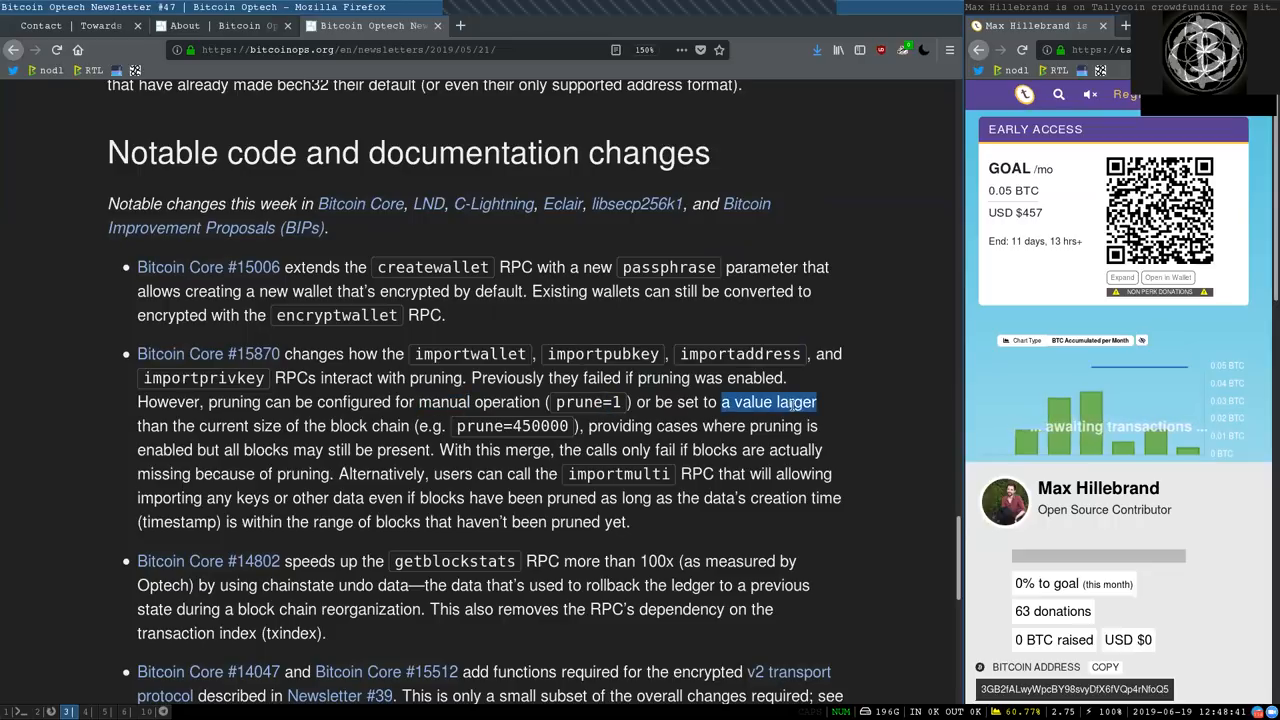
{"action": "double_click", "coordinate": [222, 426]}
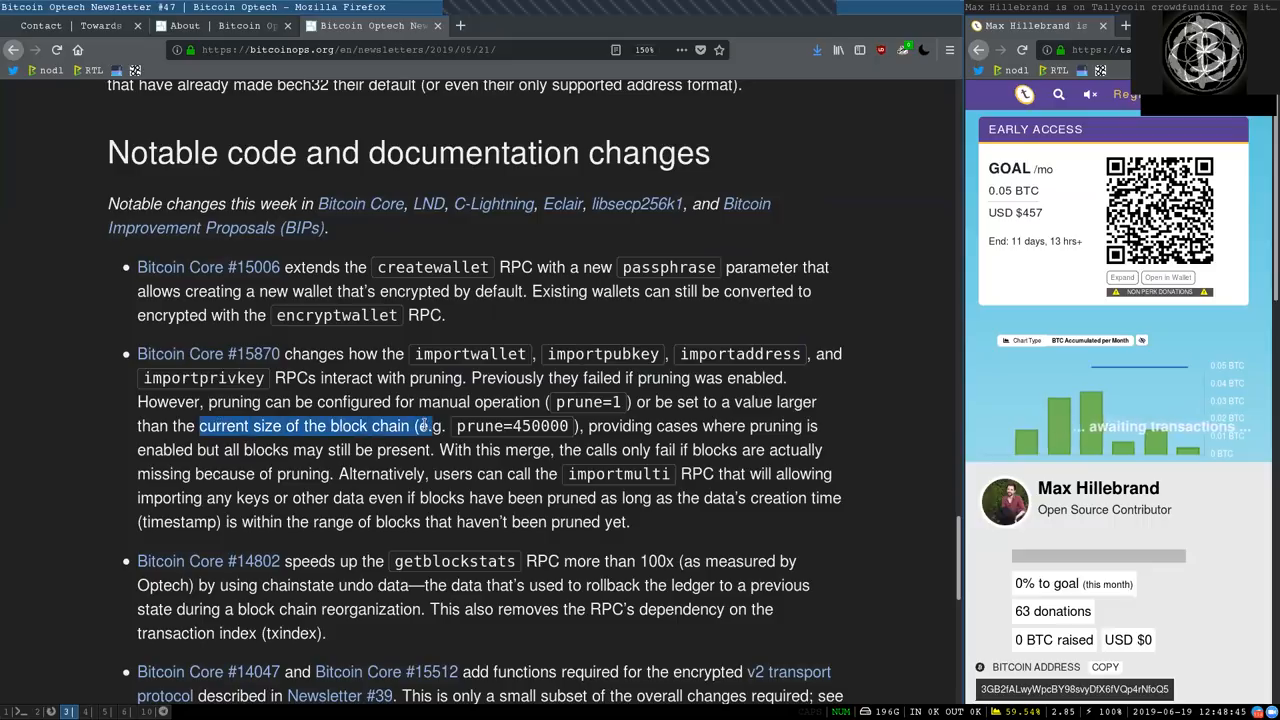
{"action": "double_click", "coordinate": [528, 424]}
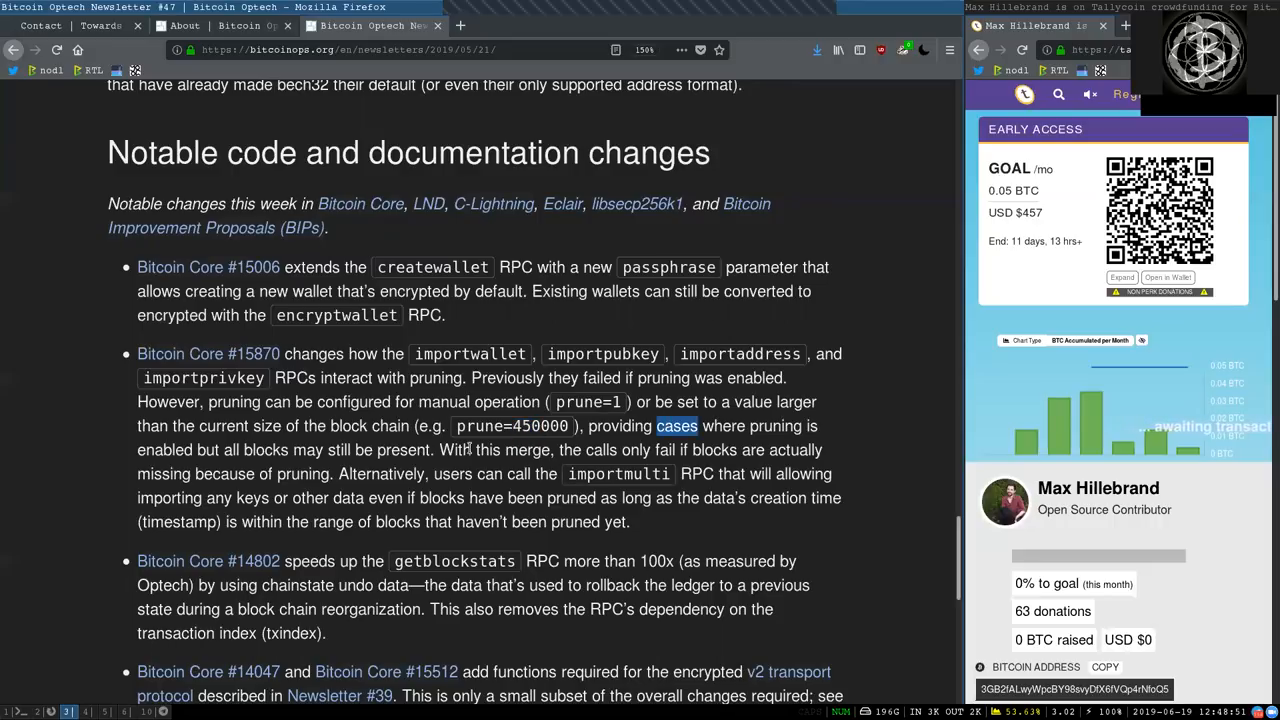
{"action": "double_click", "coordinate": [264, 448]}
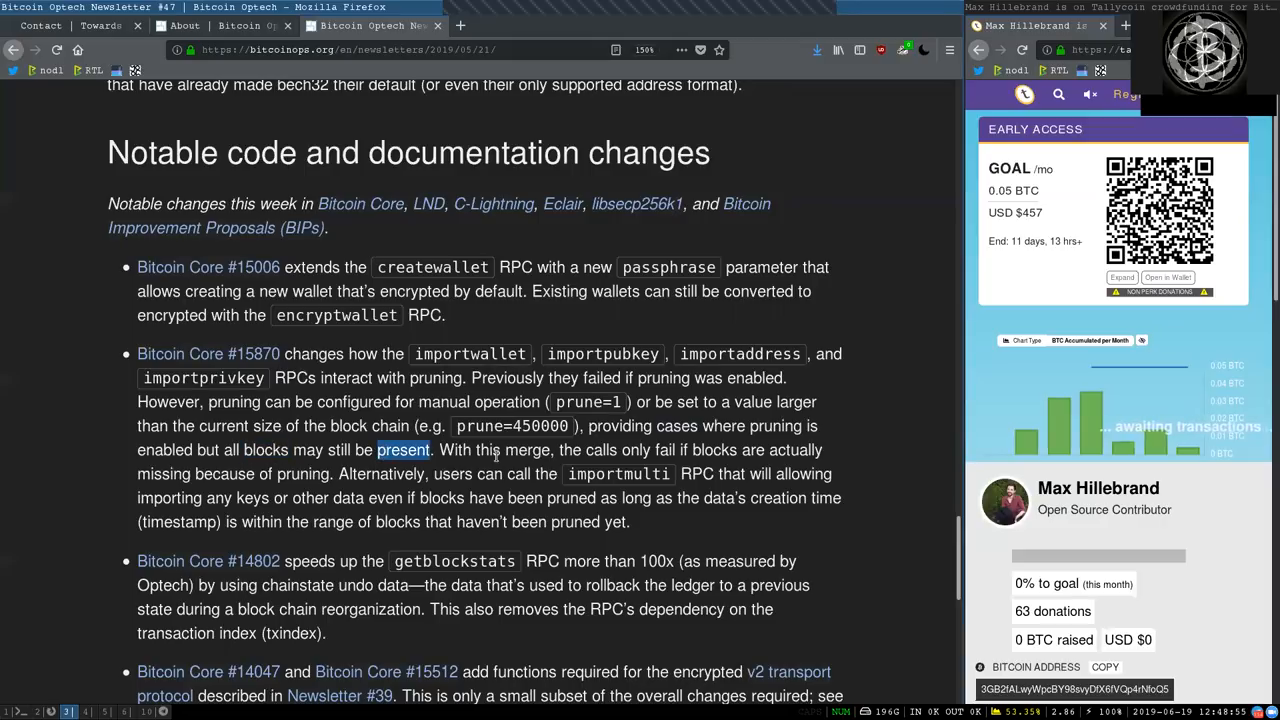
{"action": "double_click", "coordinate": [528, 448]}
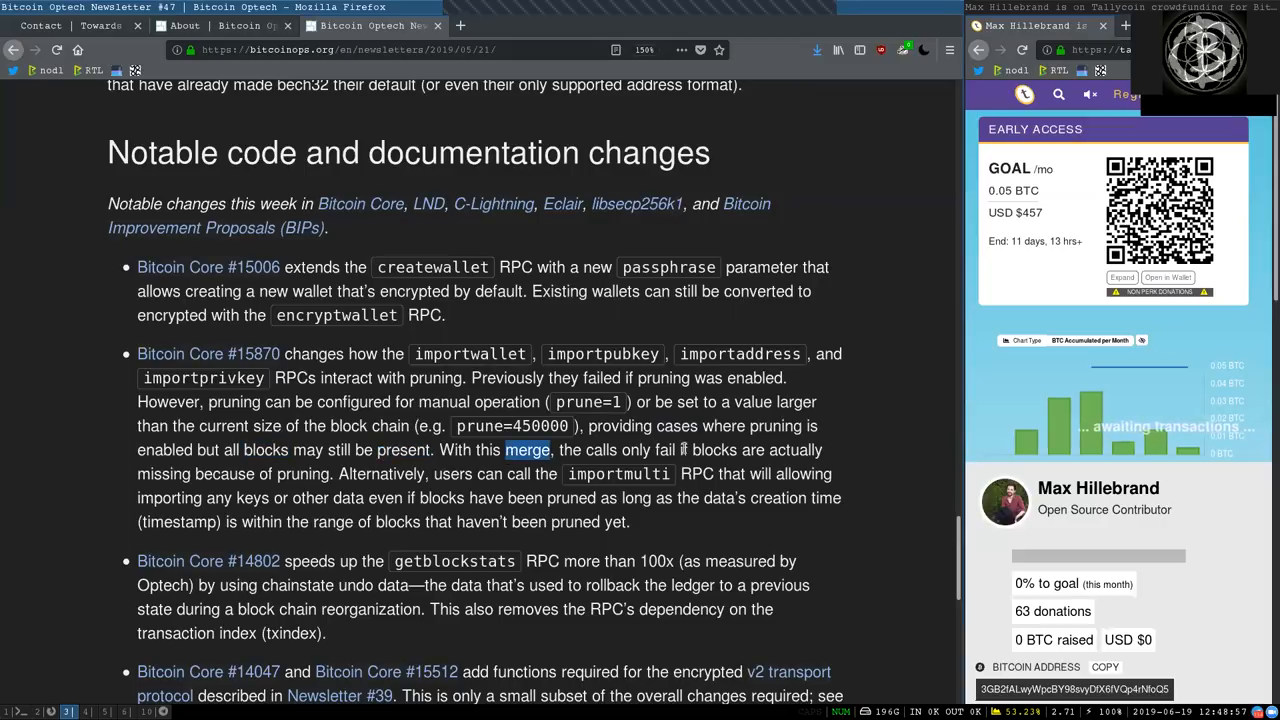
{"action": "double_click", "coordinate": [712, 448]}
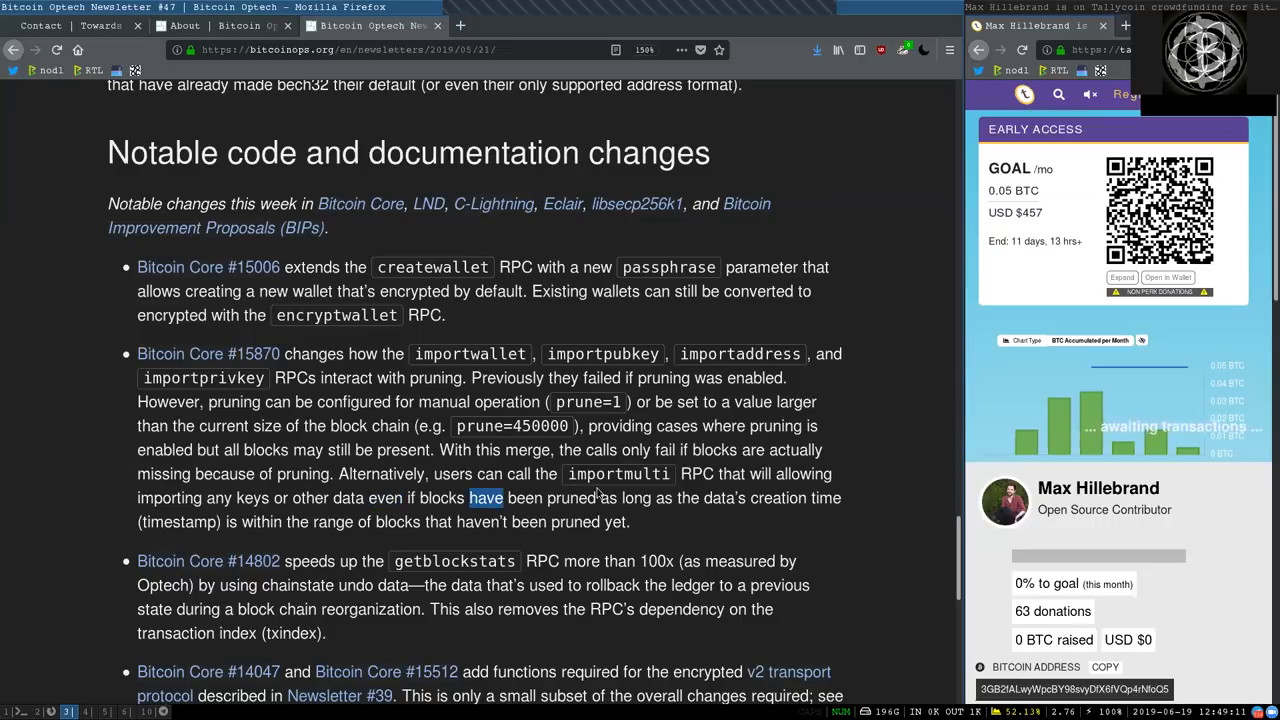
{"action": "mouse_move", "coordinate": [620, 532]}
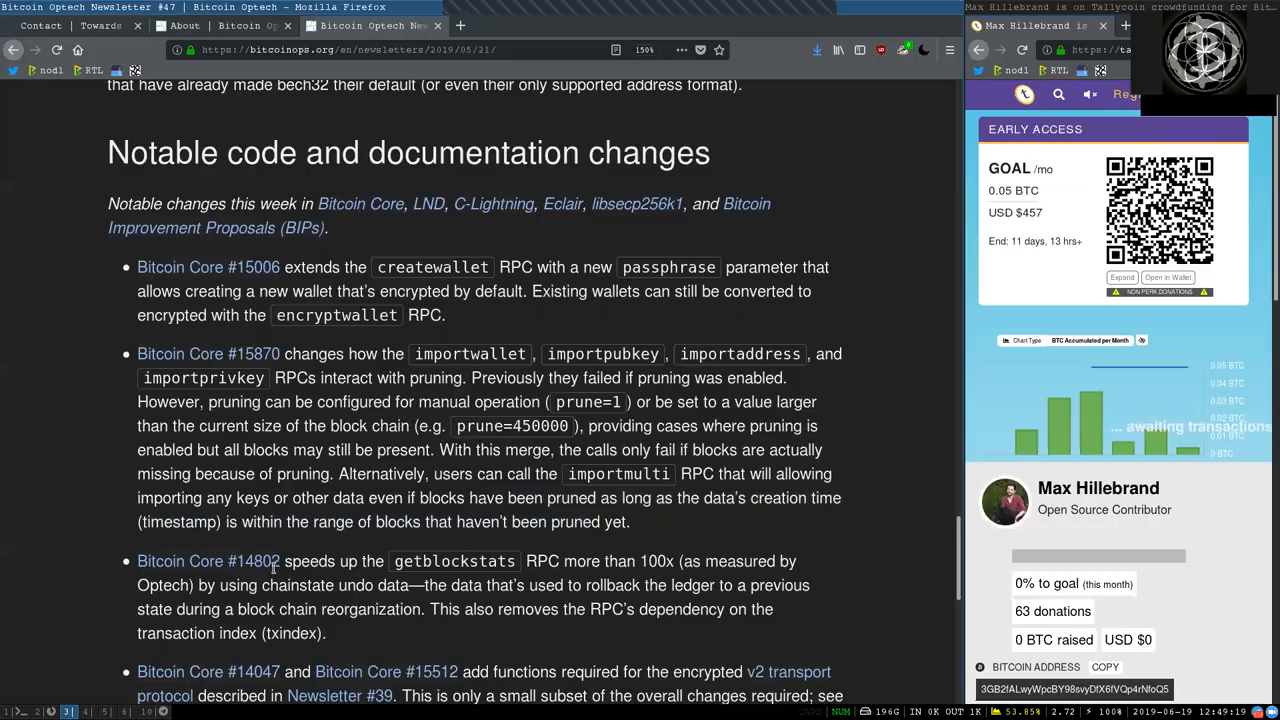
{"action": "double_click", "coordinate": [208, 560]}
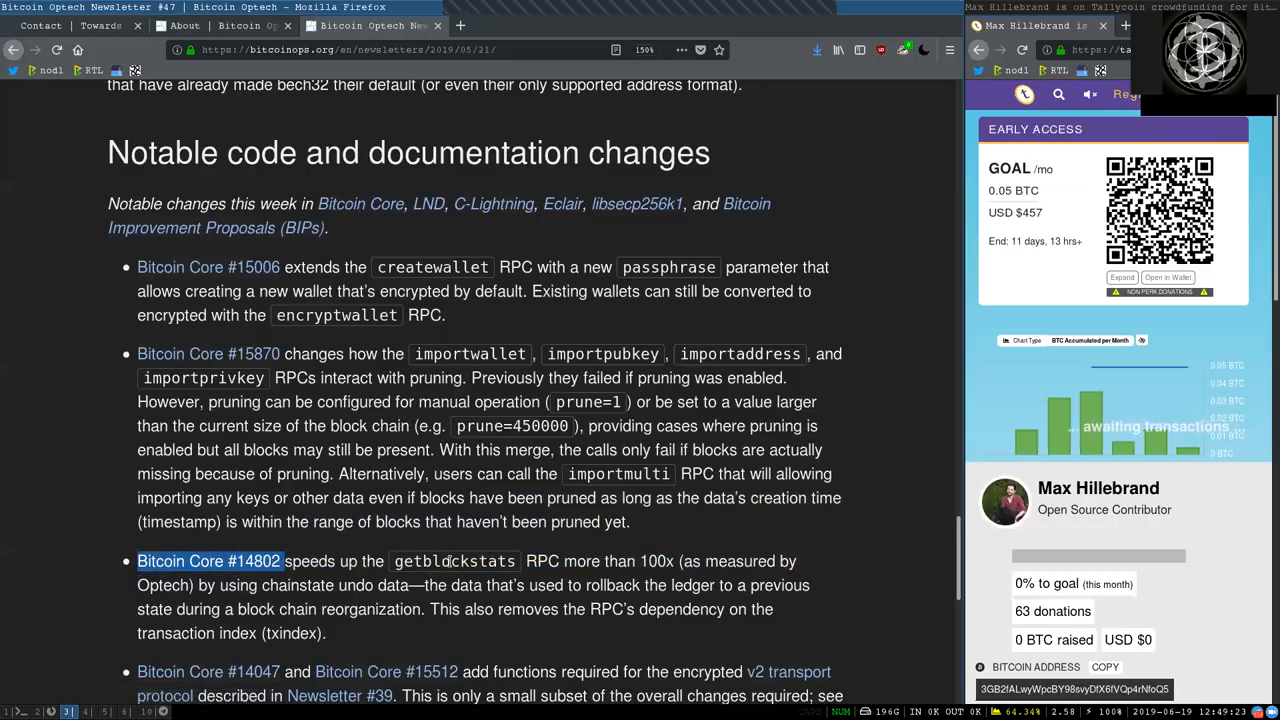
{"action": "double_click", "coordinate": [452, 560]}
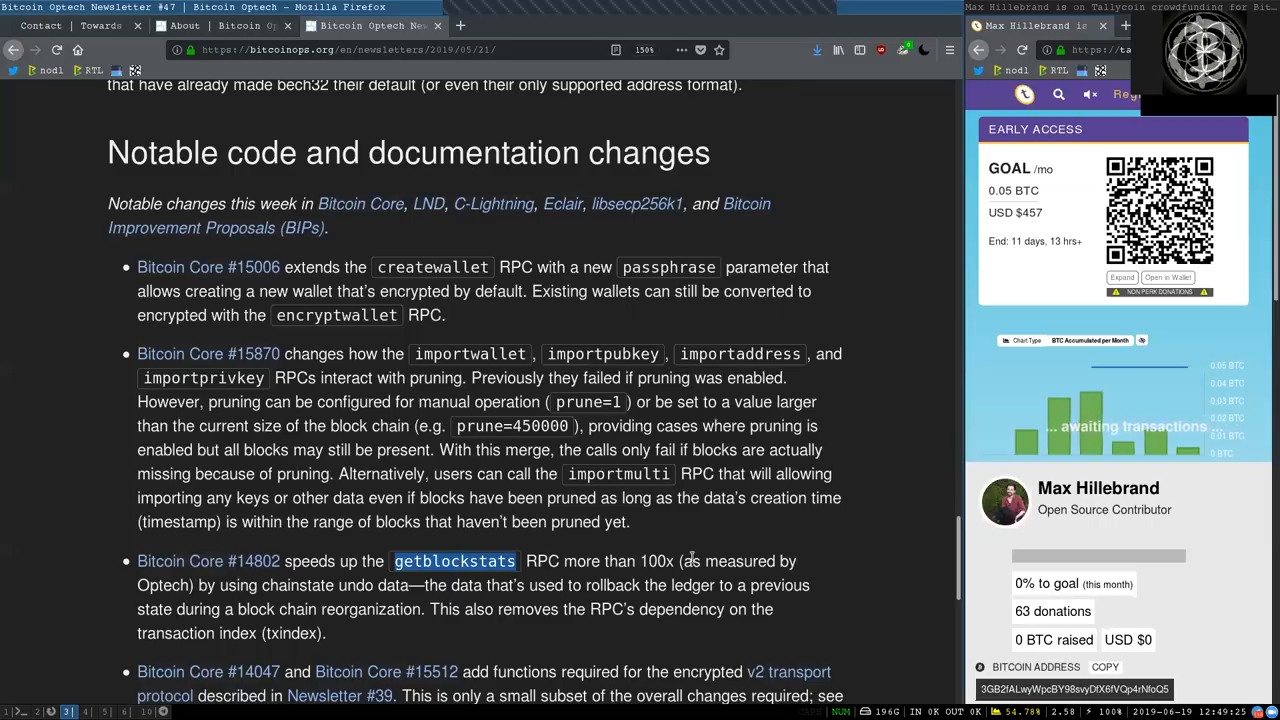
{"action": "double_click", "coordinate": [656, 560]}
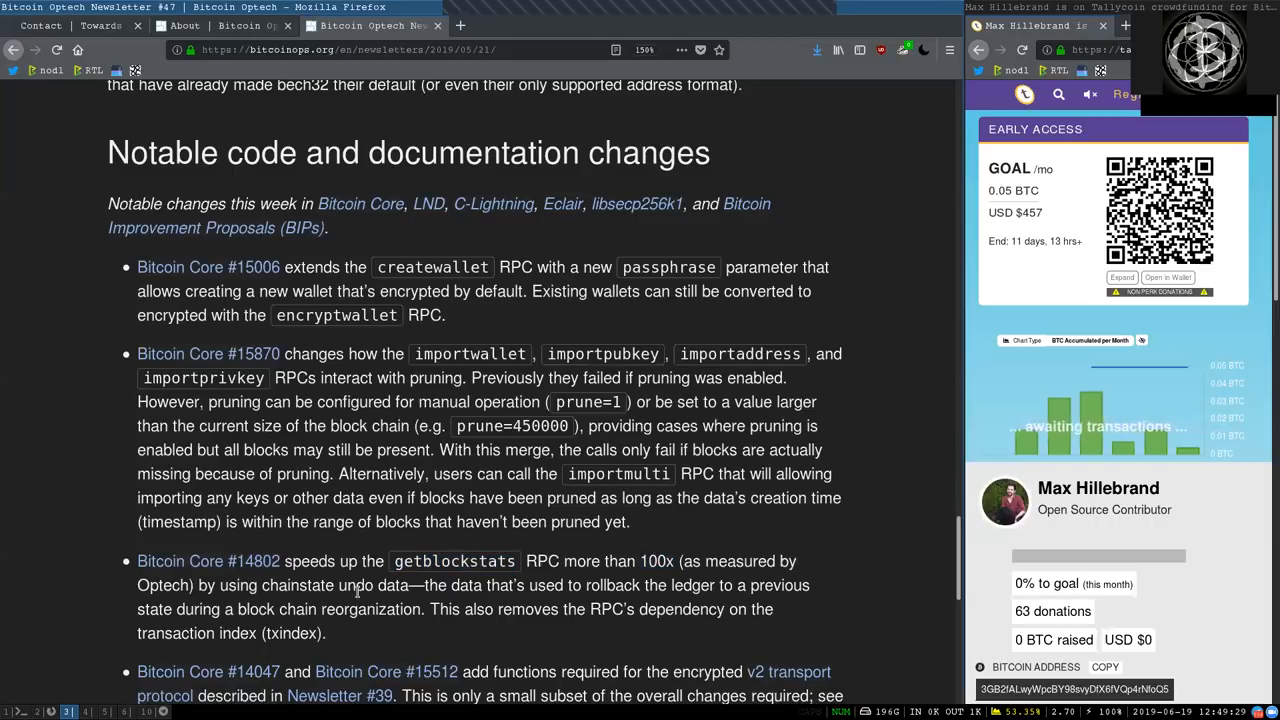
{"action": "double_click", "coordinate": [392, 584]}
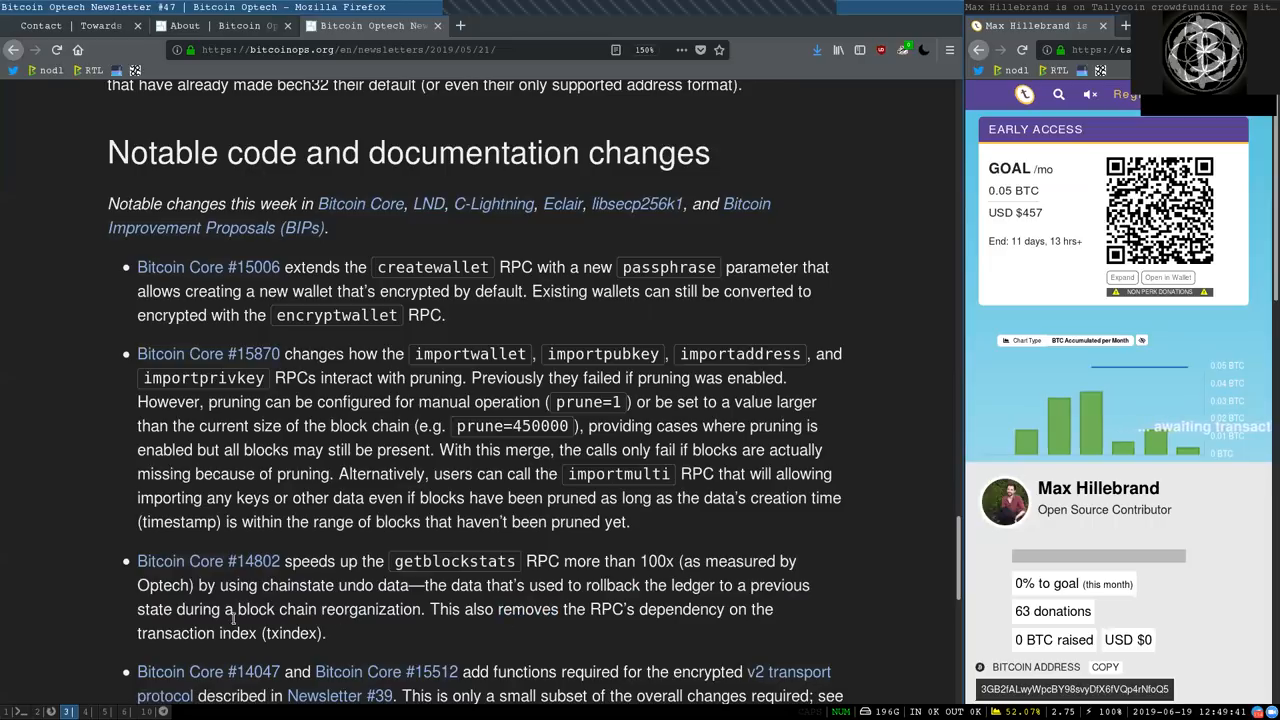
Scroll to the Bitcoin Core #14047 bullet with its Newsletter #39 reference and start C-Lightning #2631.
{"action": "scroll", "scroll_direction": "down", "scroll_amount": 3}
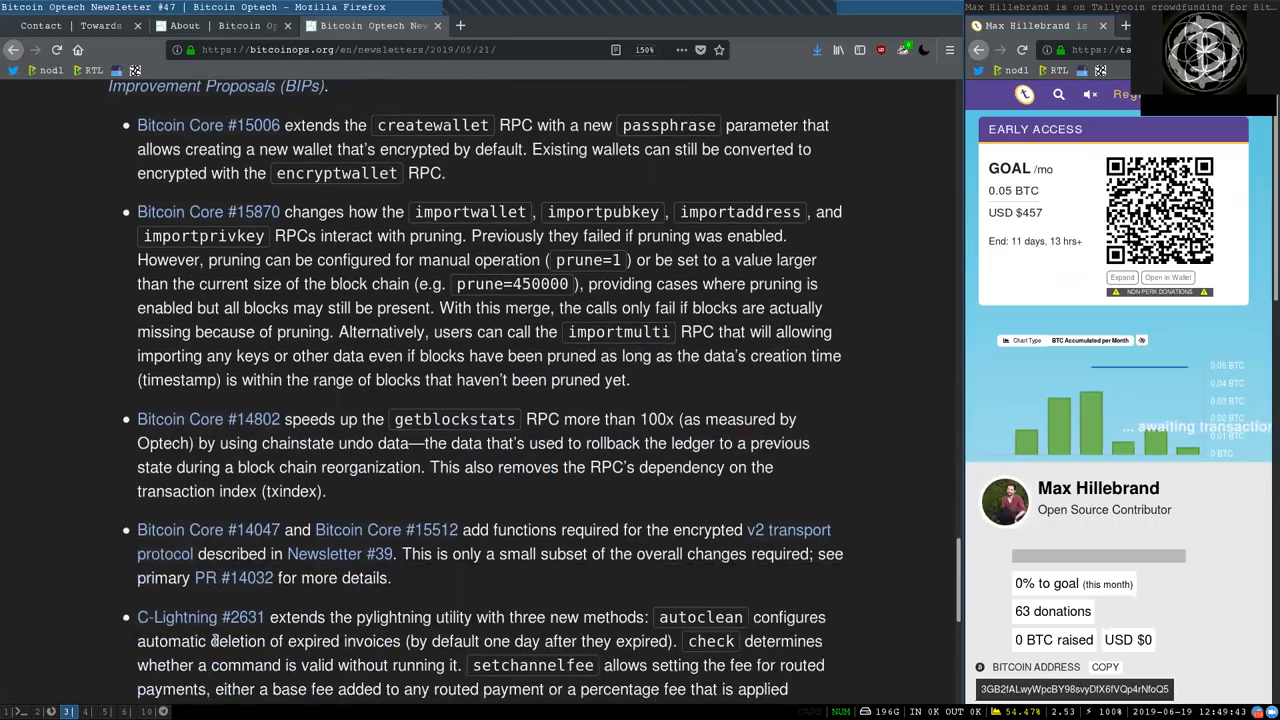
{"action": "scroll", "scroll_direction": "down", "scroll_amount": 3}
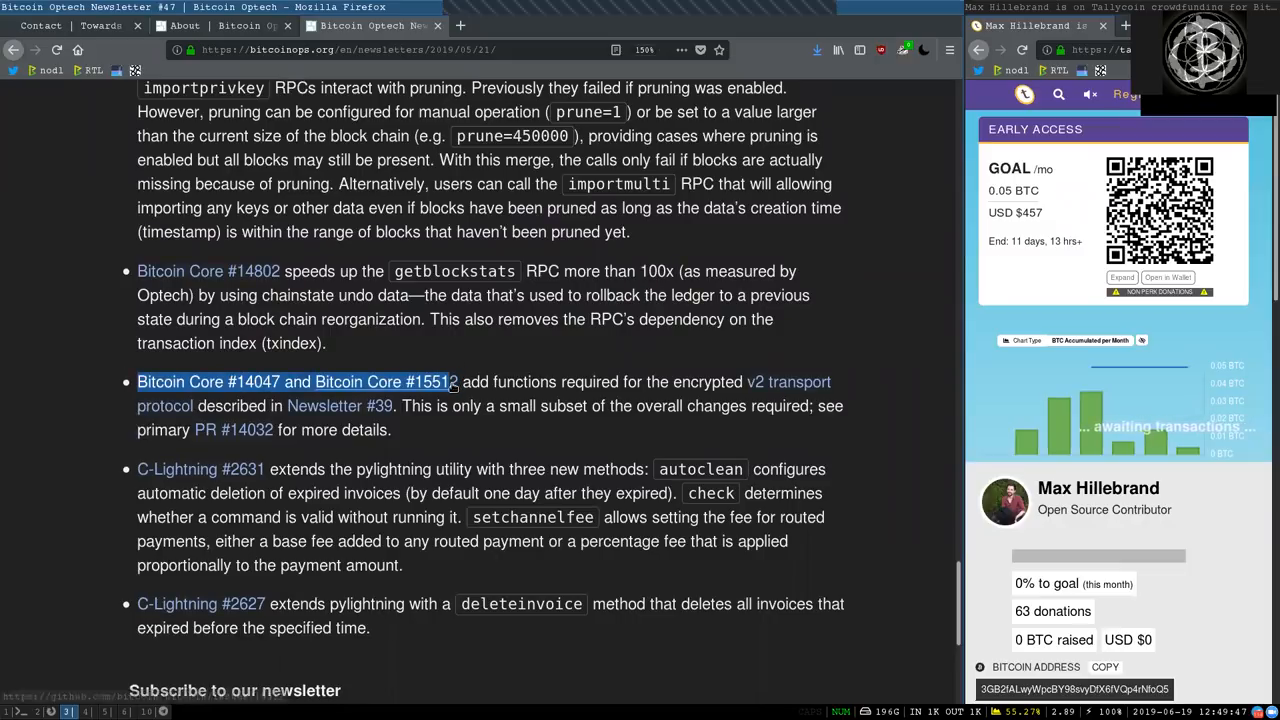
{"action": "double_click", "coordinate": [524, 382]}
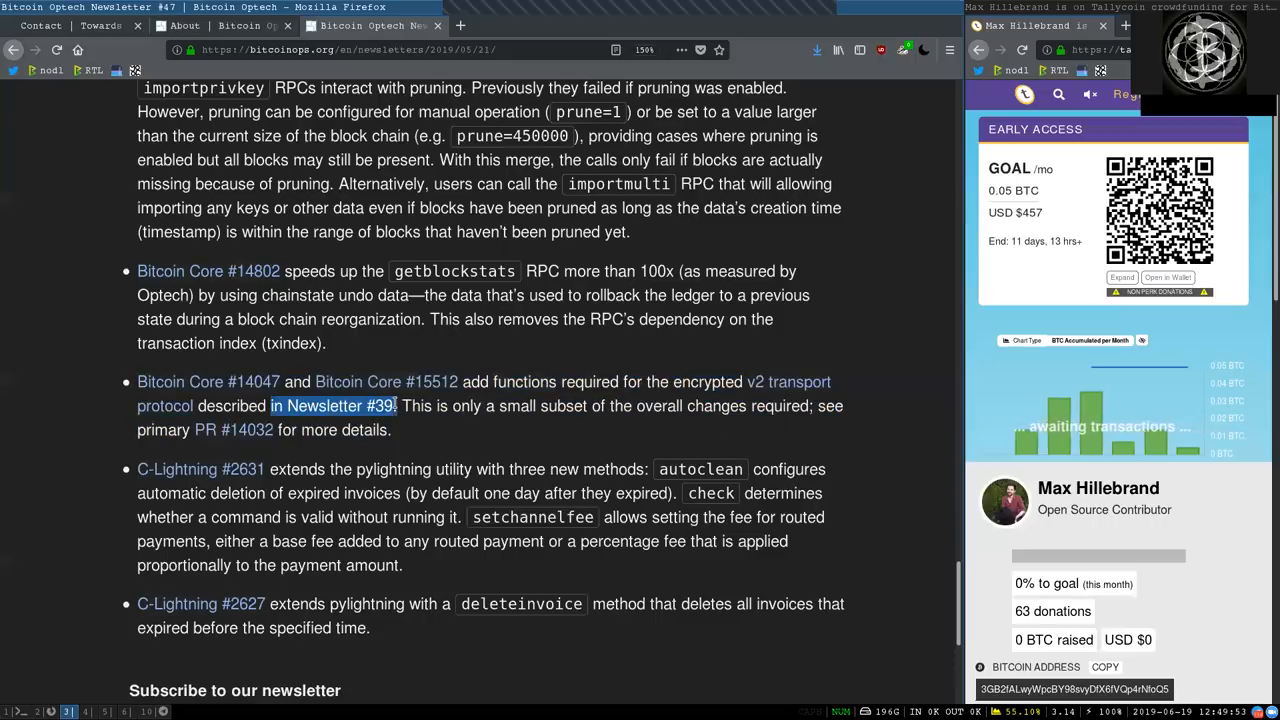
{"action": "left_click", "coordinate": [490, 406]}
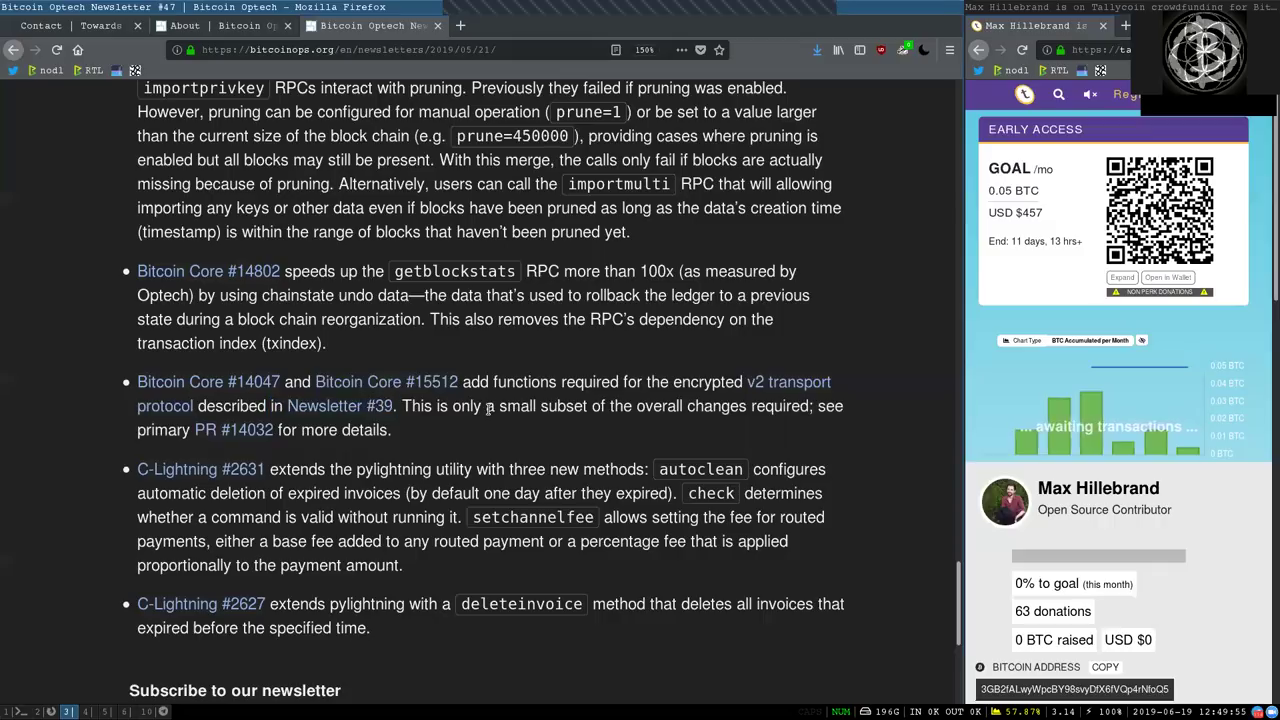
{"action": "double_click", "coordinate": [690, 404]}
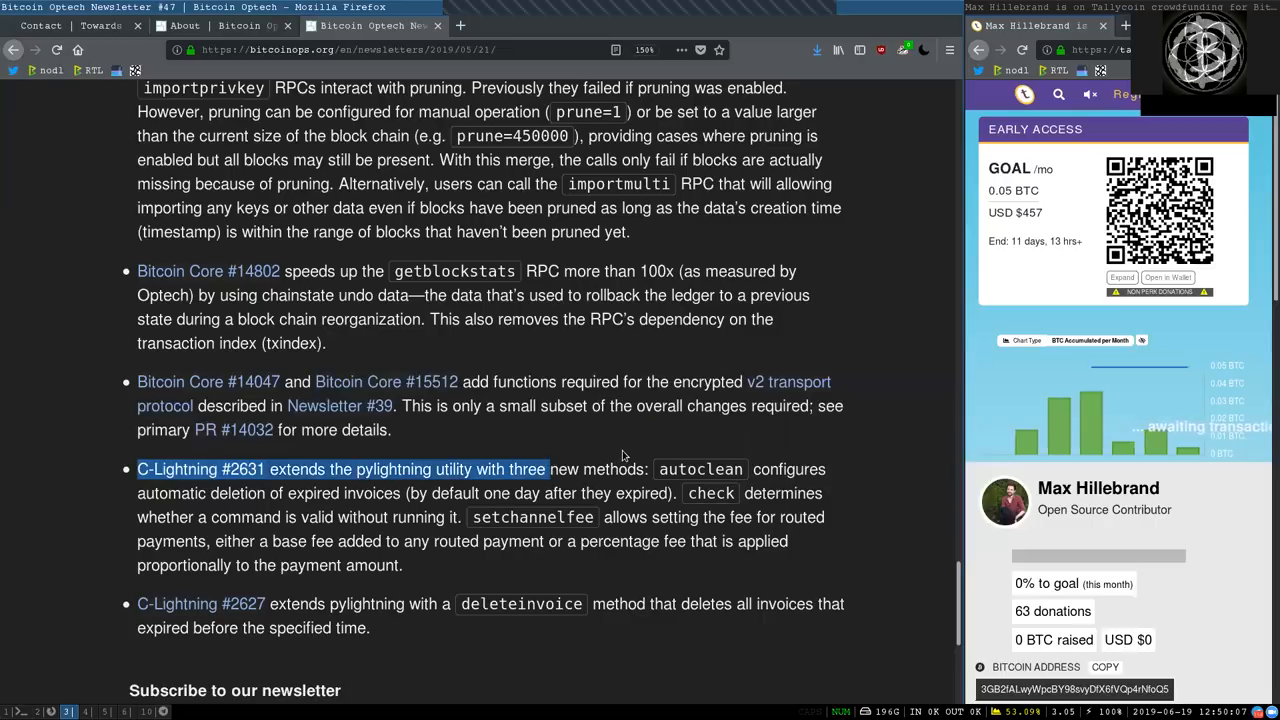
{"action": "double_click", "coordinate": [700, 468]}
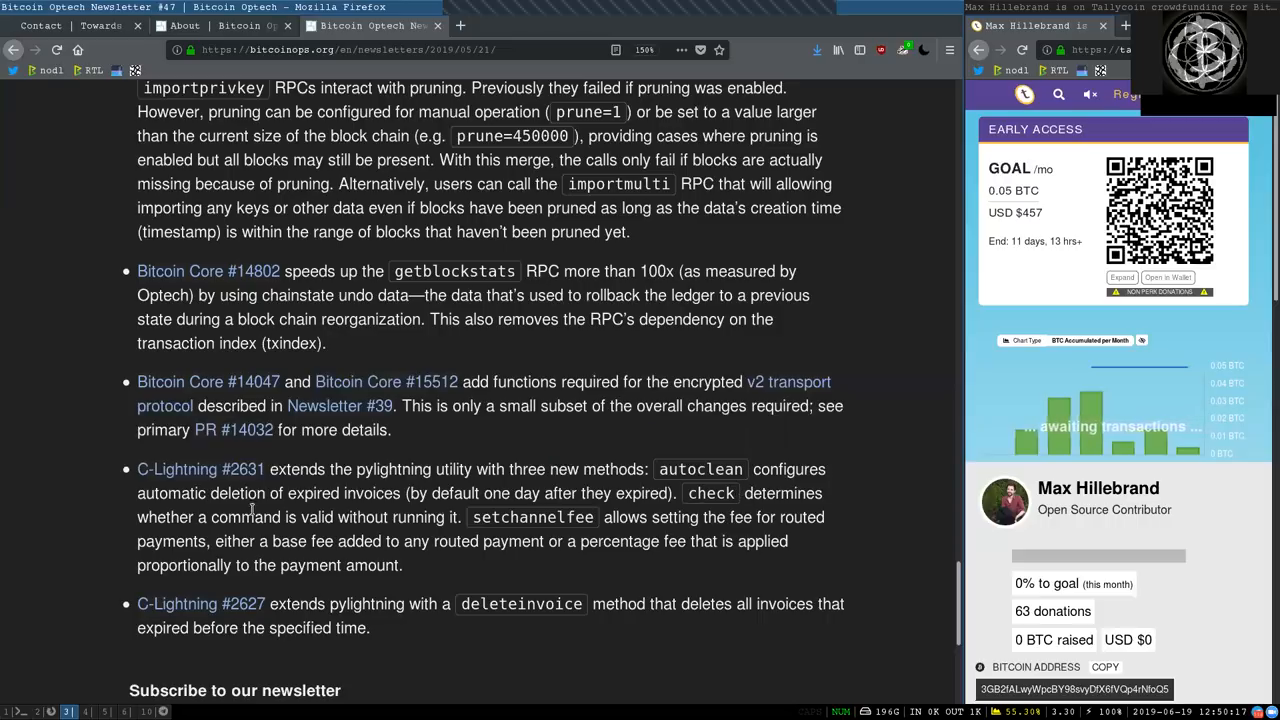
Read the C-Lightning command and deleteinvoice items down to the newsletter signup section.
{"action": "double_click", "coordinate": [244, 516]}
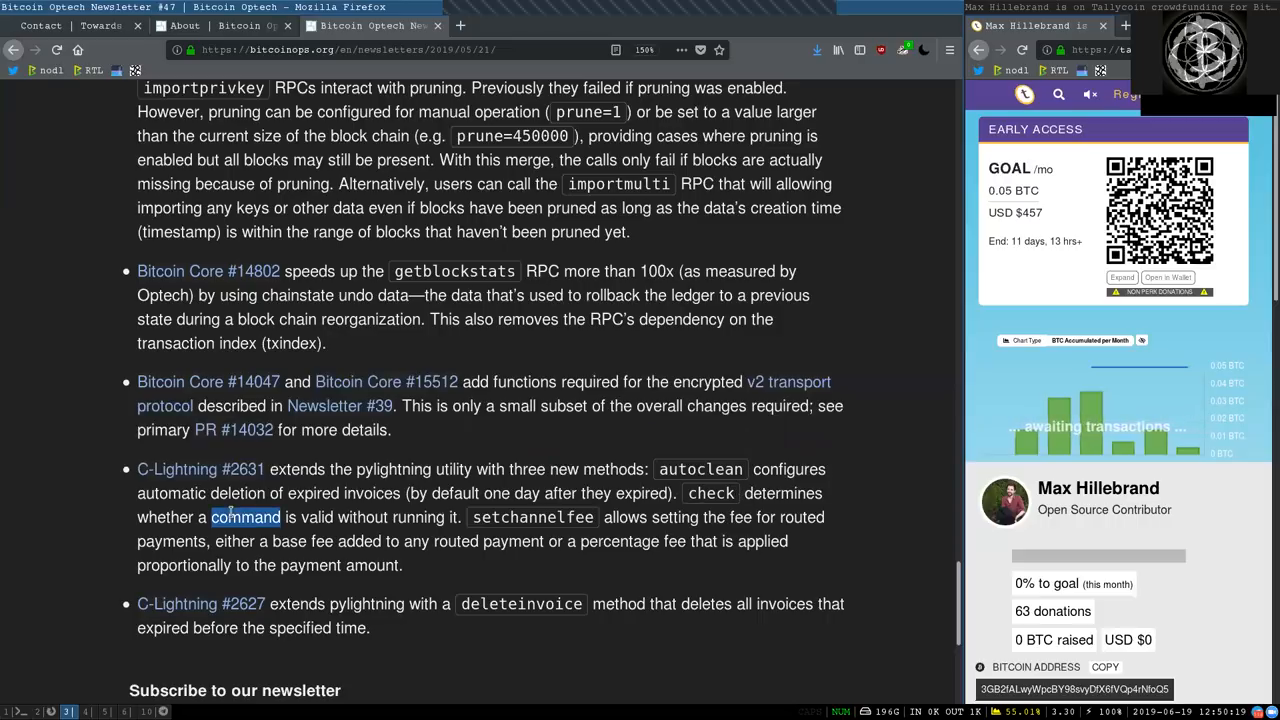
{"action": "double_click", "coordinate": [532, 516]}
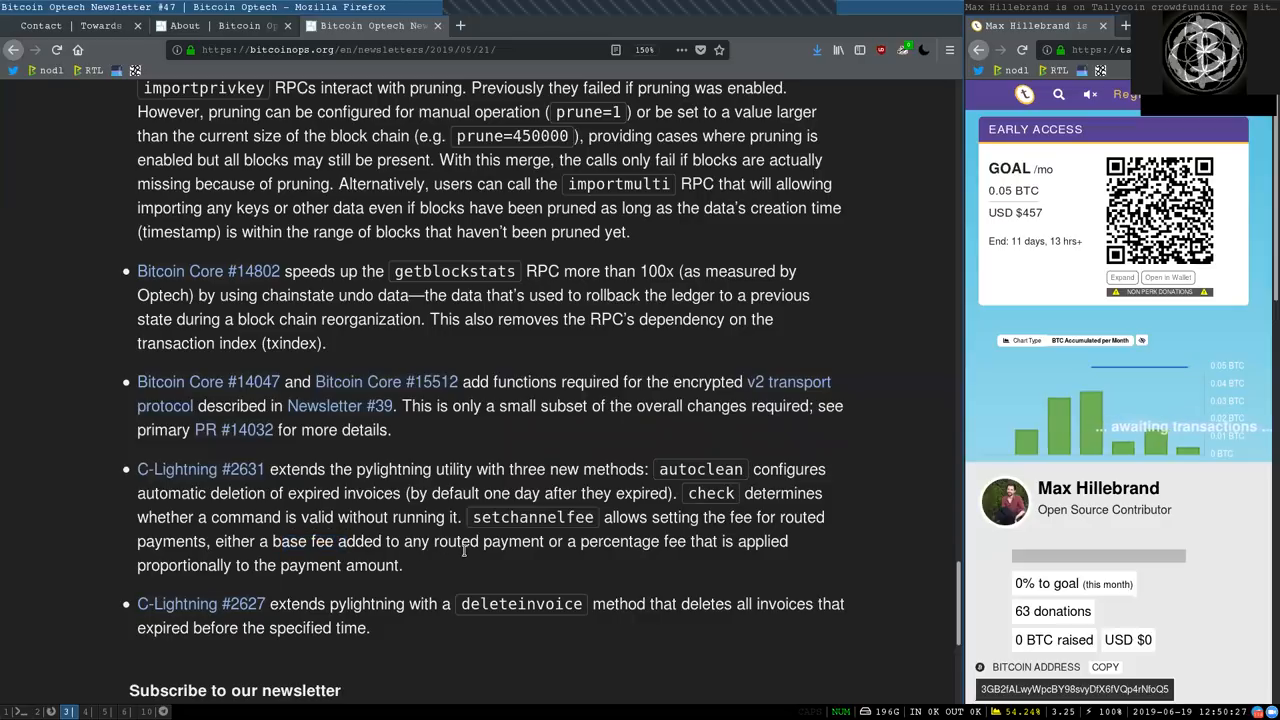
{"action": "mouse_move", "coordinate": [608, 560]}
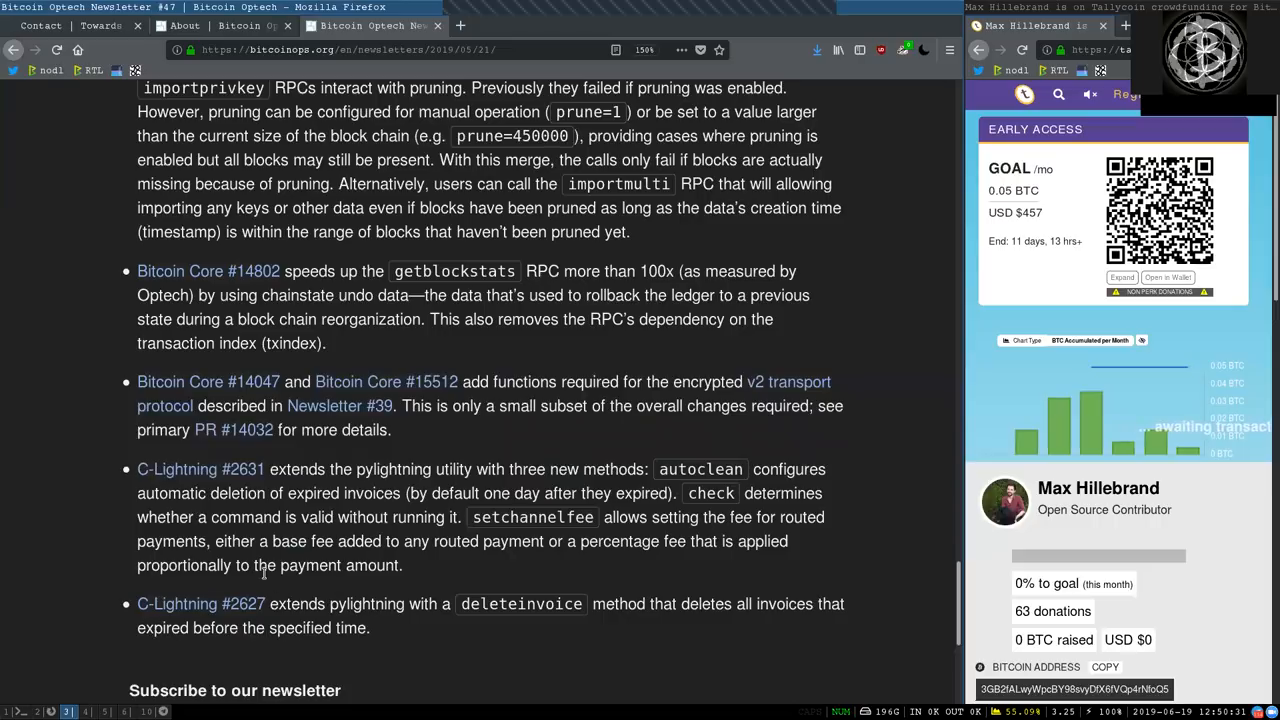
{"action": "mouse_move", "coordinate": [332, 586]}
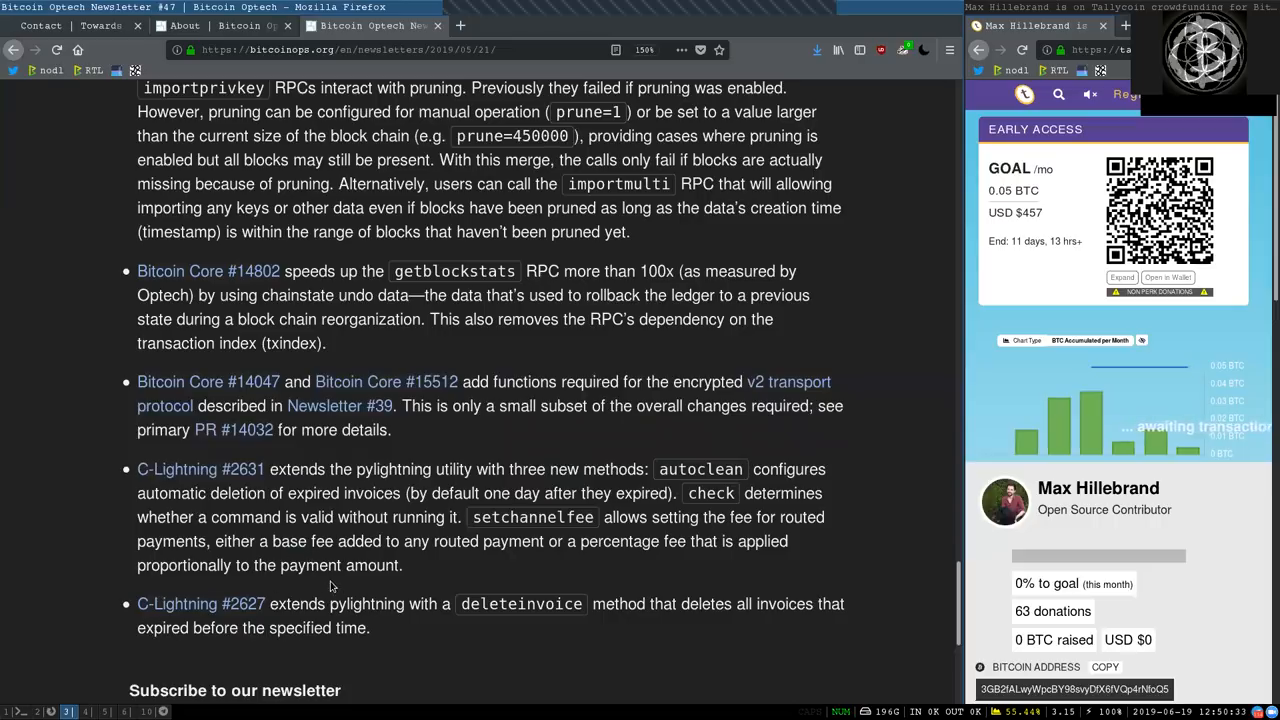
{"action": "mouse_move", "coordinate": [200, 604]}
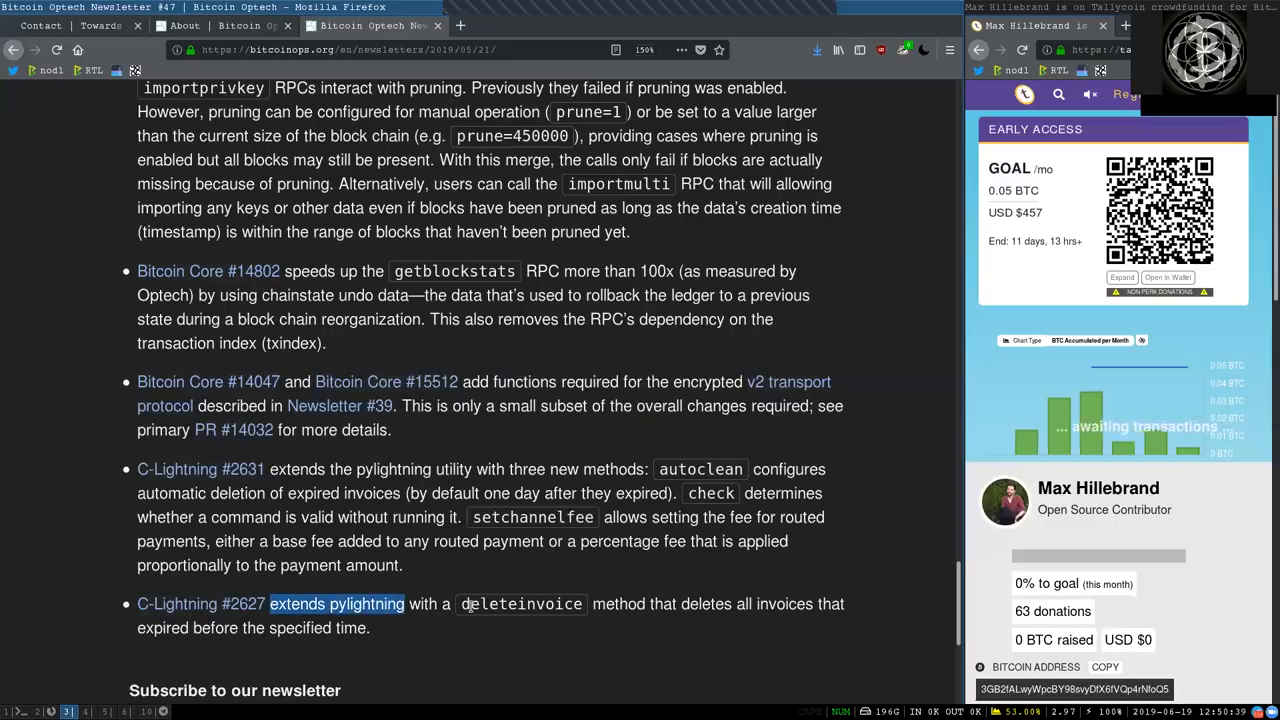
{"action": "double_click", "coordinate": [520, 604]}
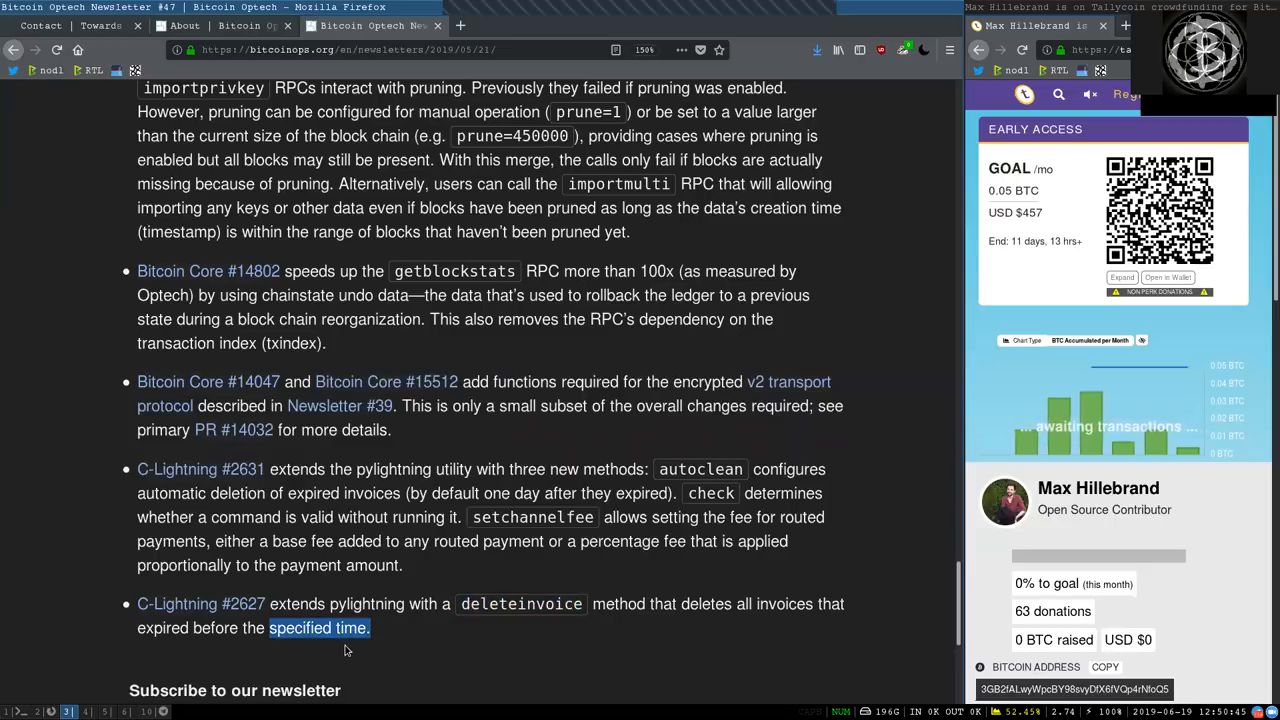
{"action": "scroll", "scroll_direction": "down", "scroll_amount": 3}
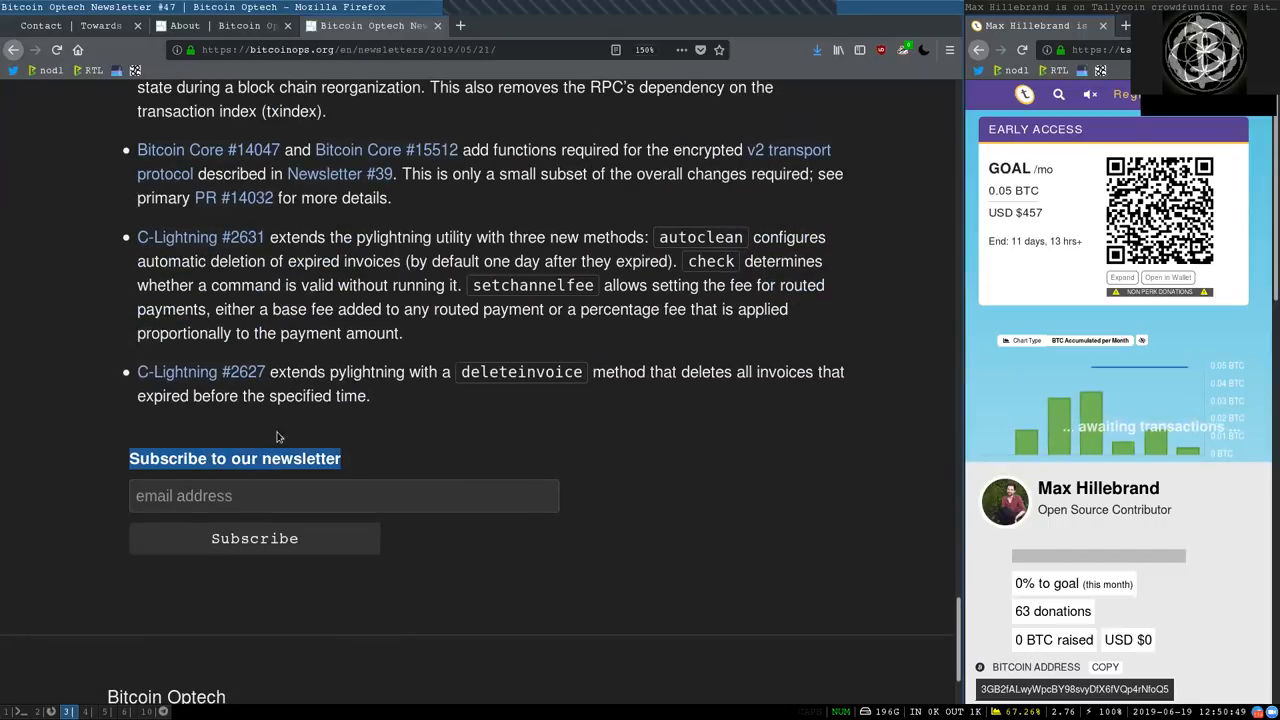
Skim the About page's sponsors and team back to the top, then switch to the Towards Liberty contact page.
{"action": "left_click", "coordinate": [184, 24]}
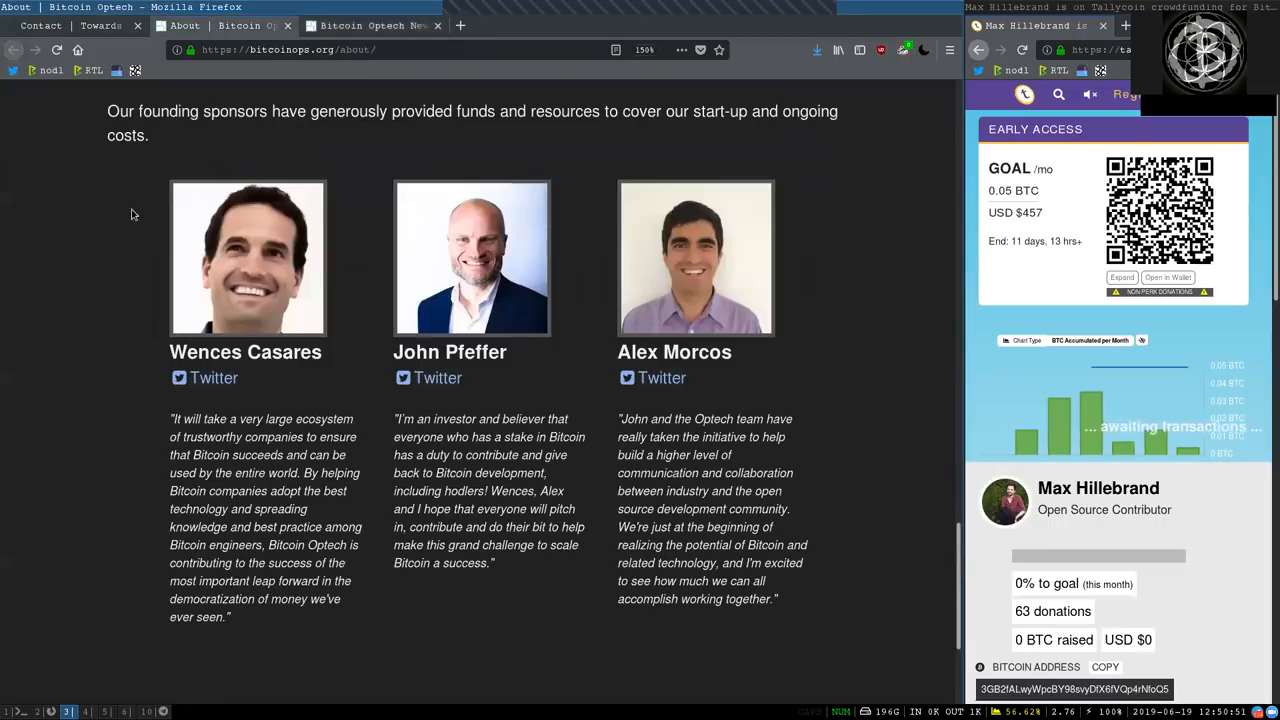
{"action": "scroll", "scroll_direction": "down", "scroll_amount": 3}
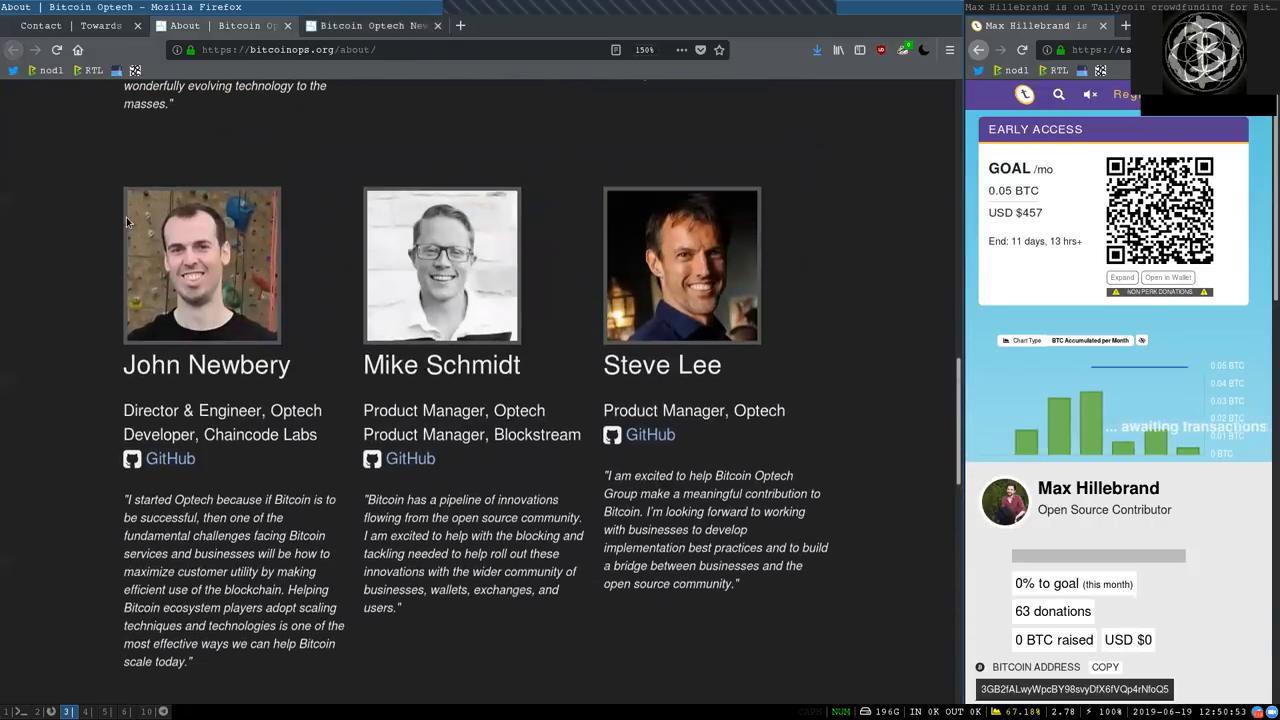
{"action": "scroll", "scroll_direction": "down", "scroll_amount": 3}
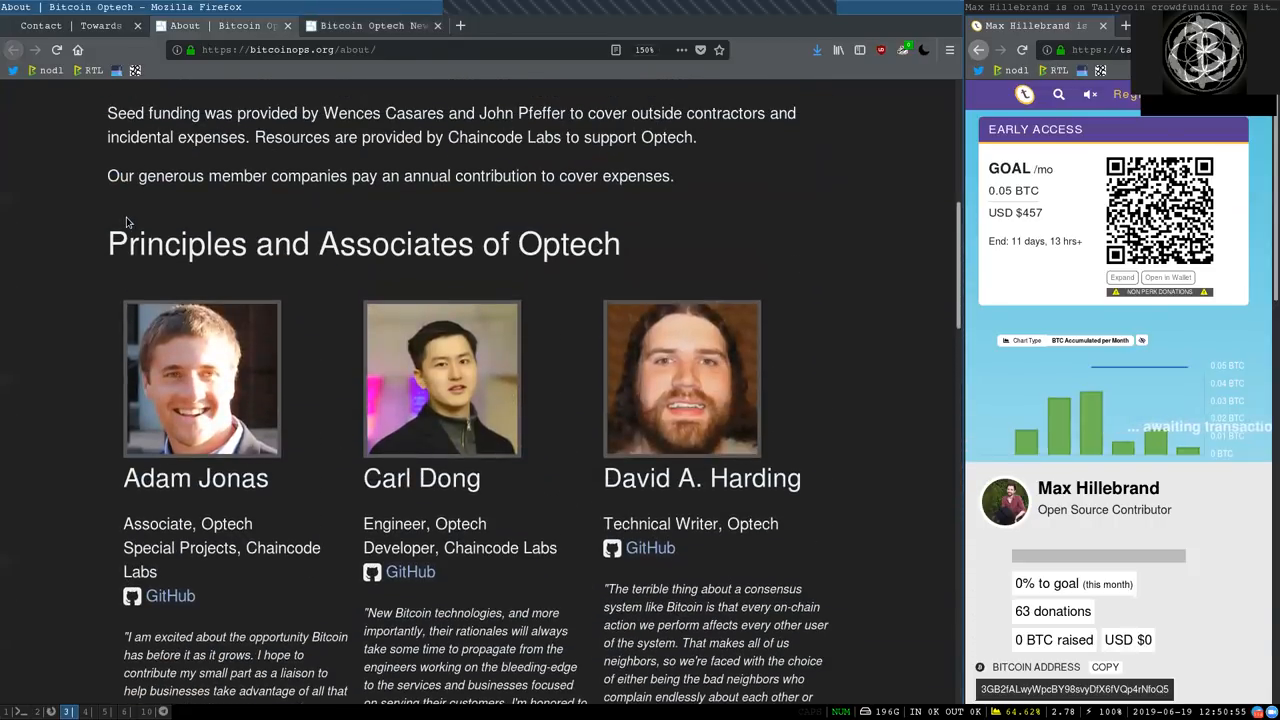
{"action": "scroll", "scroll_direction": "up", "scroll_amount": 3}
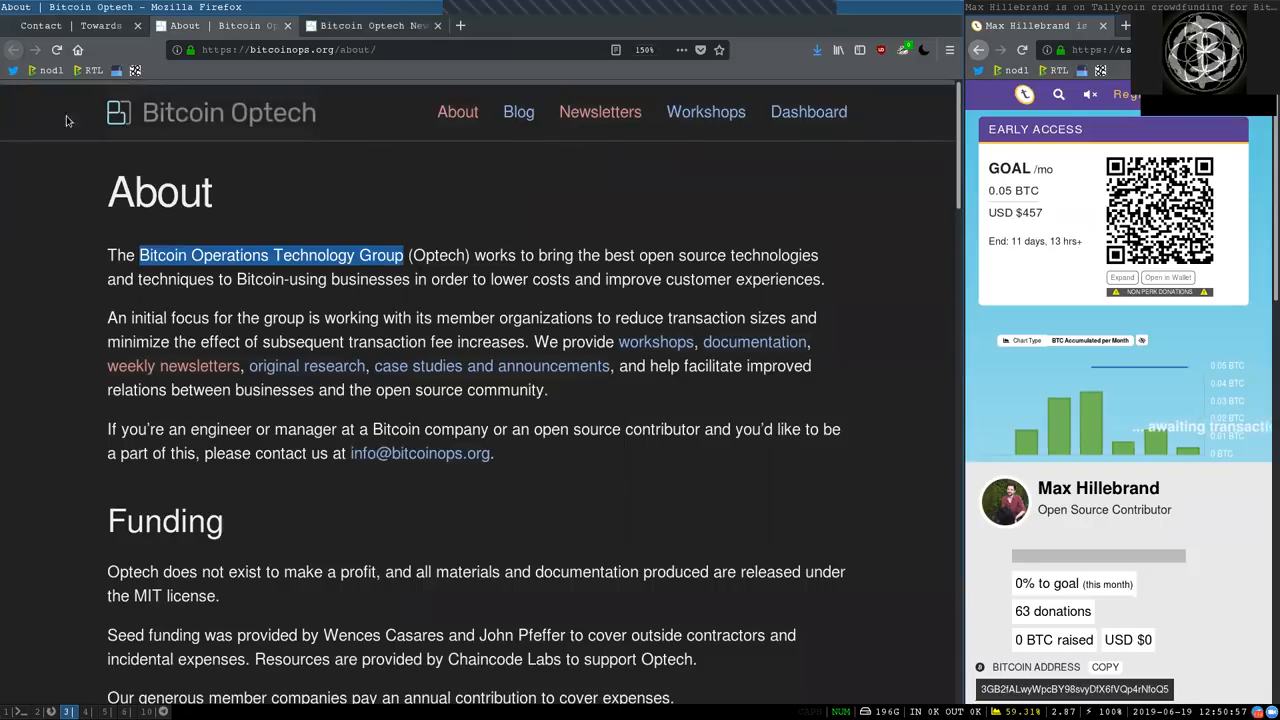
{"action": "left_click", "coordinate": [76, 24]}
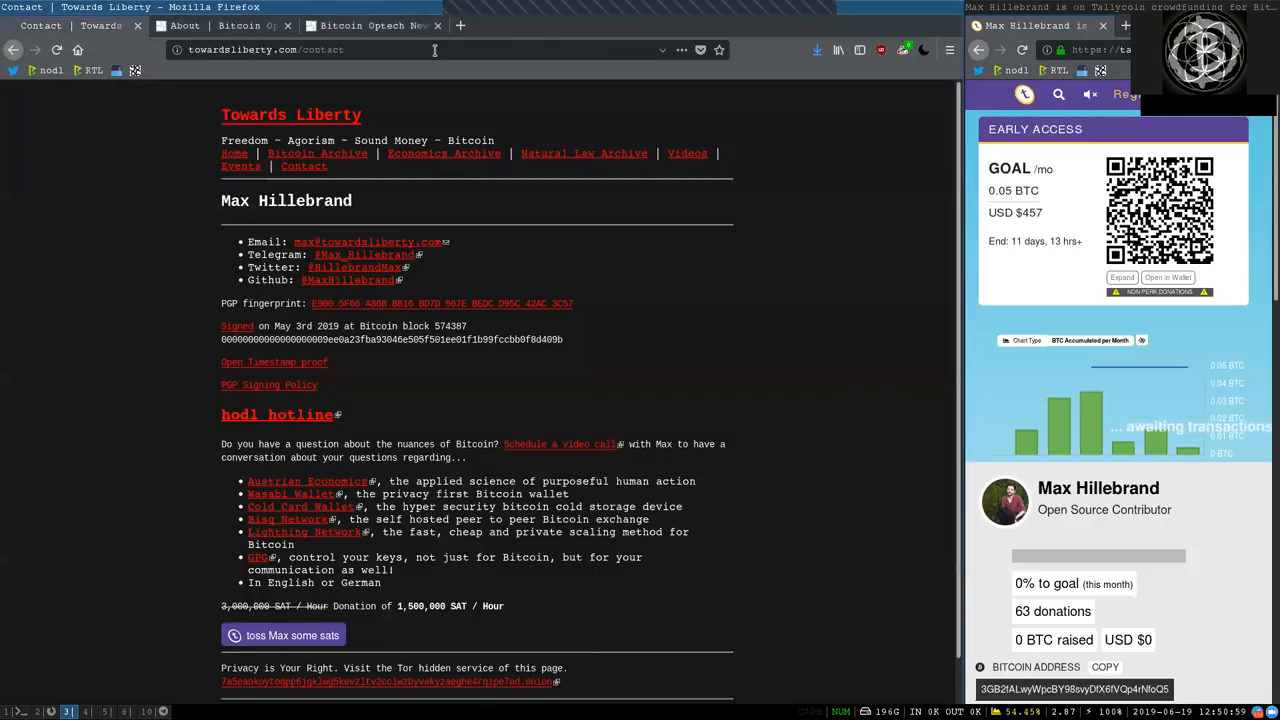